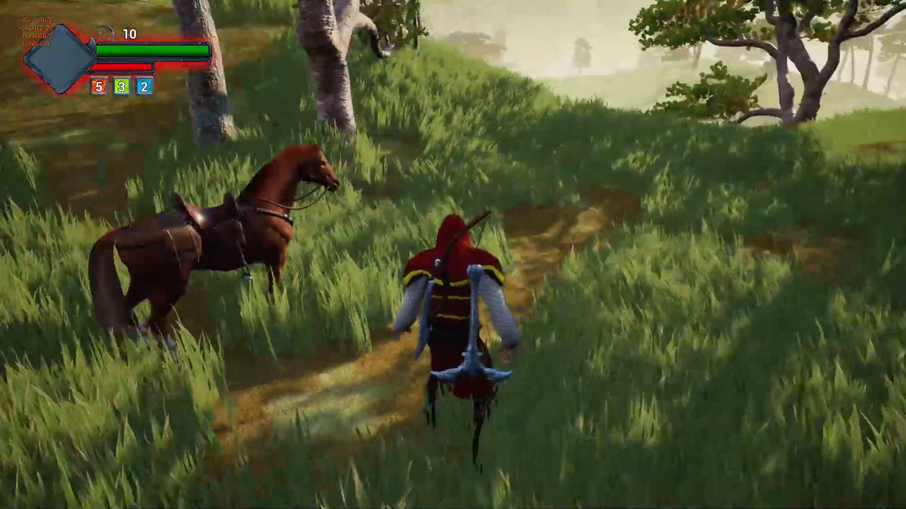
- Walk to the horse, mount it with E and ride forward across the field
key("w")
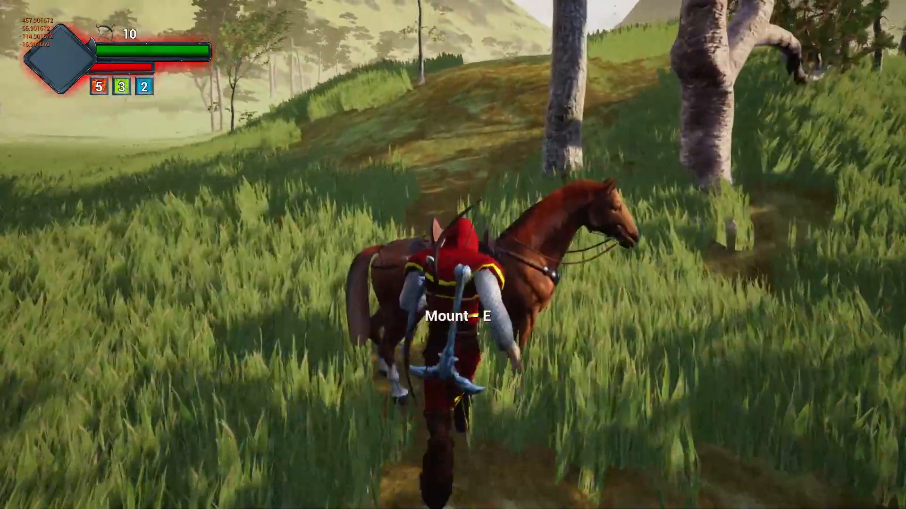
key("e")
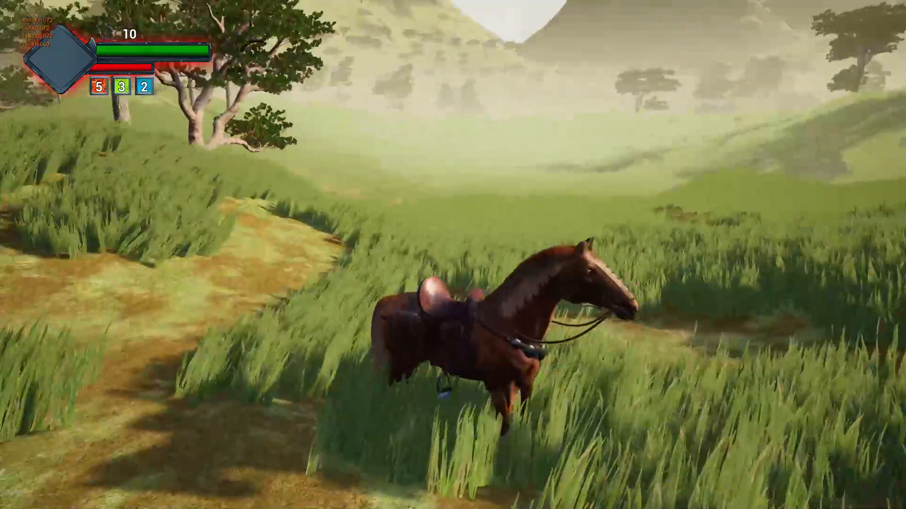
mouse_move(453, 255)
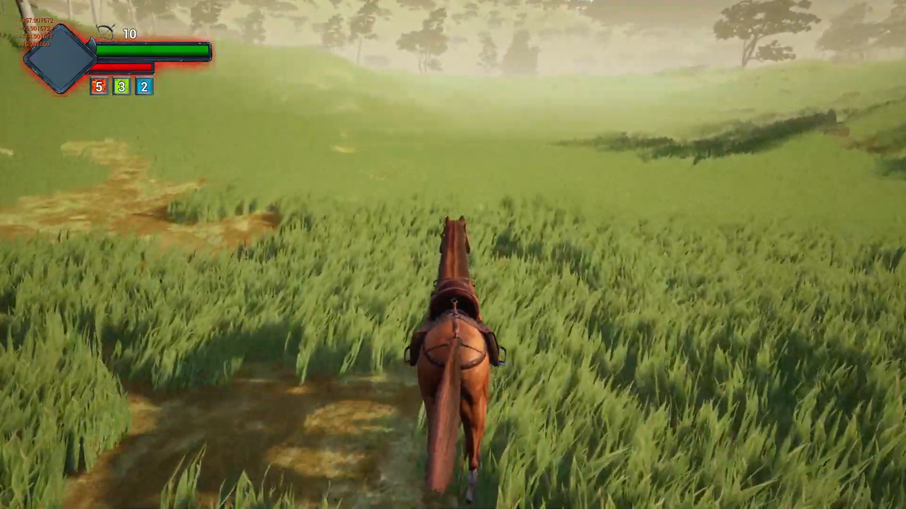
key("w")
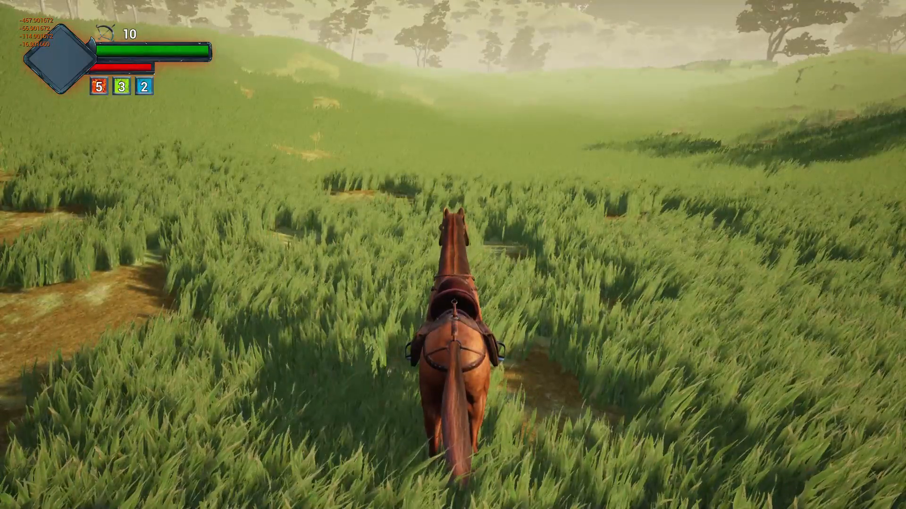
key("w")
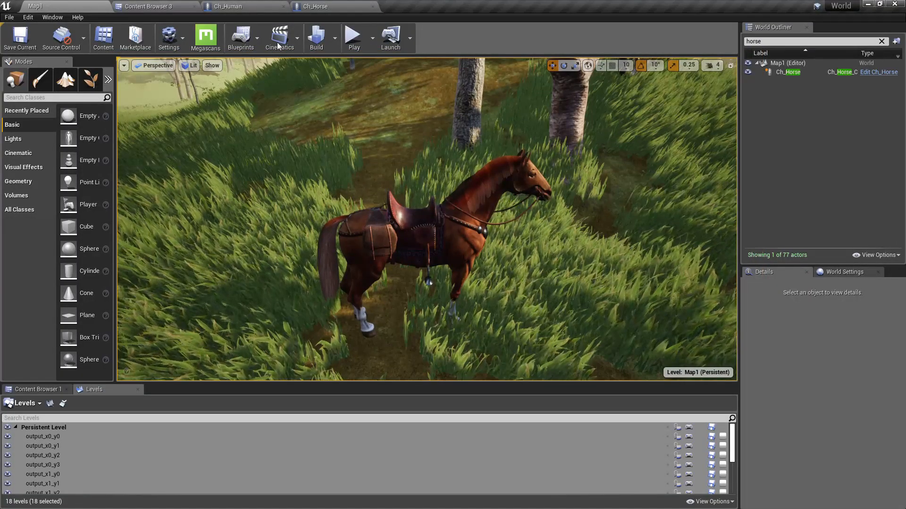
- Open the Ch_Player blueprint from the Content Browser and view its mesh in the viewport
left_click(236, 7)
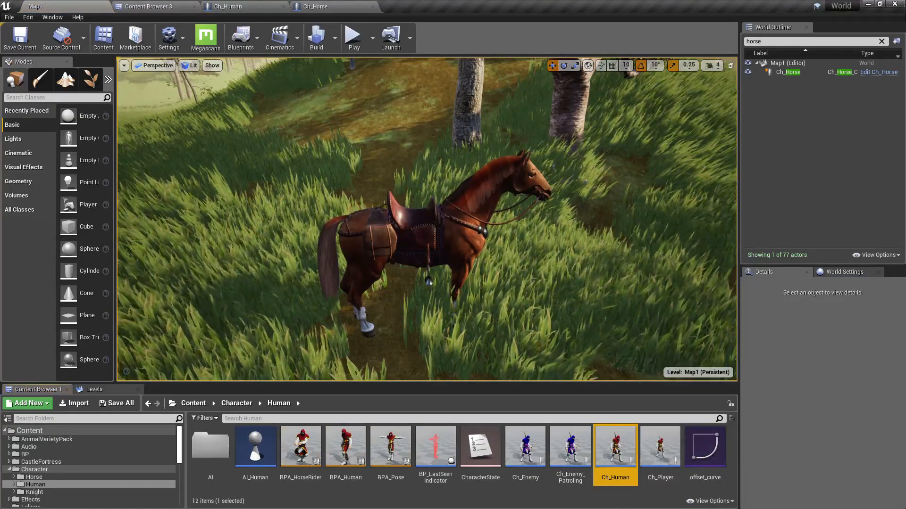
double_click(659, 446)
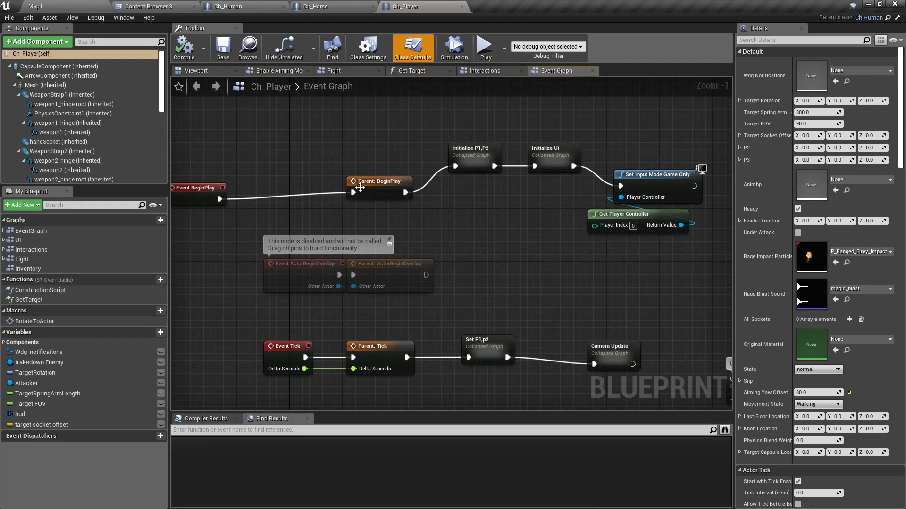
left_click(196, 70)
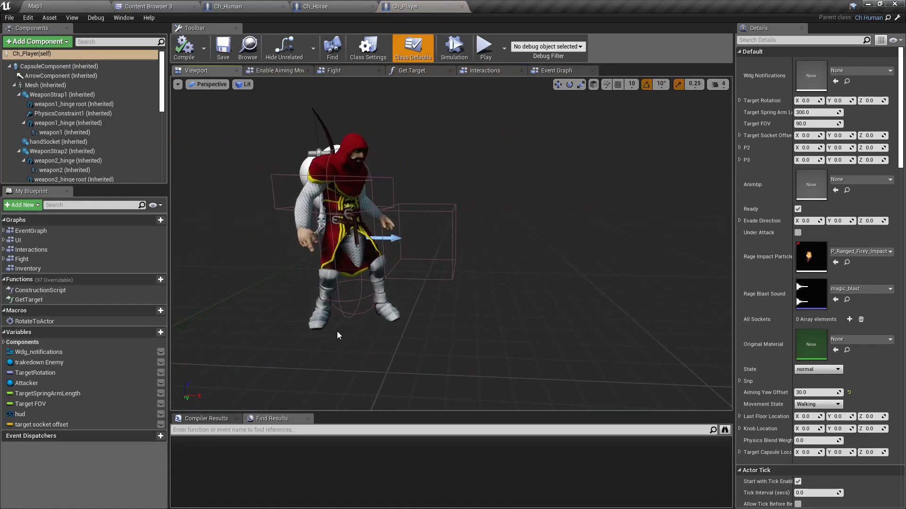
left_click(46, 85)
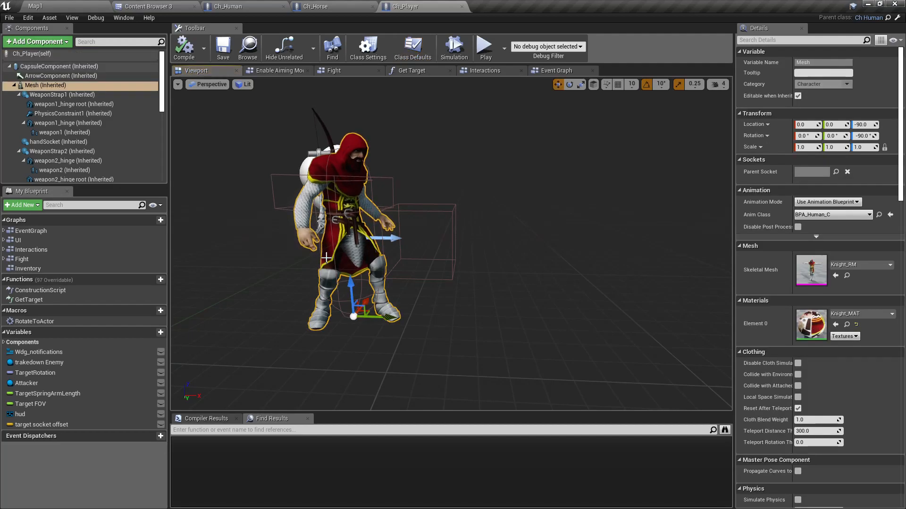
- Select the CapsuleComponent and toggle its Hidden in Game rendering setting
left_click(59, 66)
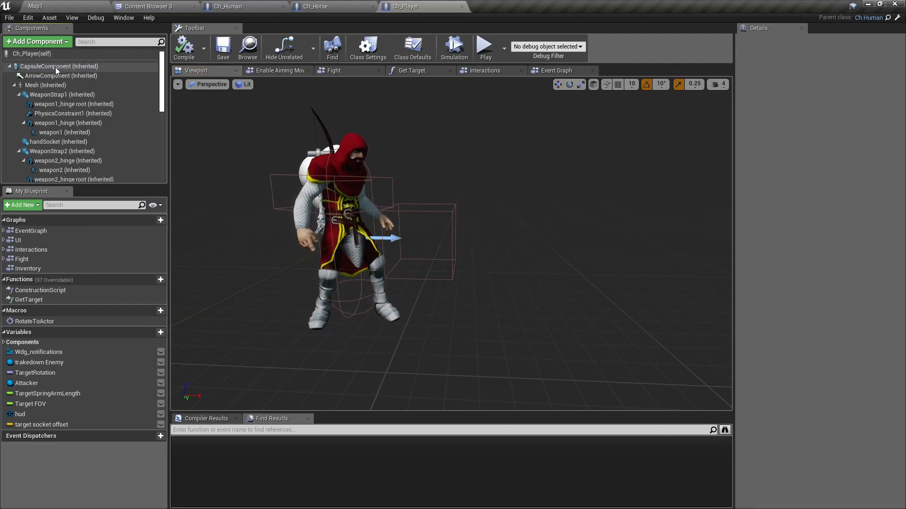
left_click(58, 66)
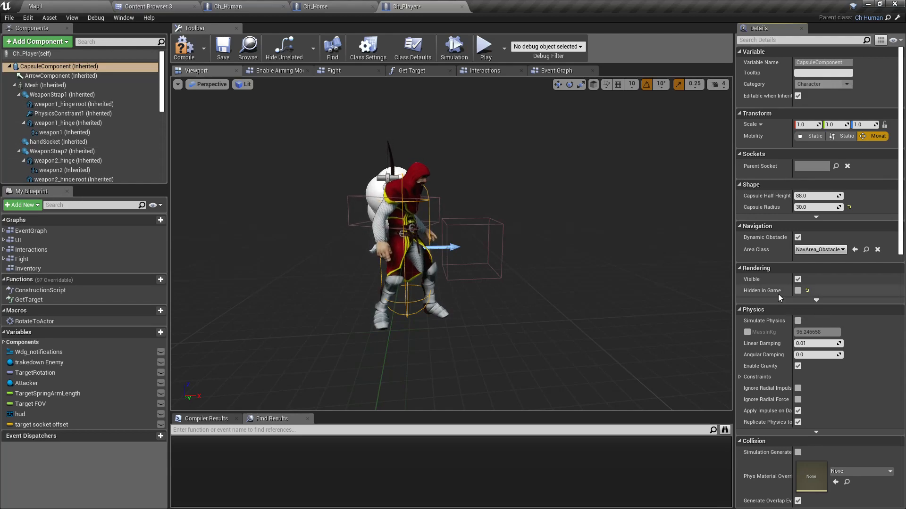
mouse_move(799, 290)
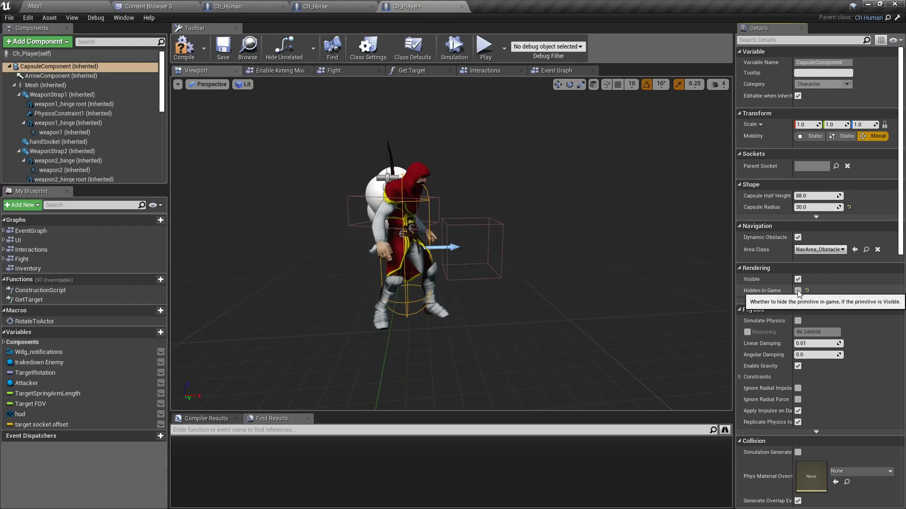
left_click(184, 47)
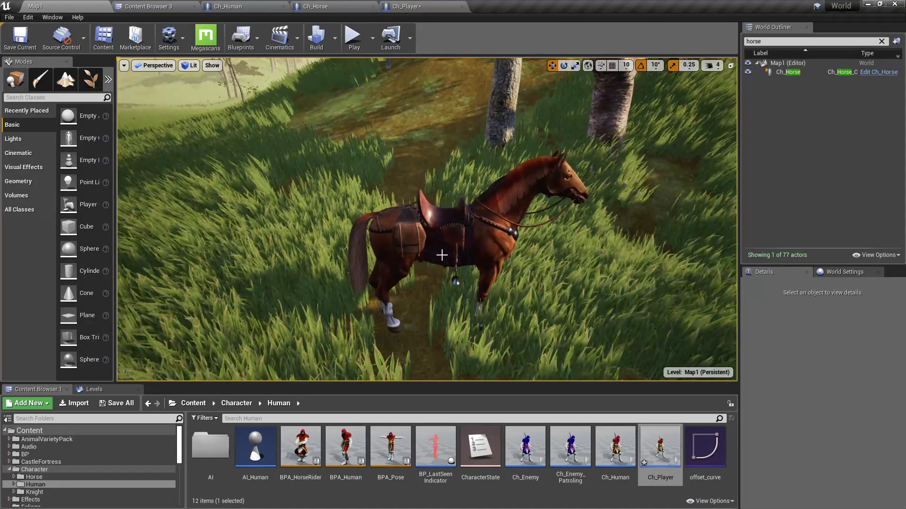
- Play the level, mount the horse with E and ride it forward with the rider visible
key("F11")
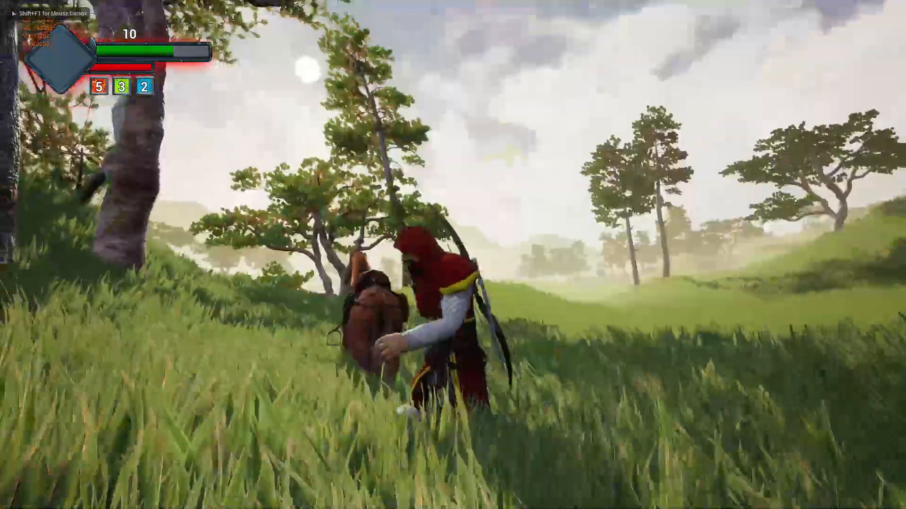
mouse_move(453, 255)
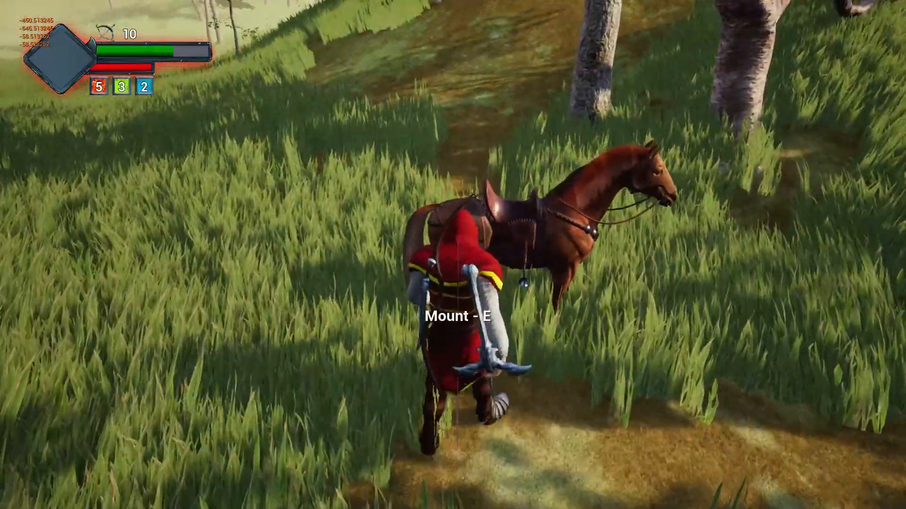
key("e")
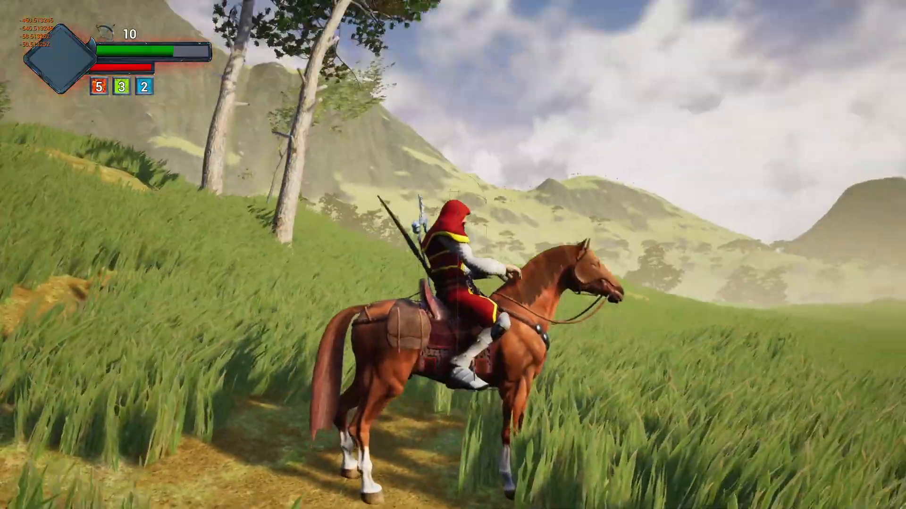
key("w")
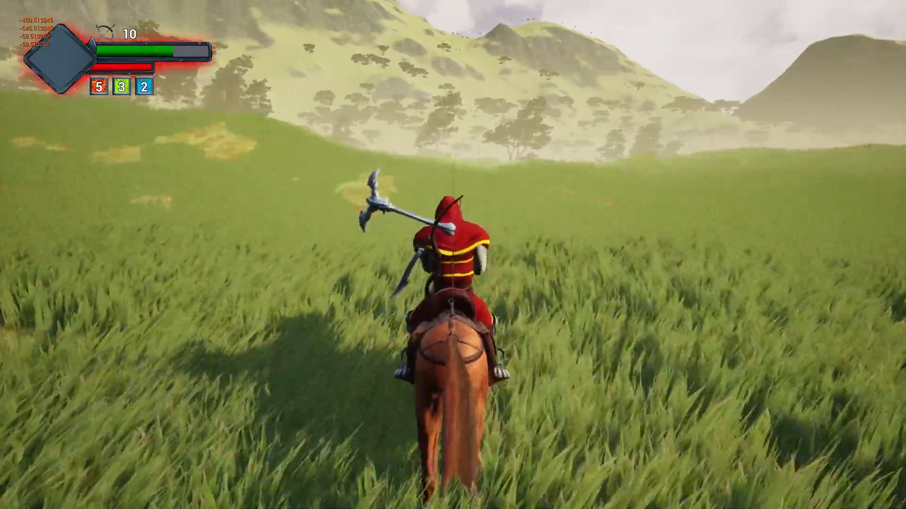
key("w")
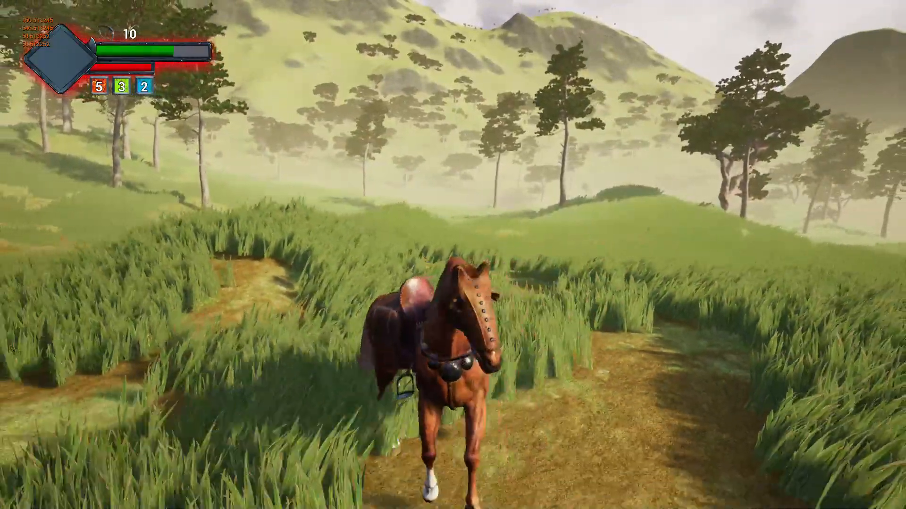
mouse_move(453, 255)
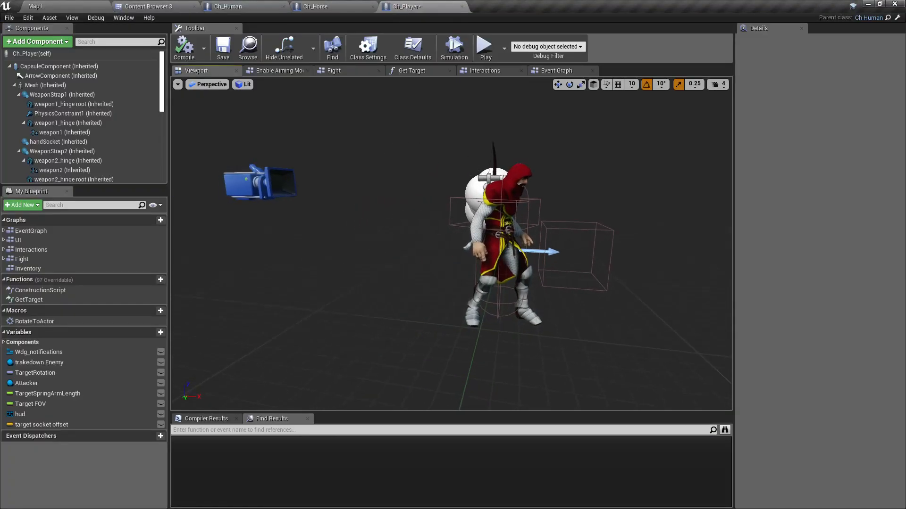
scroll("up", 3)
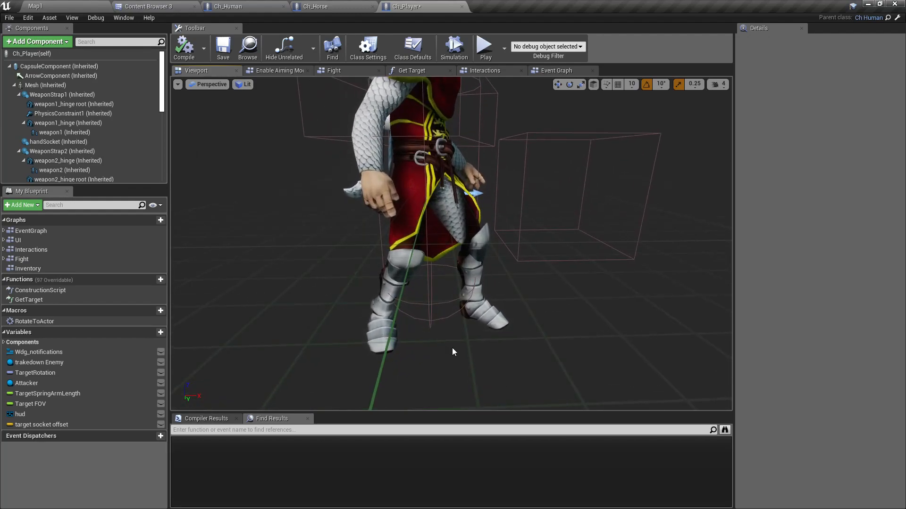
left_click(58, 66)
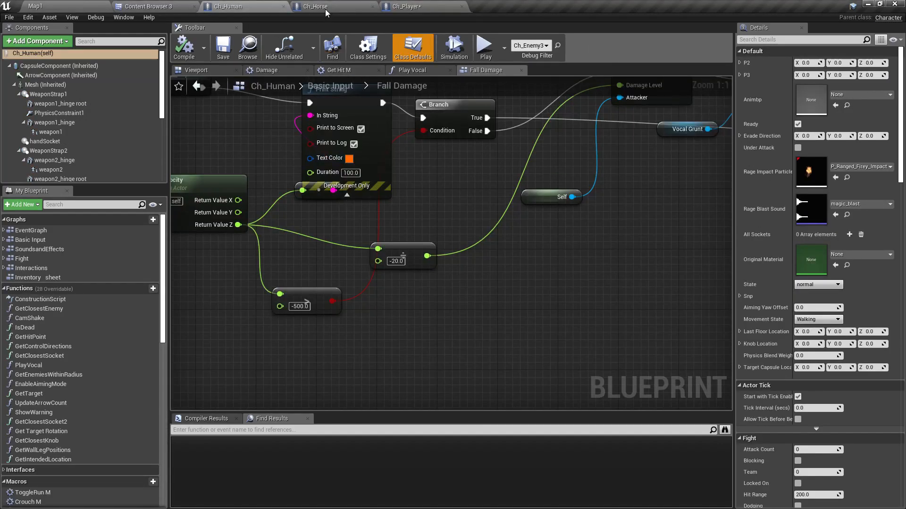
left_click(317, 7)
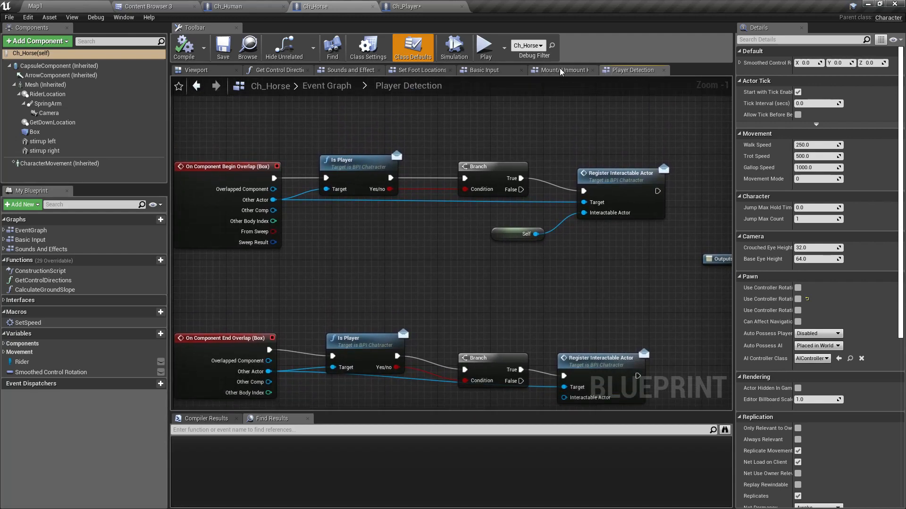
left_click(561, 70)
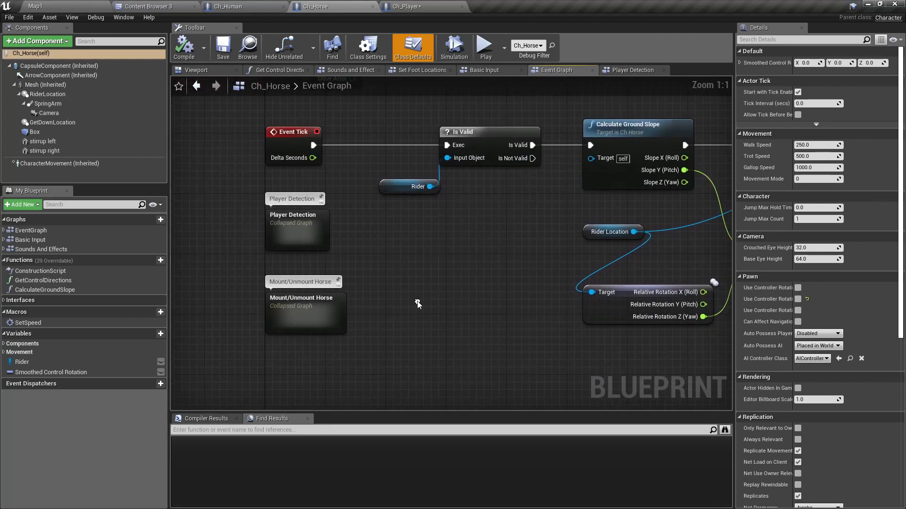
double_click(300, 297)
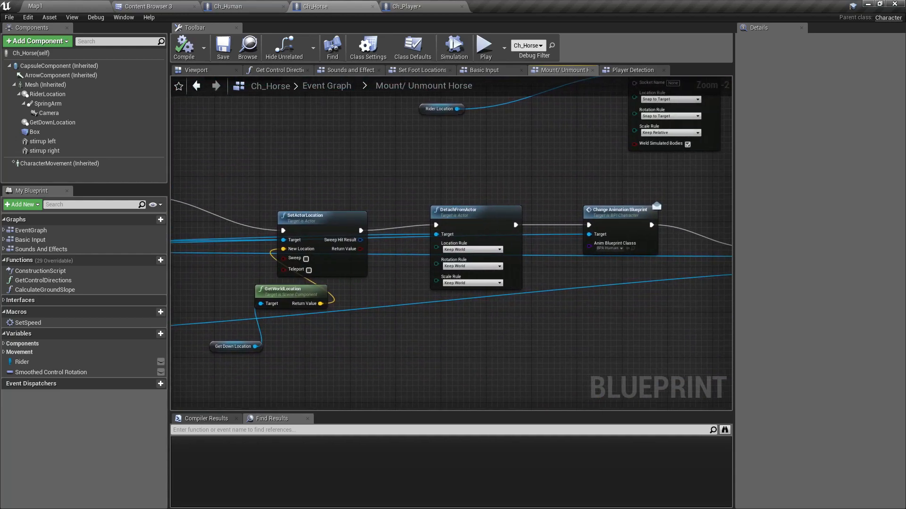
scroll("up", 3)
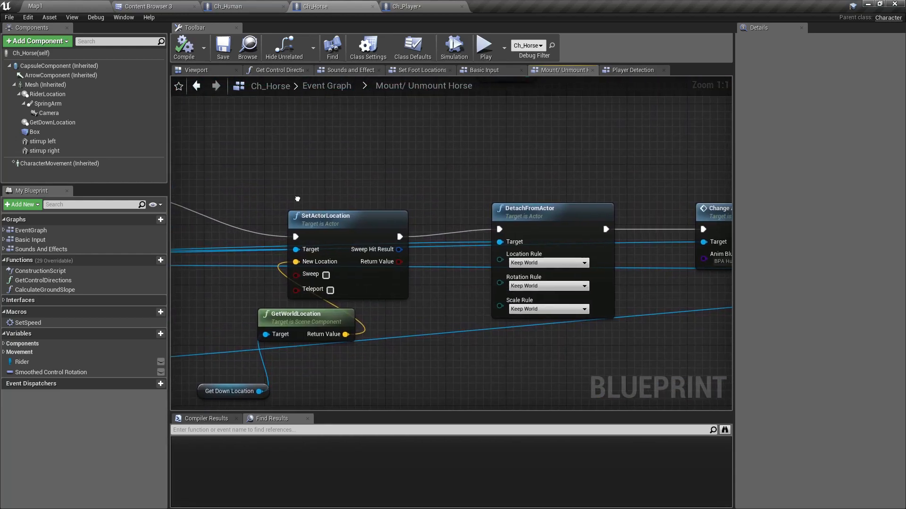
scroll("down", 3)
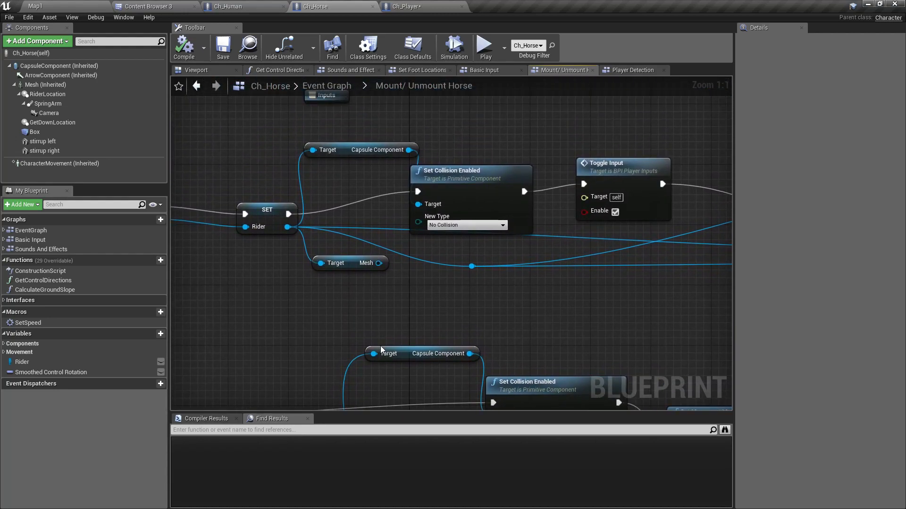
left_click(328, 150)
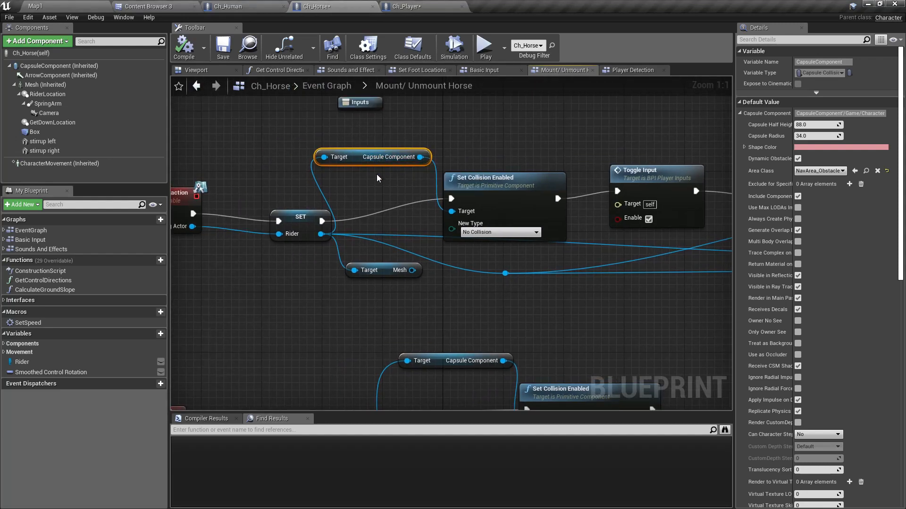
mouse_move(404, 228)
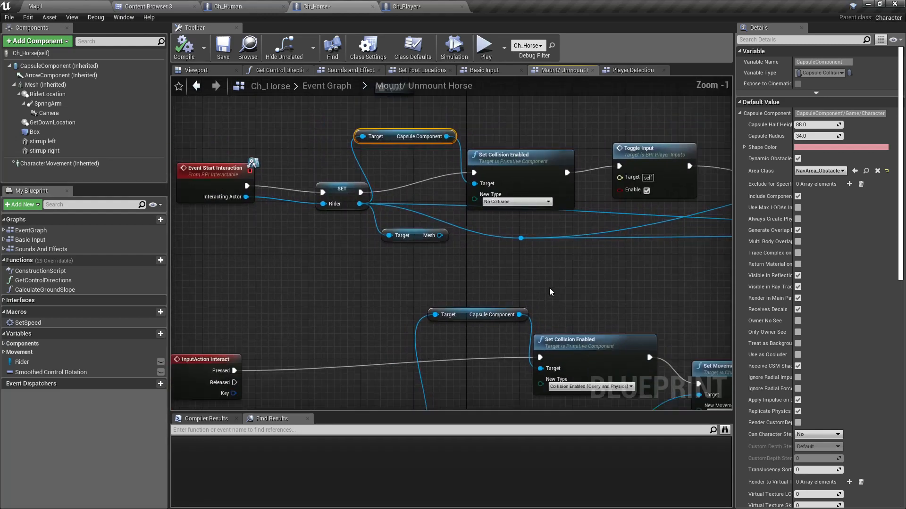
scroll("down", 3)
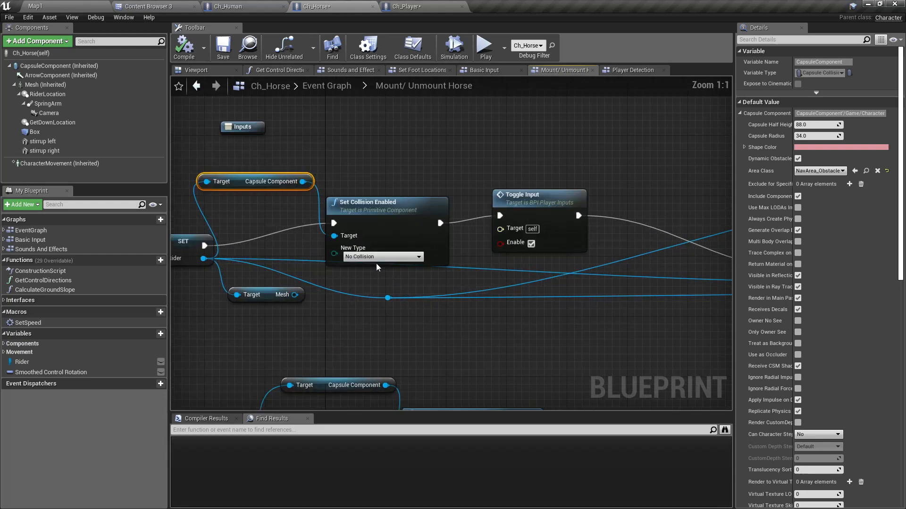
mouse_move(413, 266)
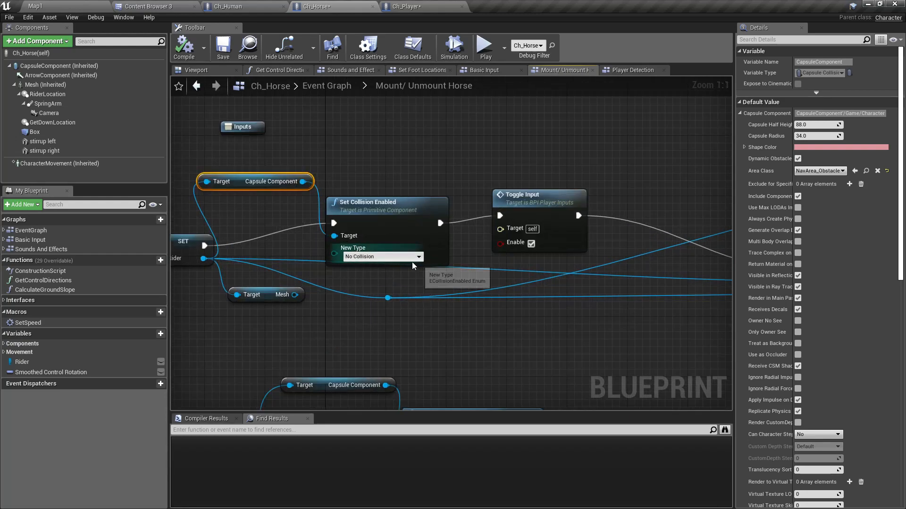
mouse_move(384, 162)
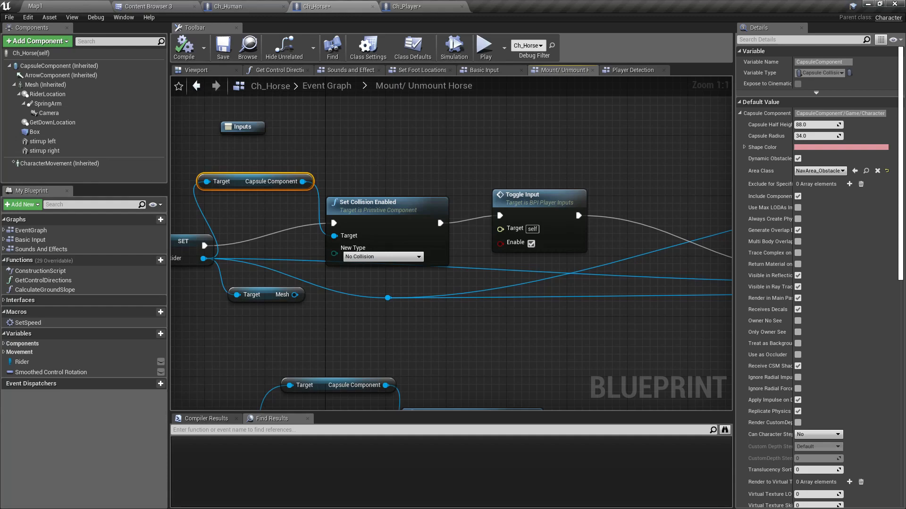
mouse_move(230, 7)
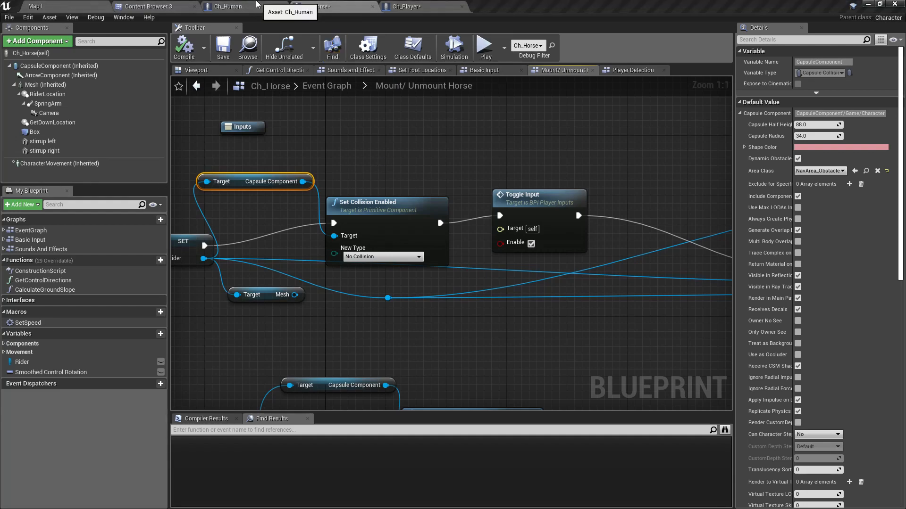
- Review the Ch_Human CapsuleComponent and Mesh collision settings in Details
left_click(226, 7)
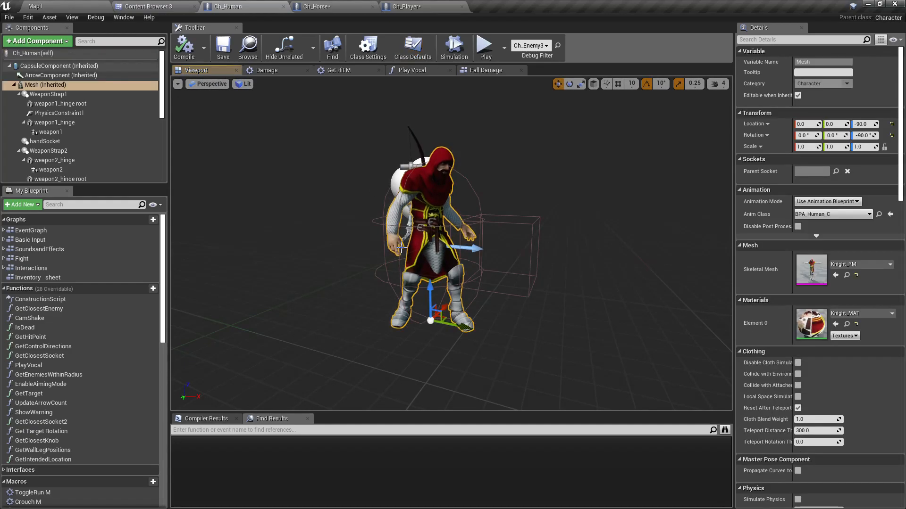
left_click(59, 65)
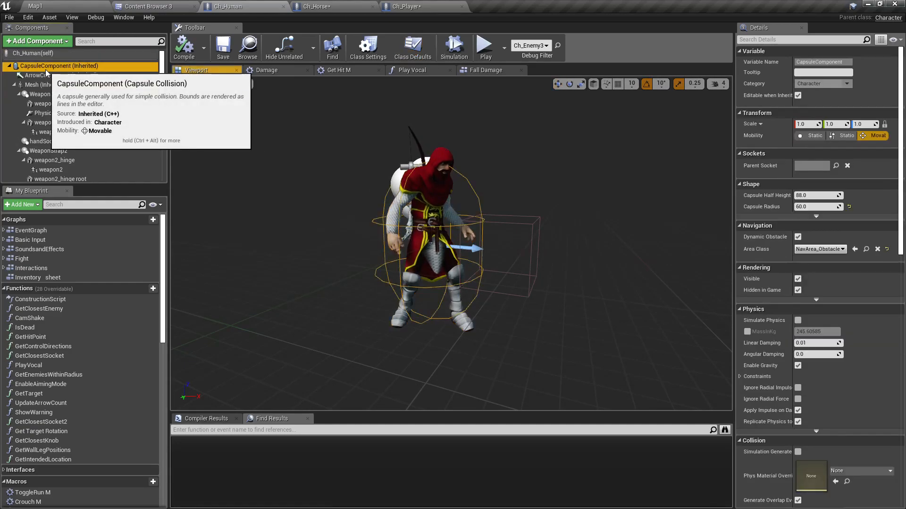
scroll("down", 3)
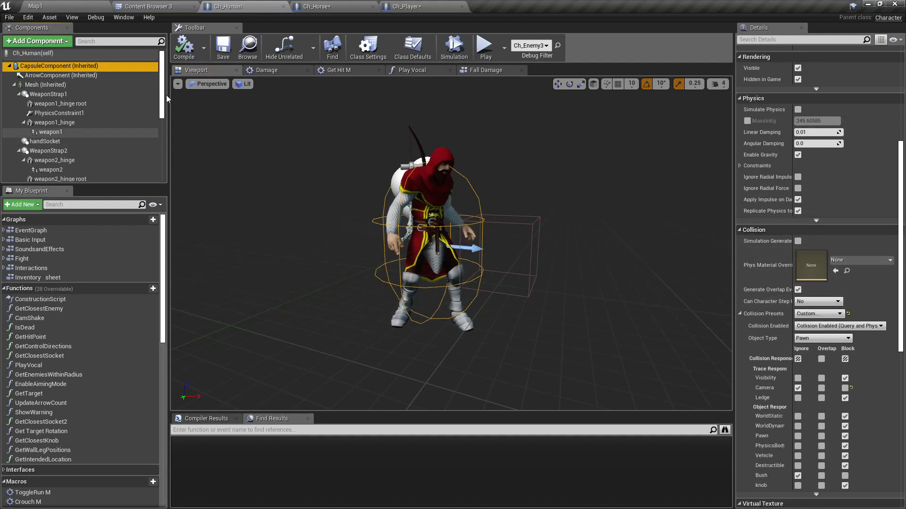
mouse_move(48, 151)
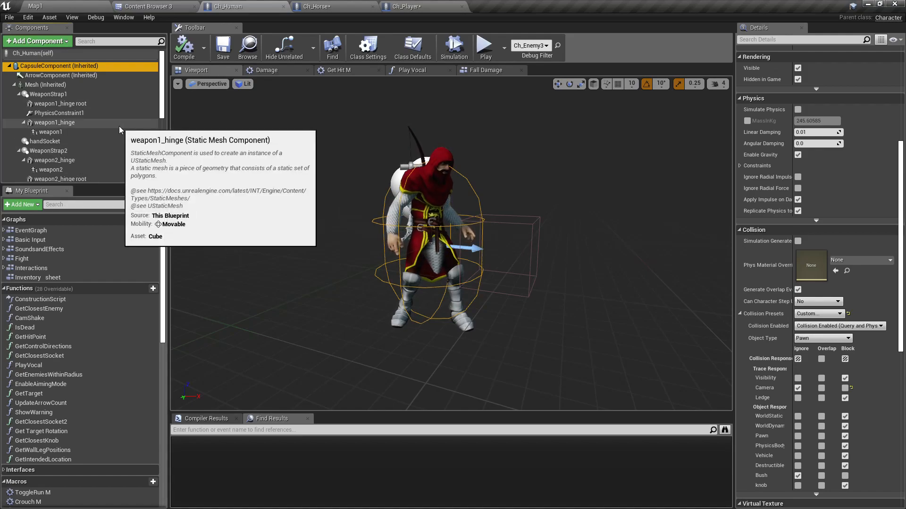
left_click(45, 84)
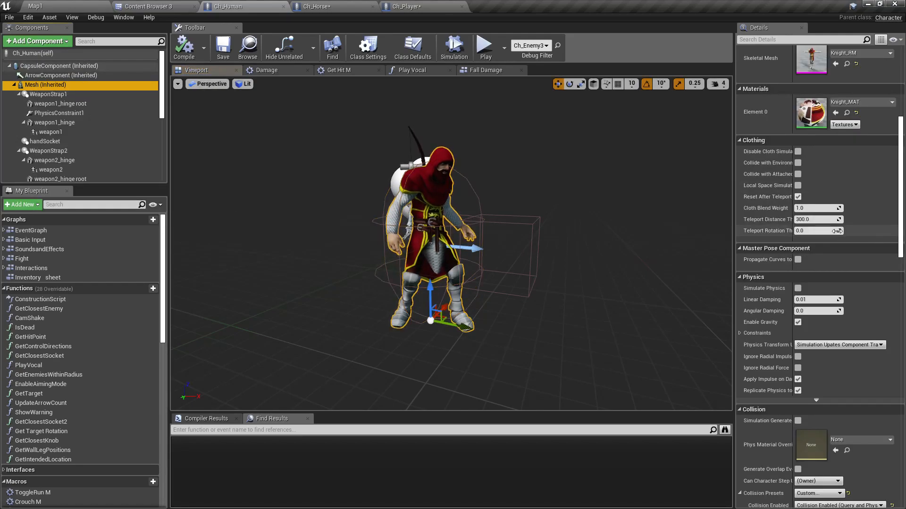
scroll("down", 3)
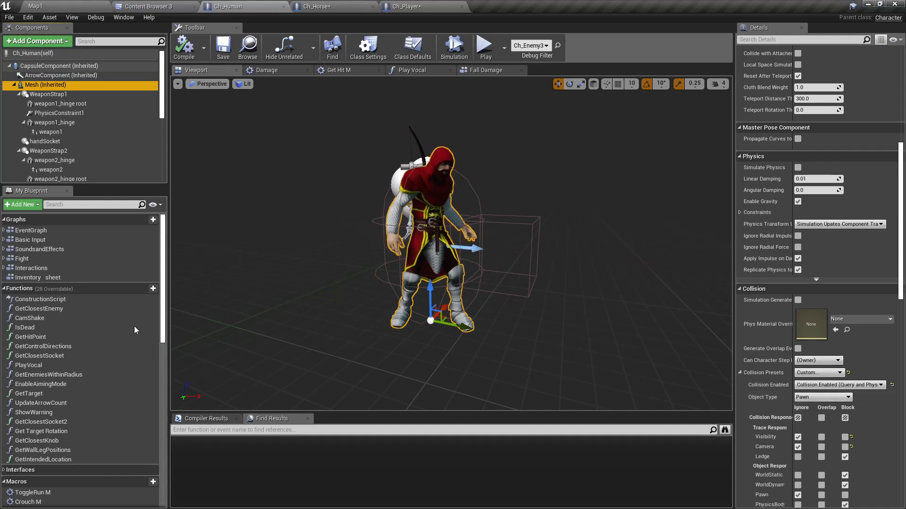
scroll("down", 3)
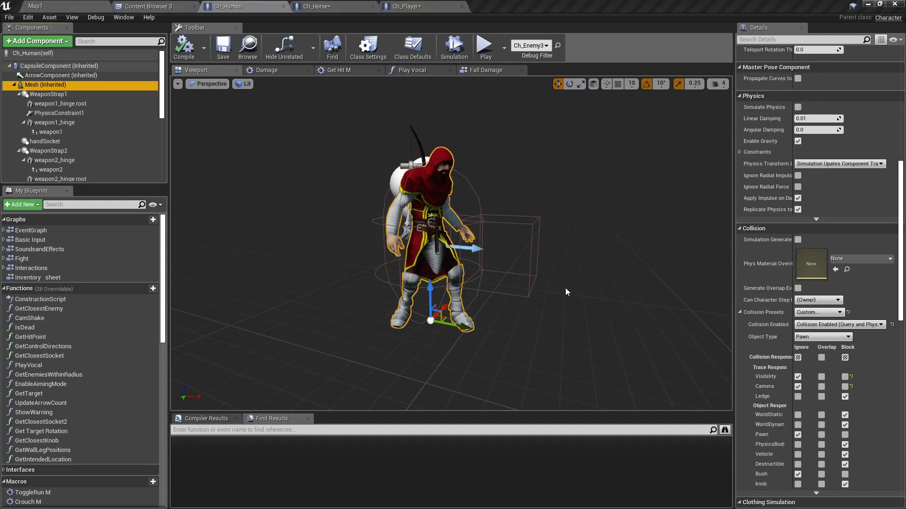
mouse_move(493, 121)
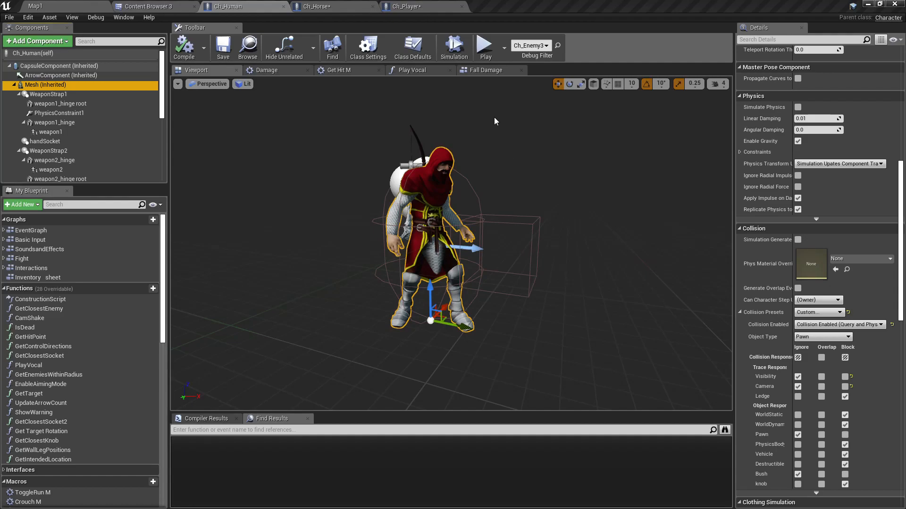
- Switch to the Ch_Player blueprint and select its Mesh component for the same check
left_click(405, 6)
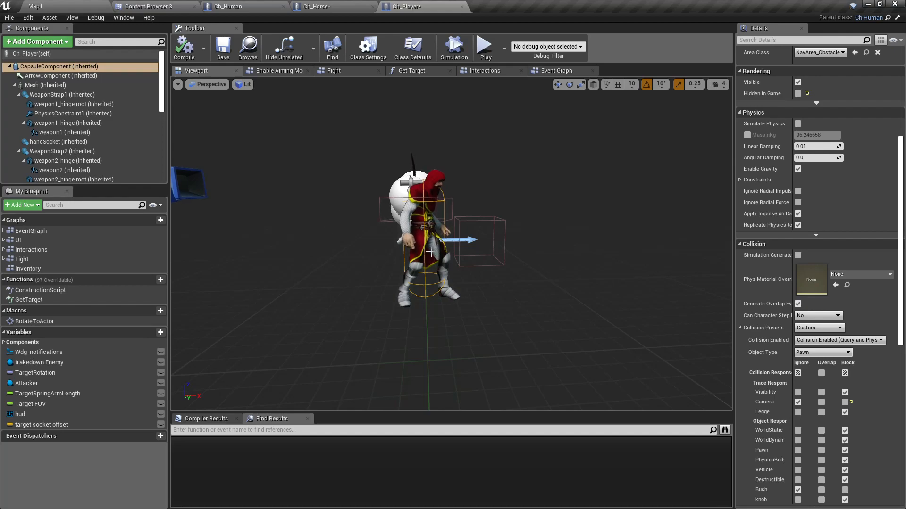
left_click(45, 85)
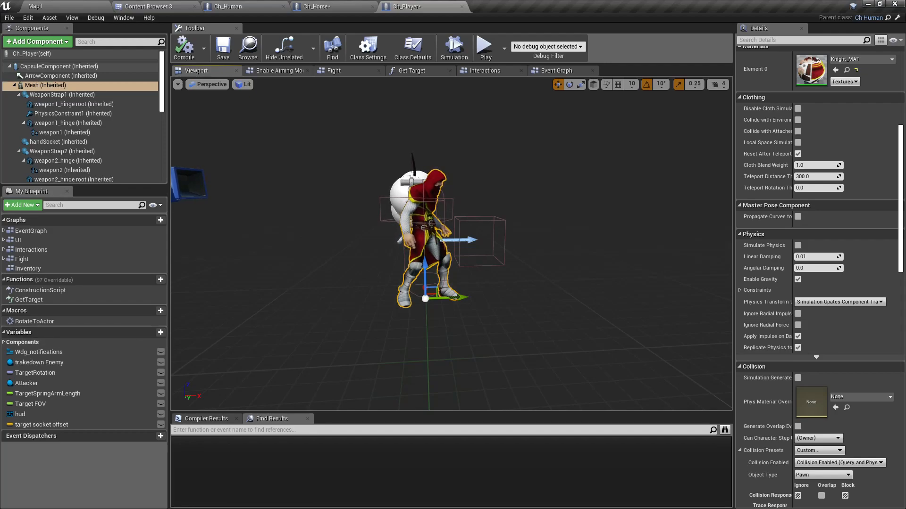
- Select CharacterMovement (Inherited) and scroll its Details down to the Physics Interaction options
left_click(60, 166)
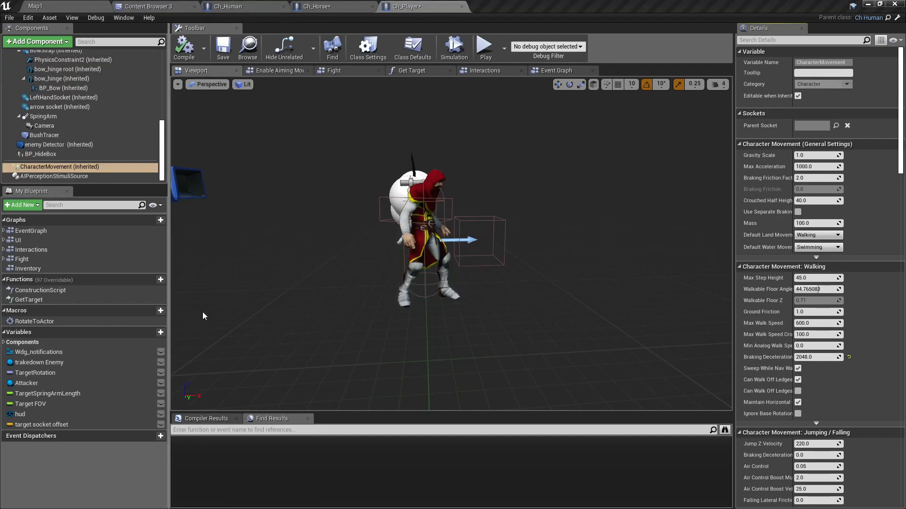
mouse_move(61, 166)
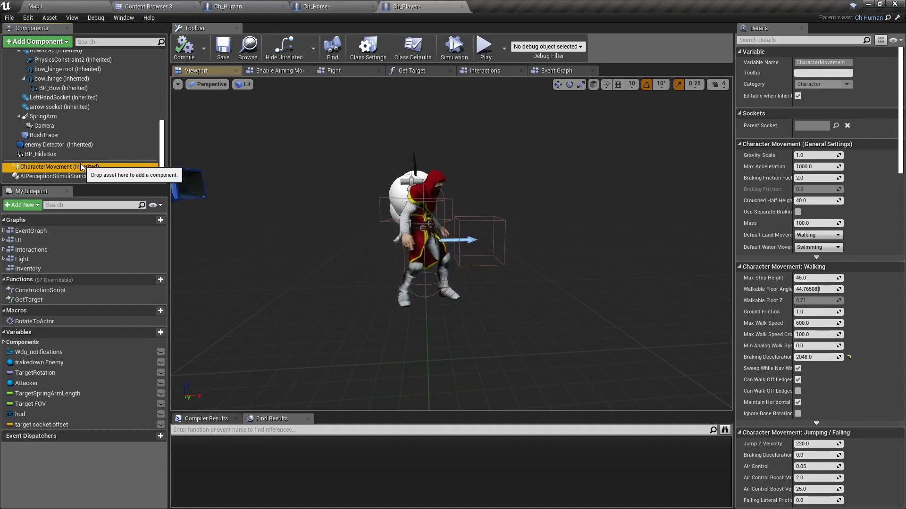
mouse_move(311, 229)
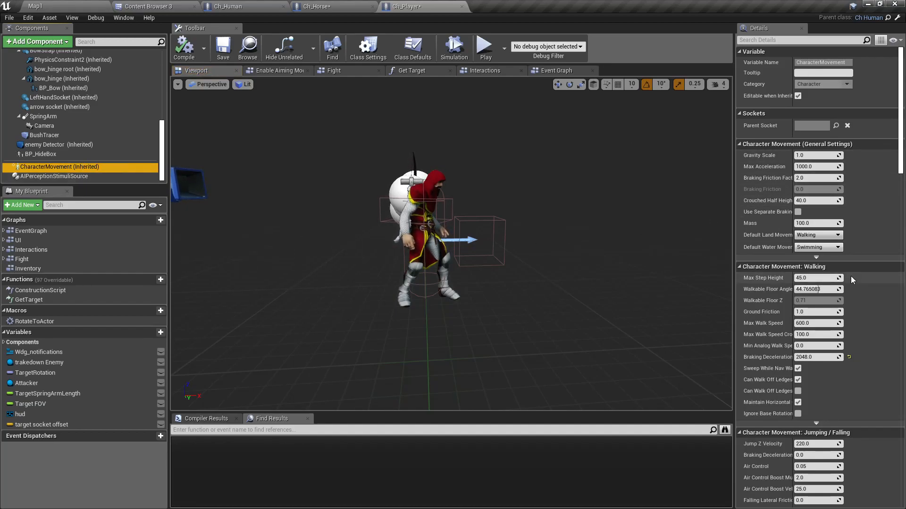
scroll("down", 3)
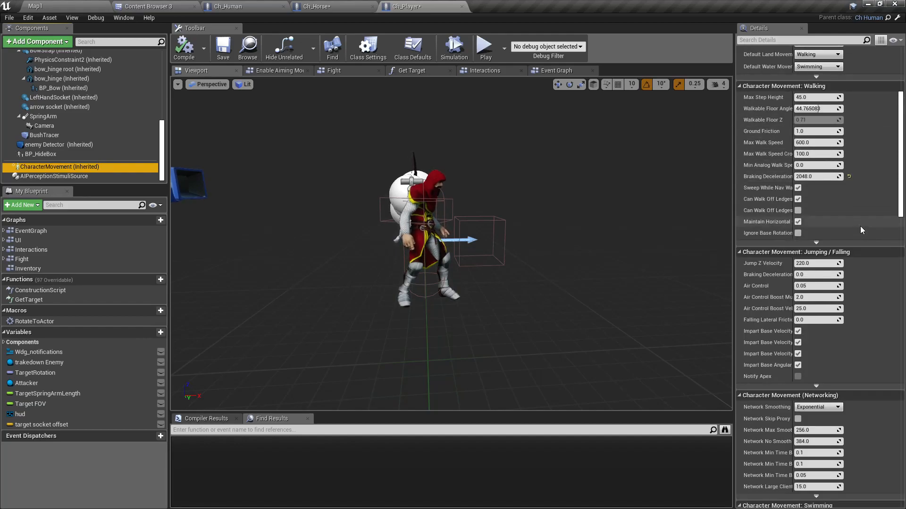
scroll("up", 3)
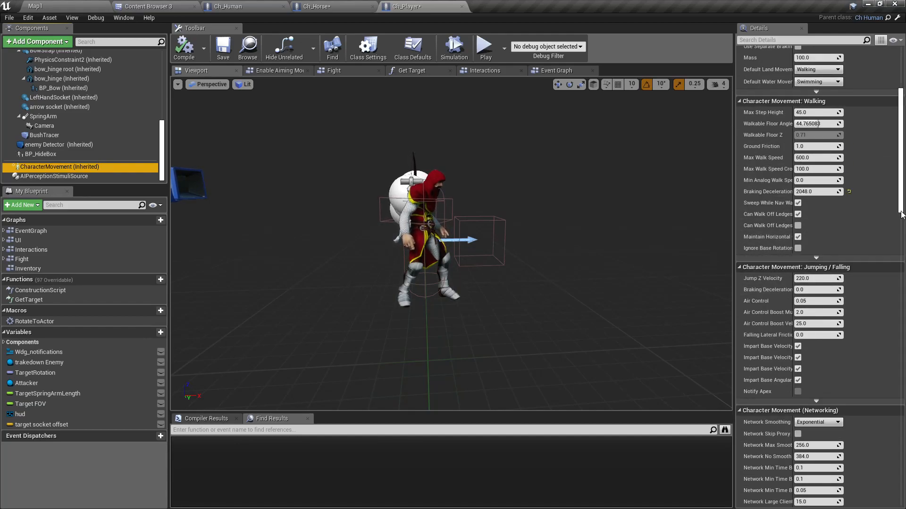
scroll("up", 3)
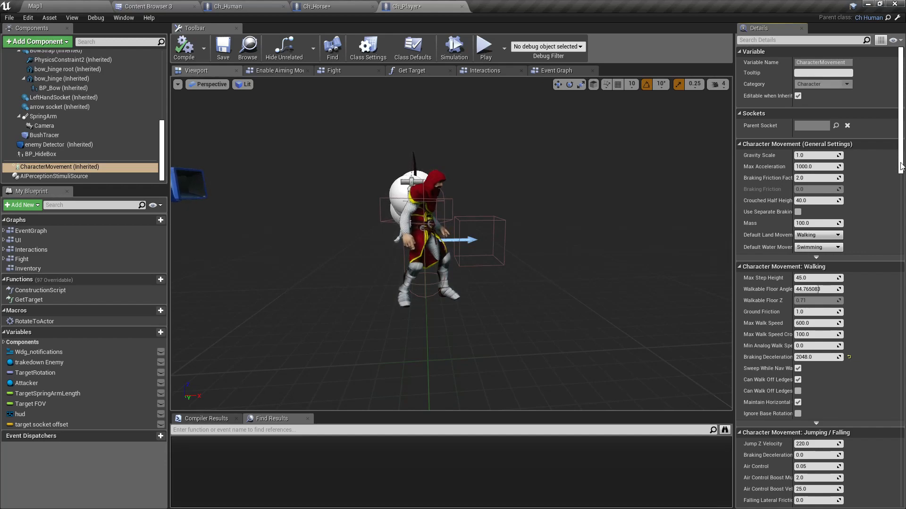
scroll("down", 3)
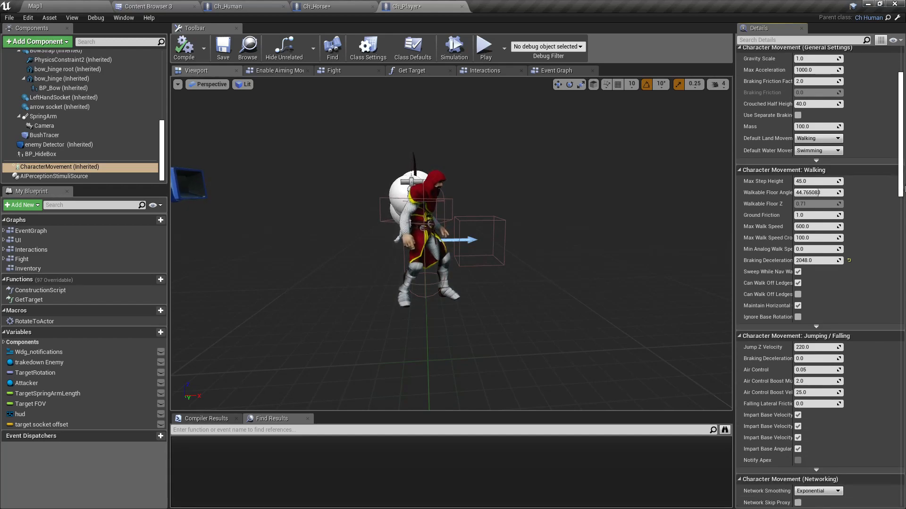
scroll("down", 3)
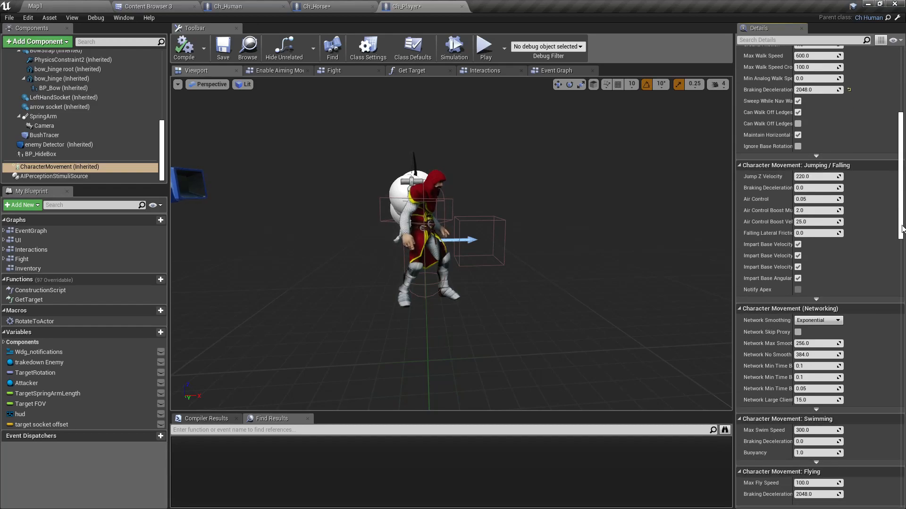
scroll("down", 3)
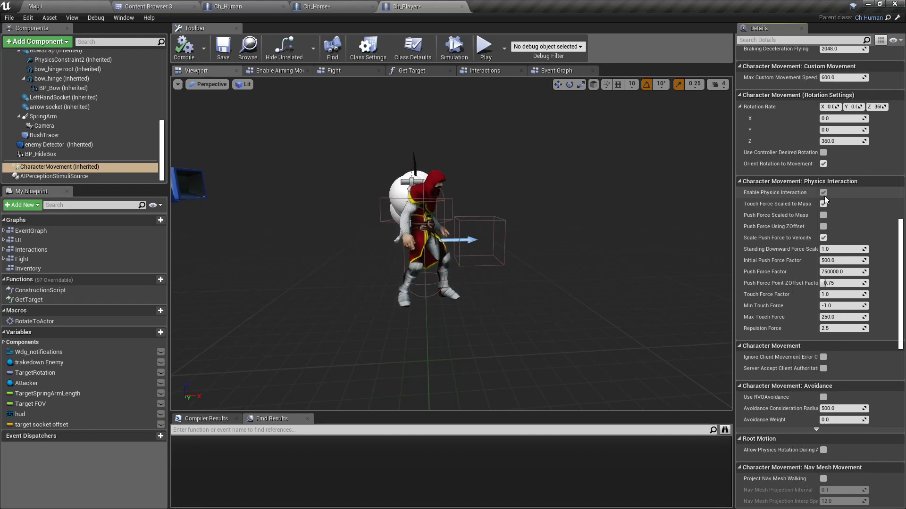
left_click(822, 204)
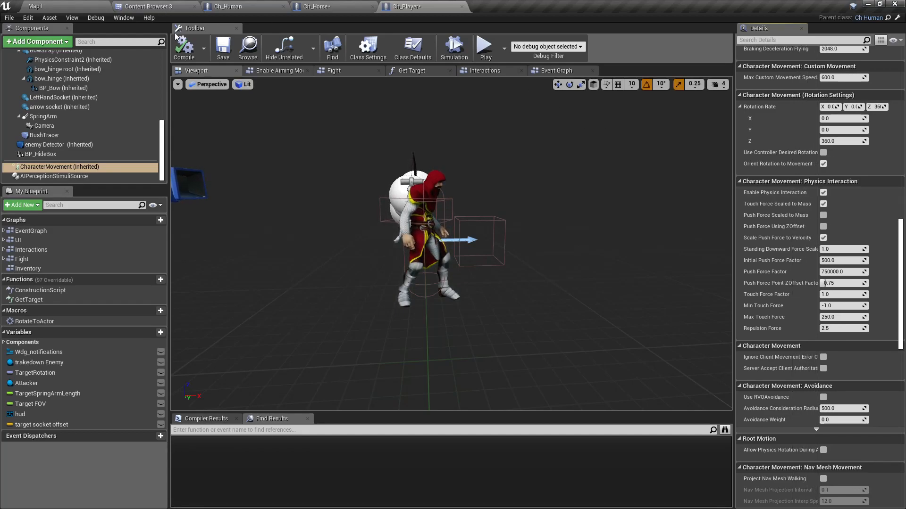
- Return to the Ch_Horse mount graph and locate the spot after Set Collision Enabled
left_click(315, 6)
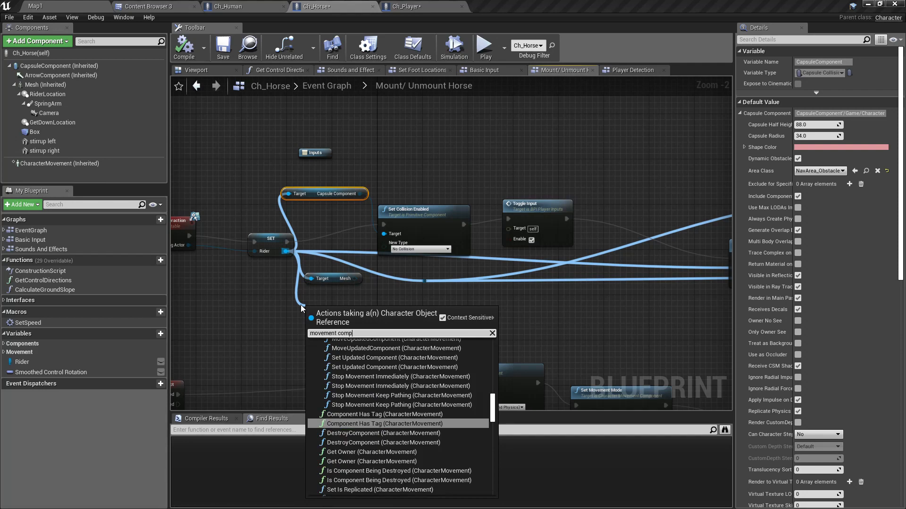
type("onent")
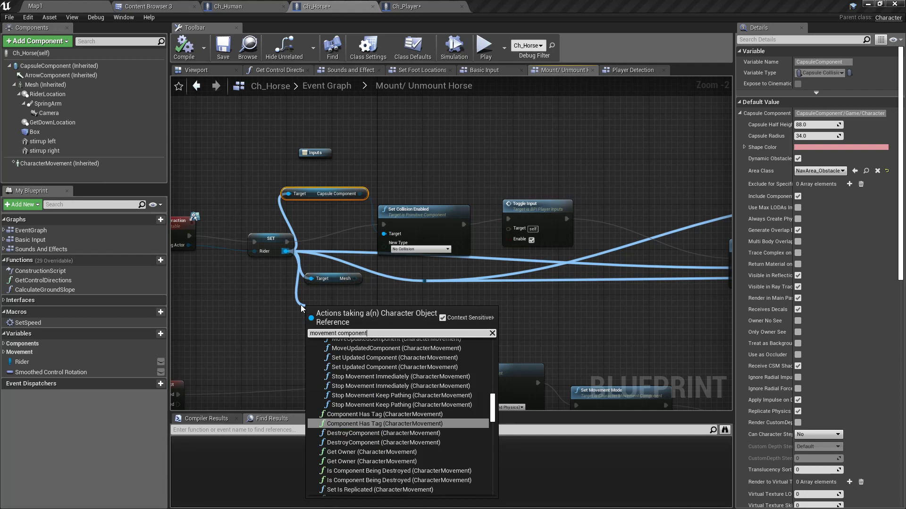
scroll("up", 3)
type("enable physics in")
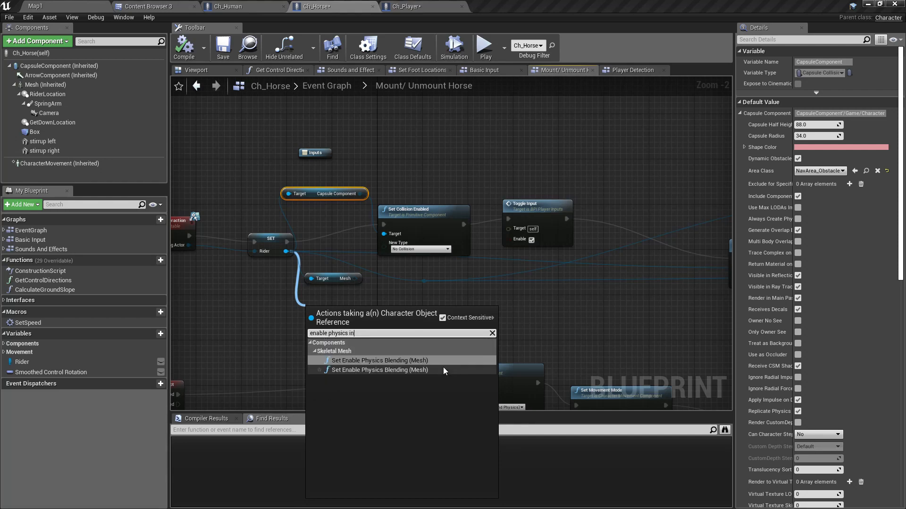
key("Backspace")
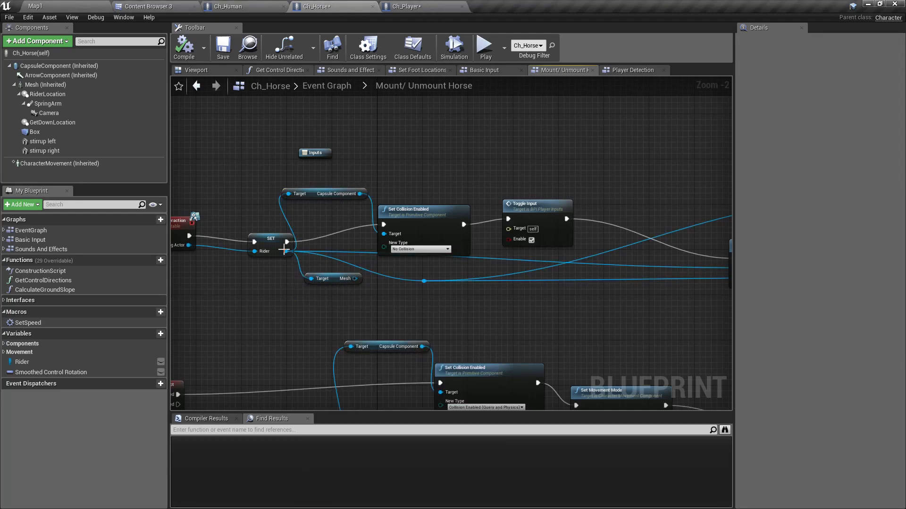
mouse_move(283, 253)
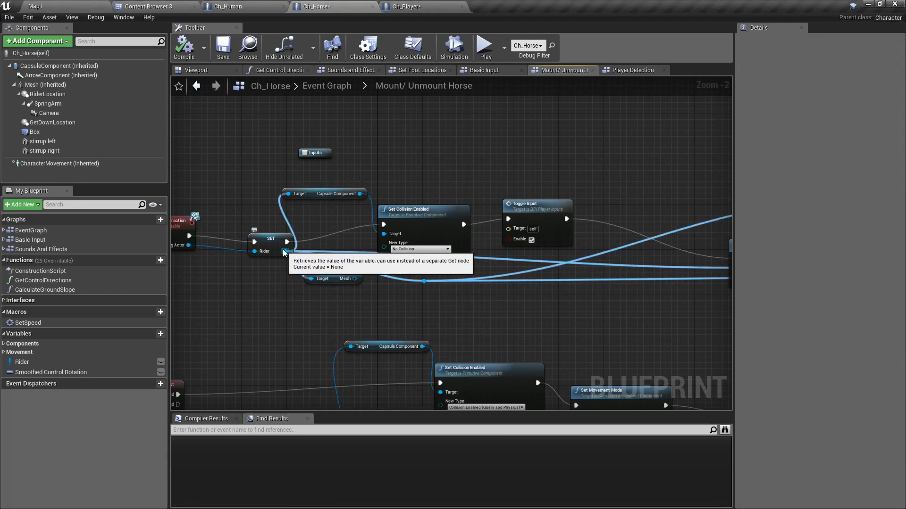
mouse_move(57, 394)
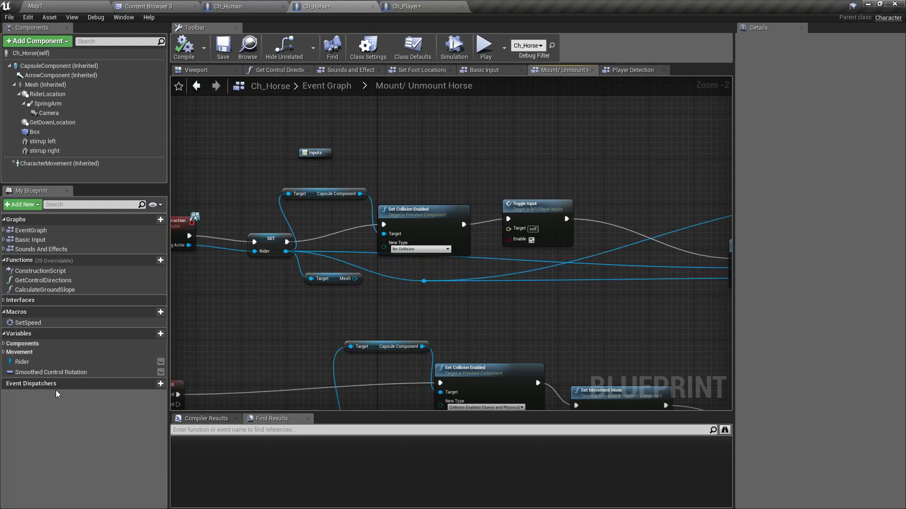
- From Rider get Character Movement and add Set Enable Physics Interaction (unchecked) before Toggle Input
left_click(22, 361)
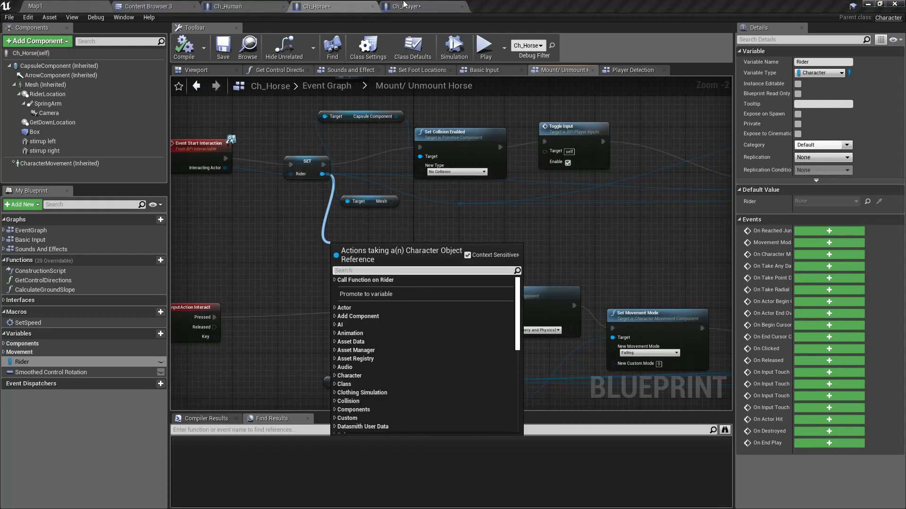
left_click(421, 5)
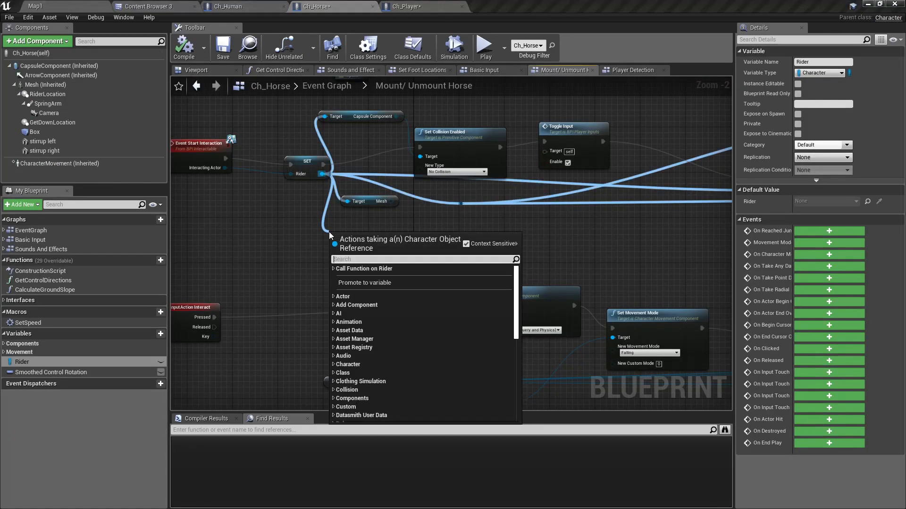
type("character mo")
type("physics intera")
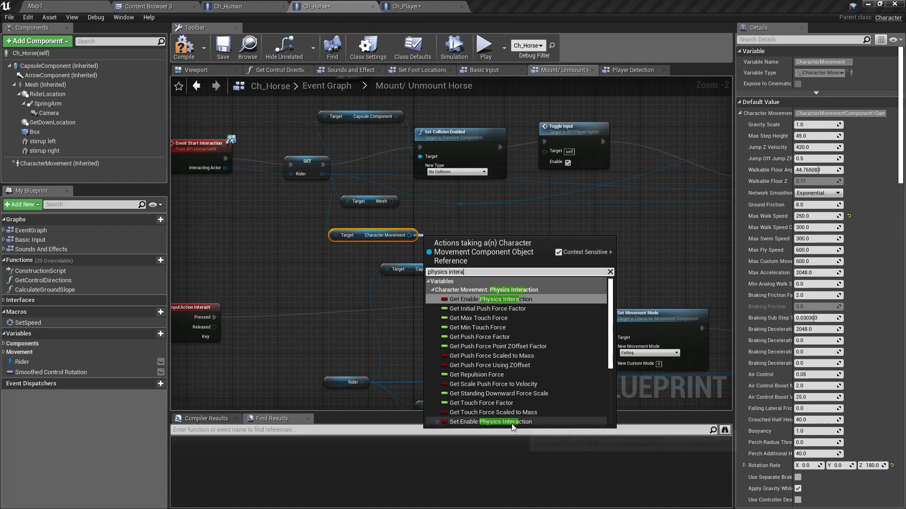
left_click(492, 421)
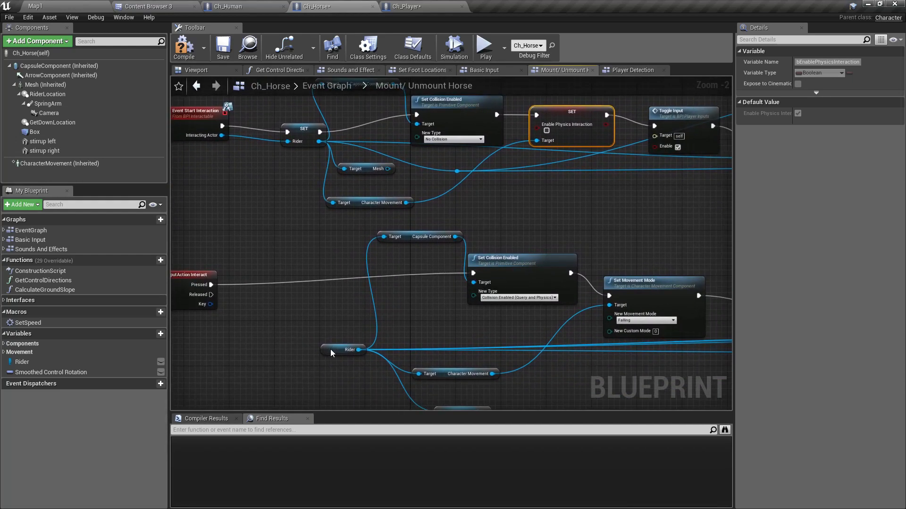
- In the unmount branch add Set Enable Physics Interaction (checked) wired to the rider's Character Movement
left_click(344, 349)
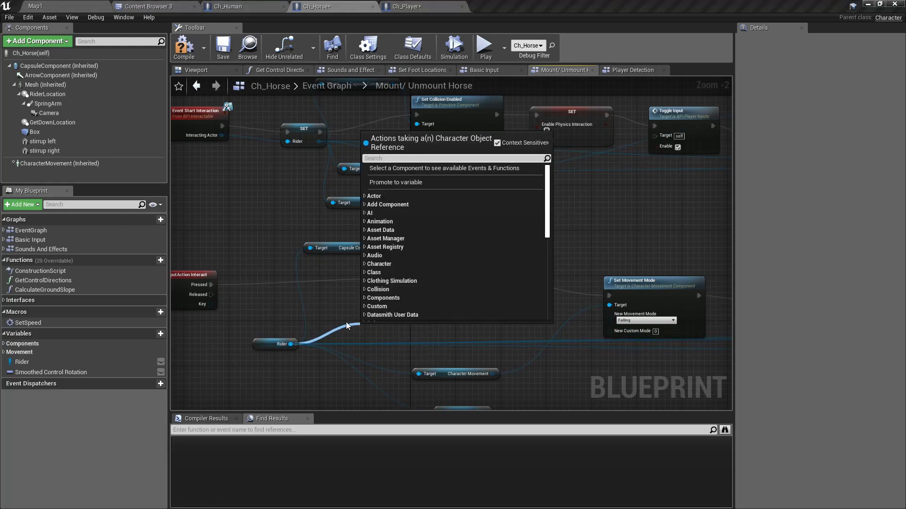
scroll("down", 3)
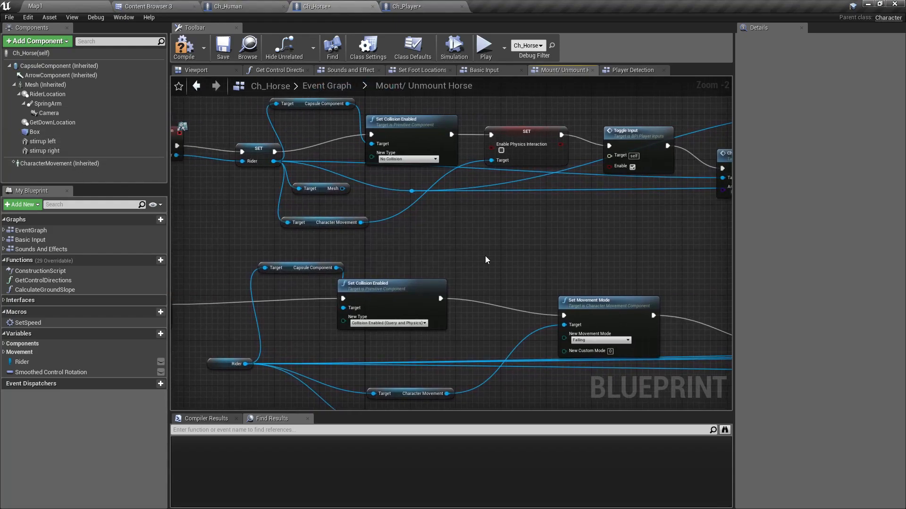
left_click(324, 222)
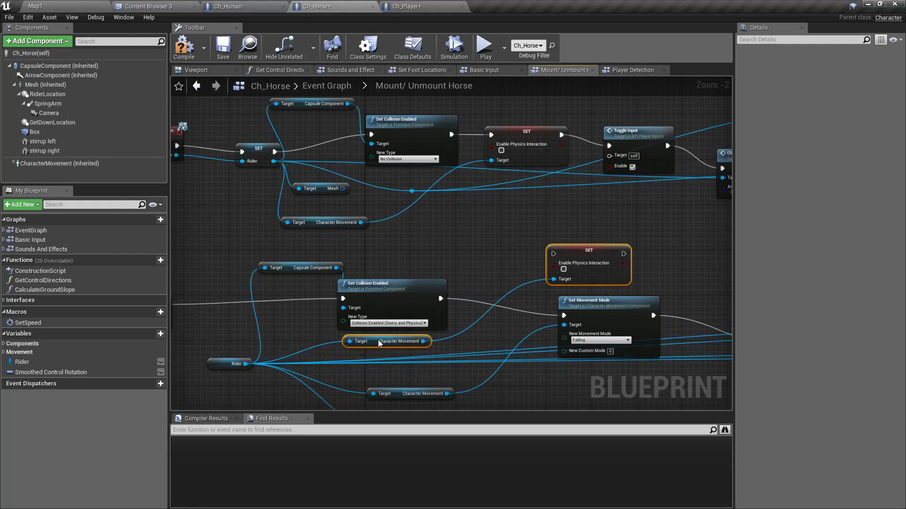
left_click(588, 256)
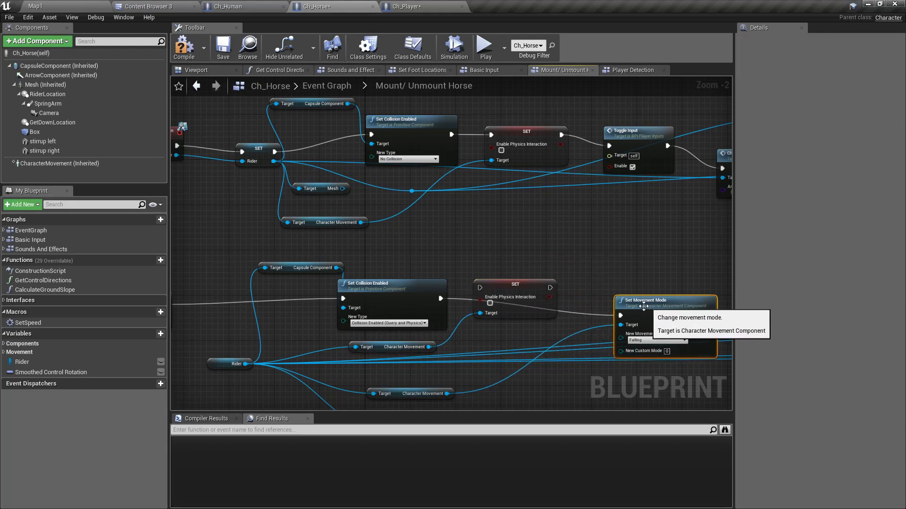
mouse_move(472, 296)
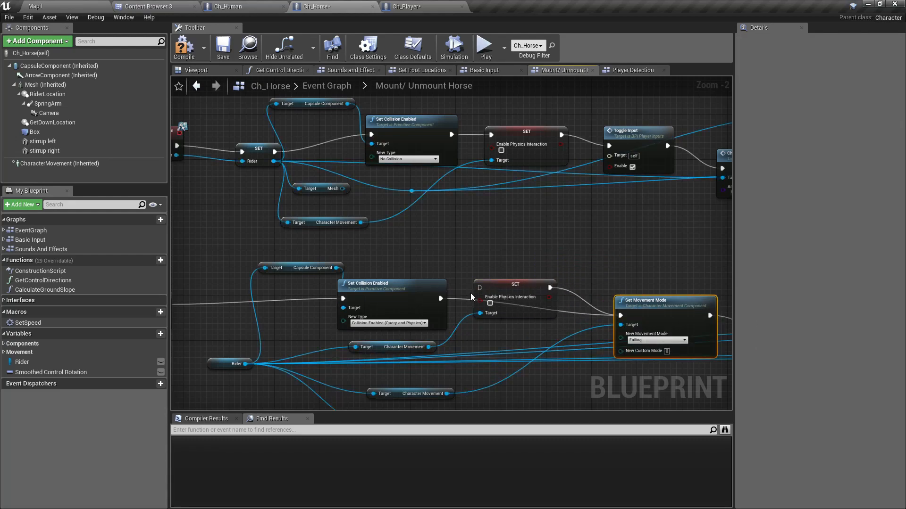
mouse_move(489, 303)
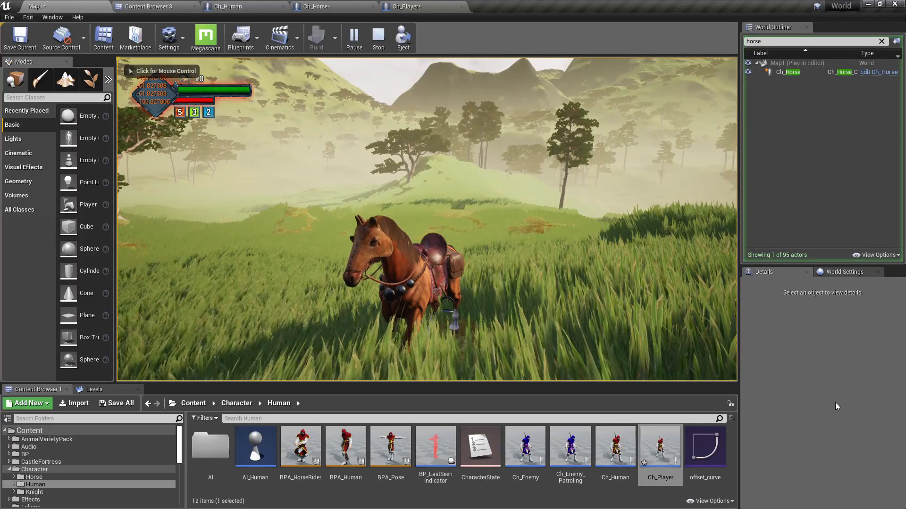
- During play select Ch_Horse and the spawned Ch_Player in the World Outliner, then return to Ch_Horse
left_click(789, 72)
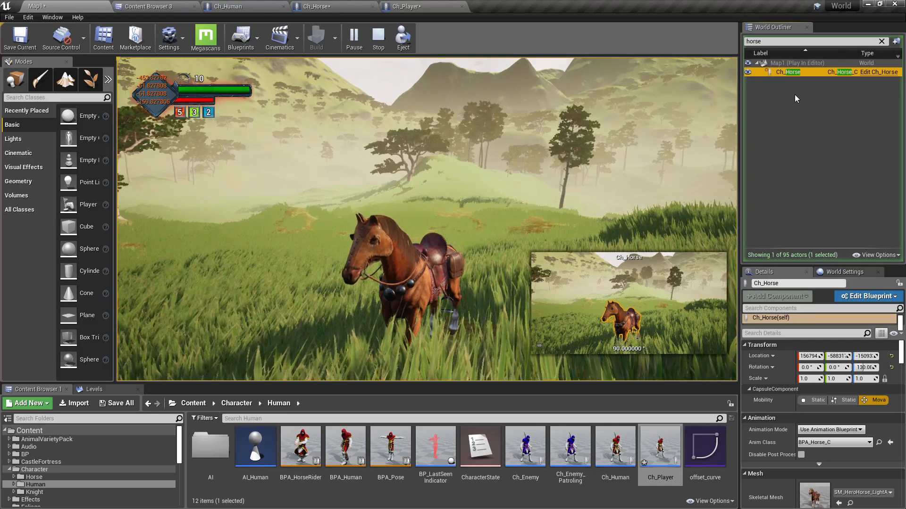
left_click(814, 40)
type("player")
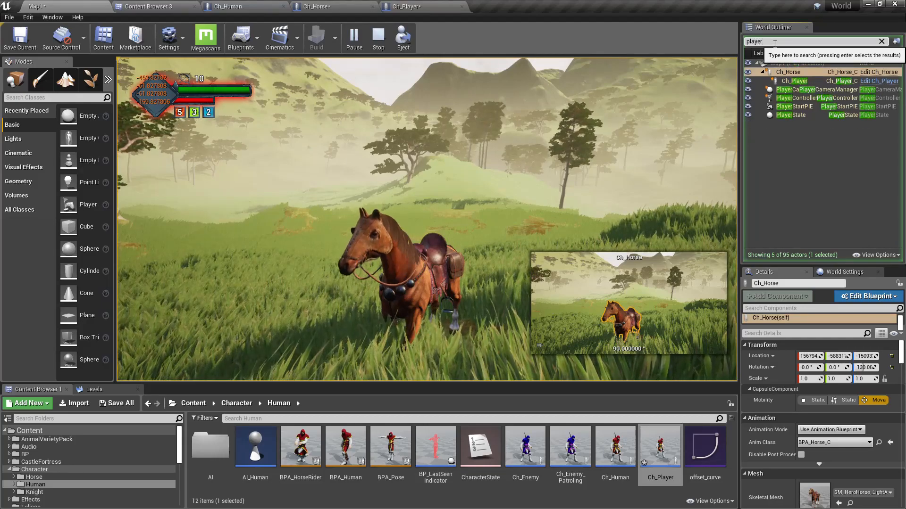
left_click(792, 81)
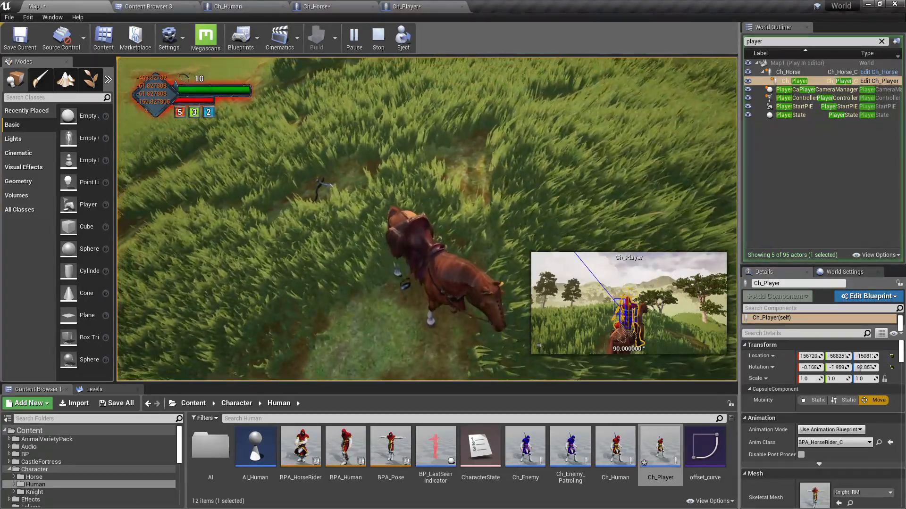
left_click(377, 38)
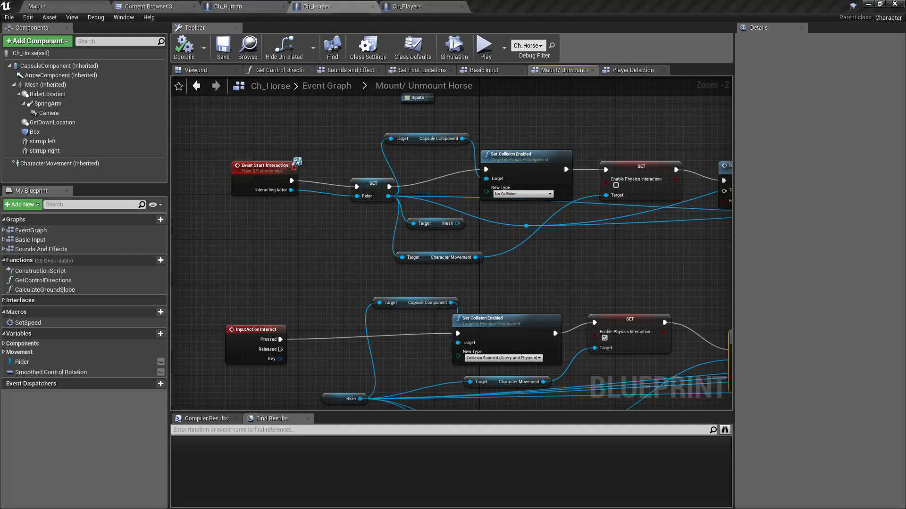
- Stop play and open the Ch_Human event graph at the Switch on MovementStates node
left_click(40, 5)
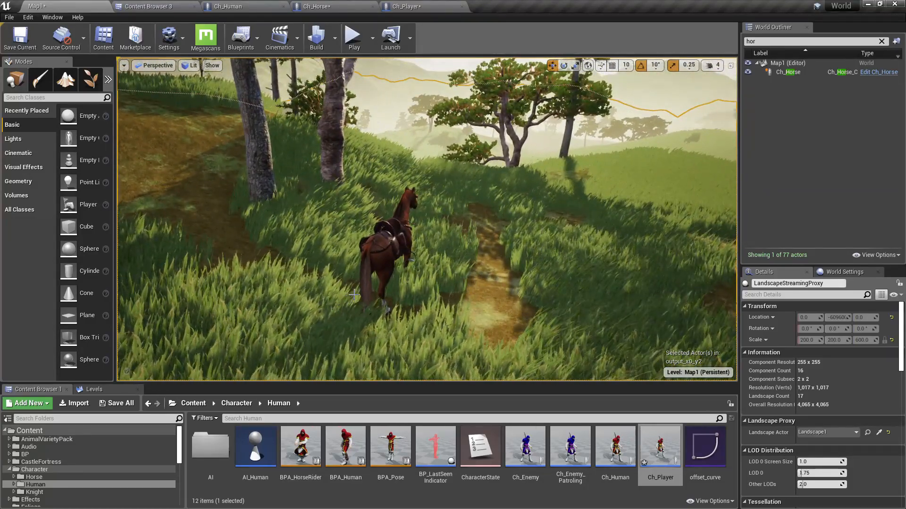
left_click(315, 6)
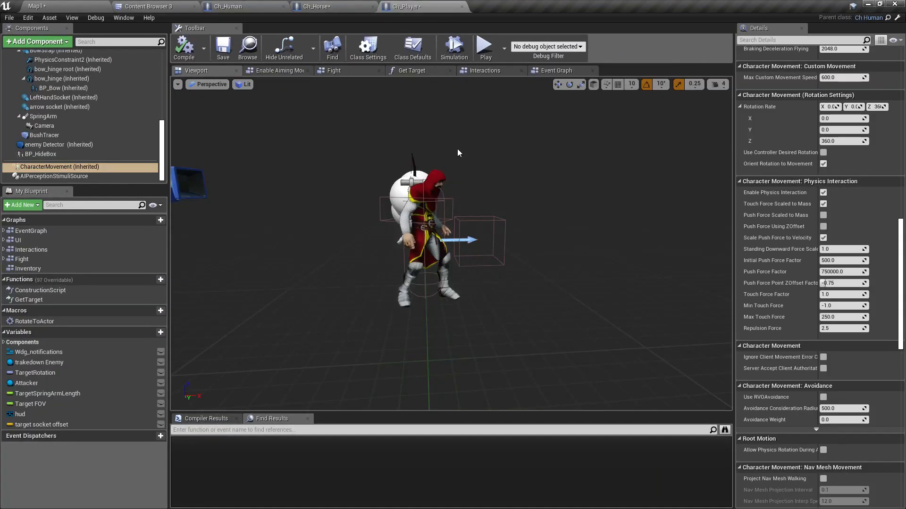
left_click(317, 6)
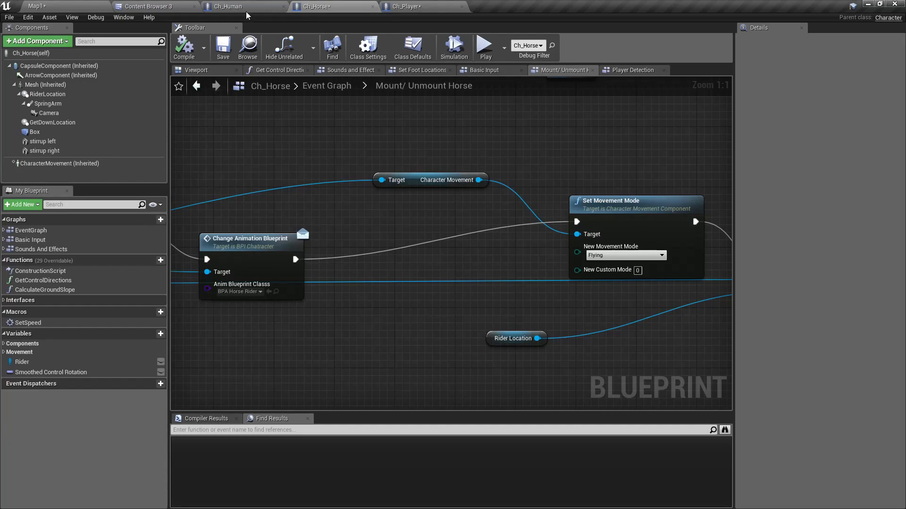
left_click(225, 7)
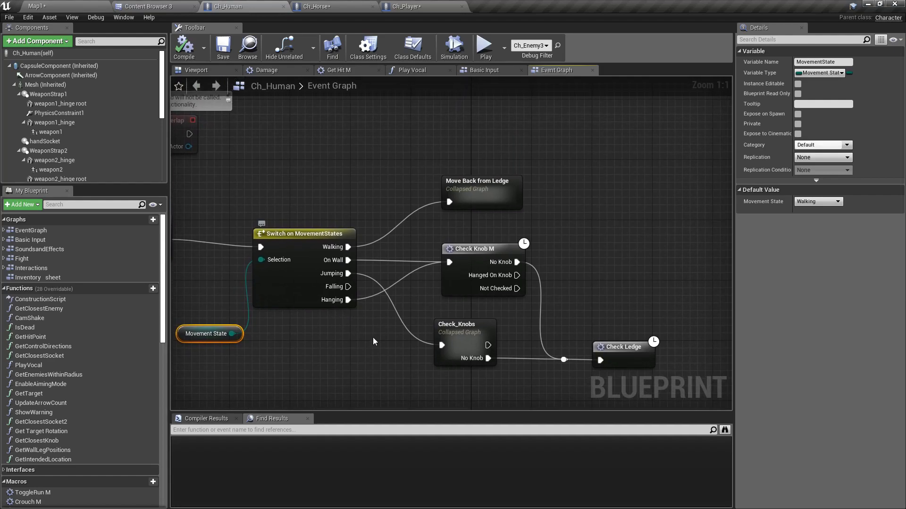
mouse_move(491, 183)
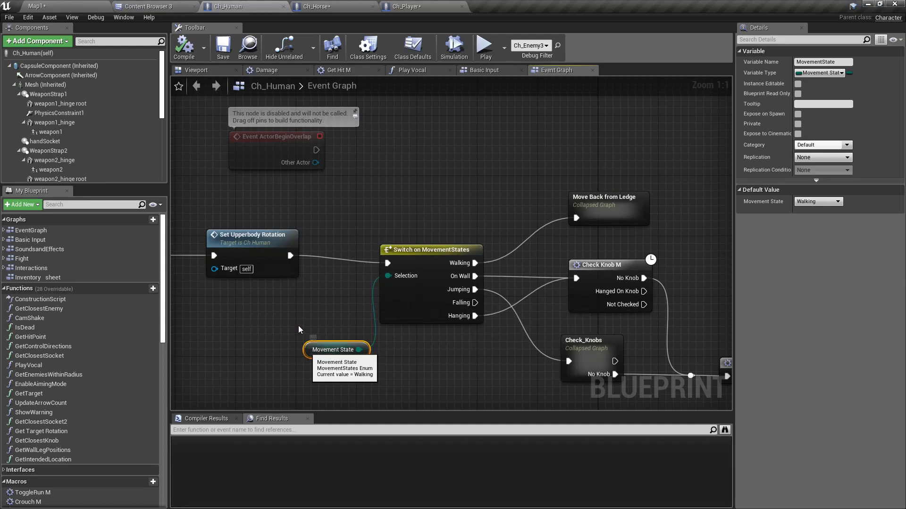
mouse_move(444, 147)
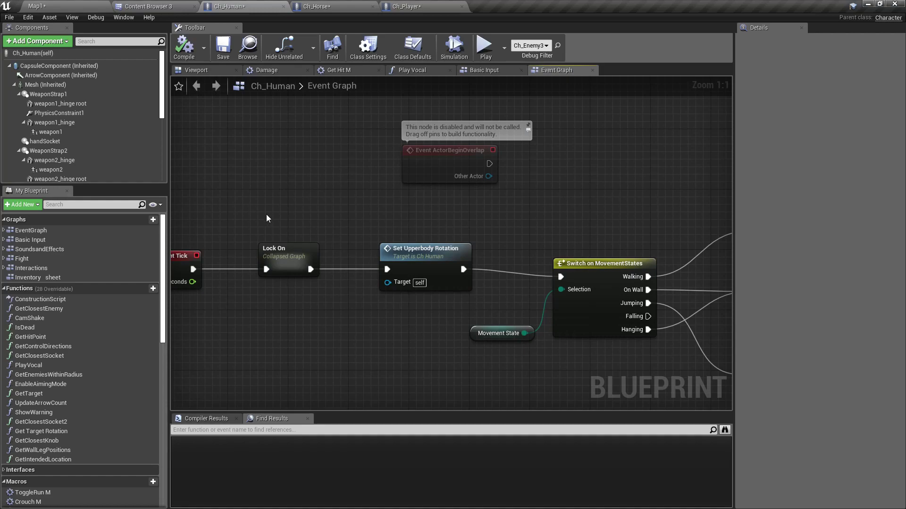
- Find all references to the MovementState variable and browse the results list
right_click(498, 333)
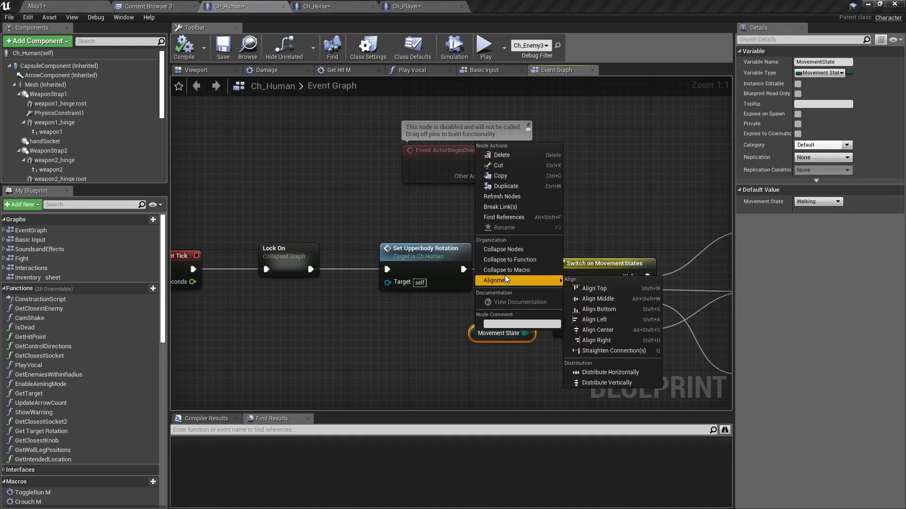
left_click(504, 217)
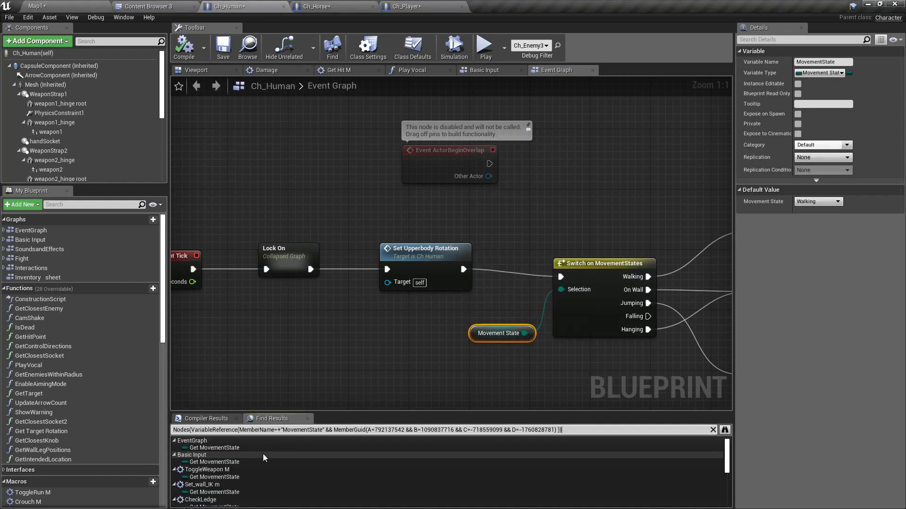
scroll("down", 3)
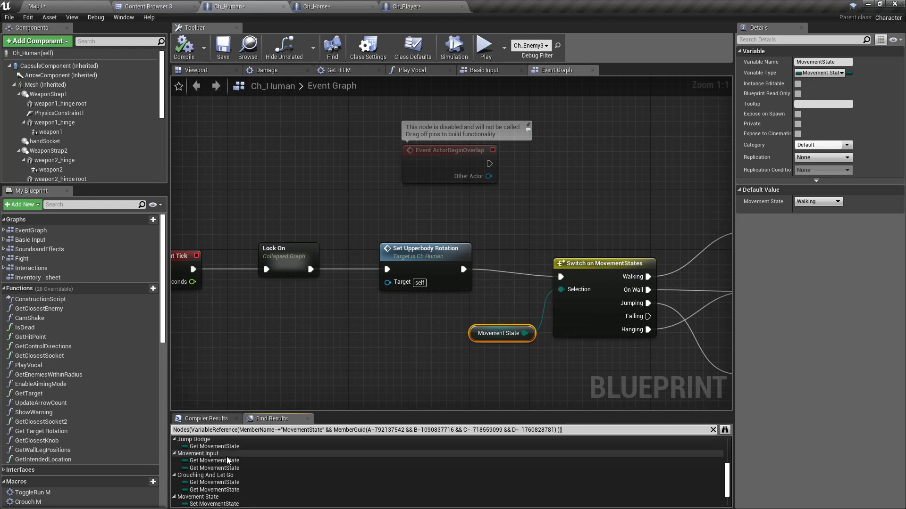
scroll("down", 3)
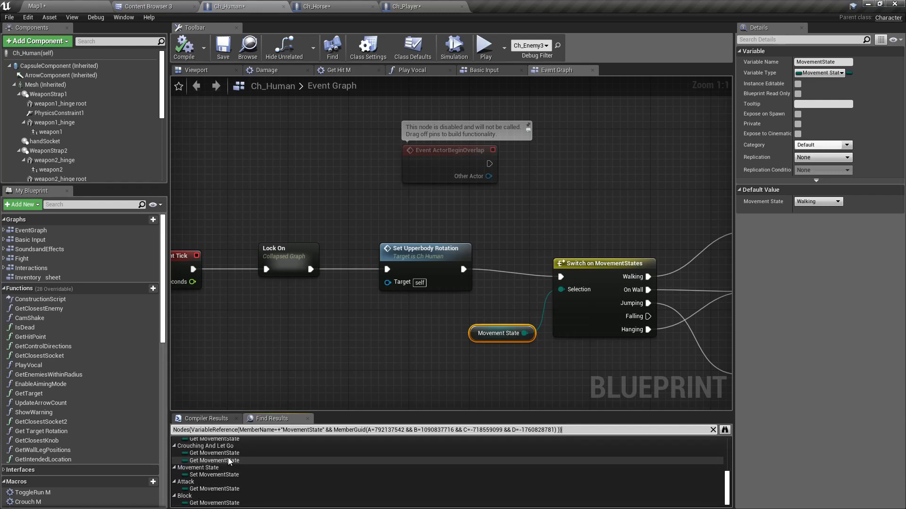
scroll("up", 3)
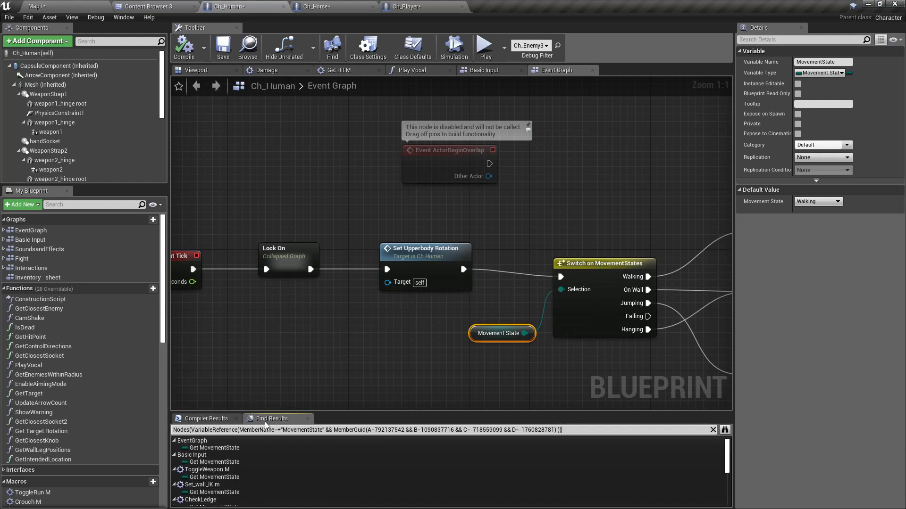
- Jump to the Set MovementState reference in the Basic Input graph
left_click(211, 493)
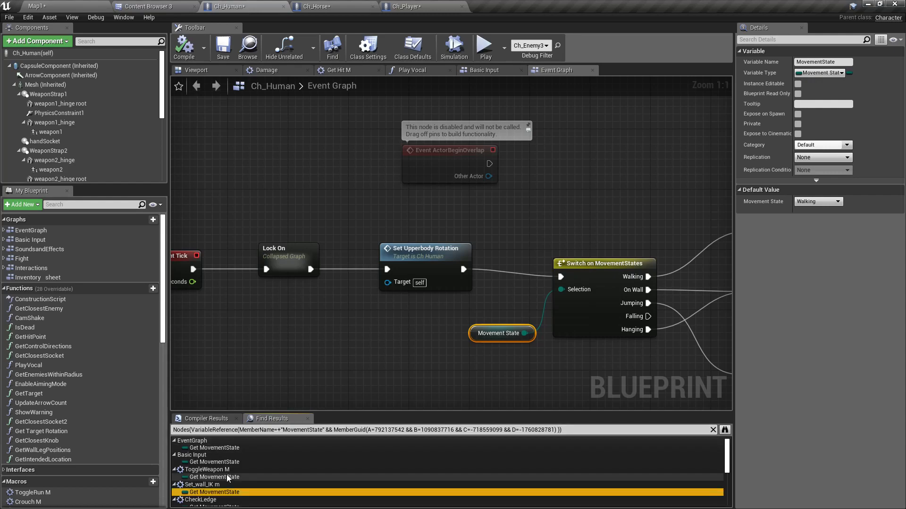
scroll("down", 3)
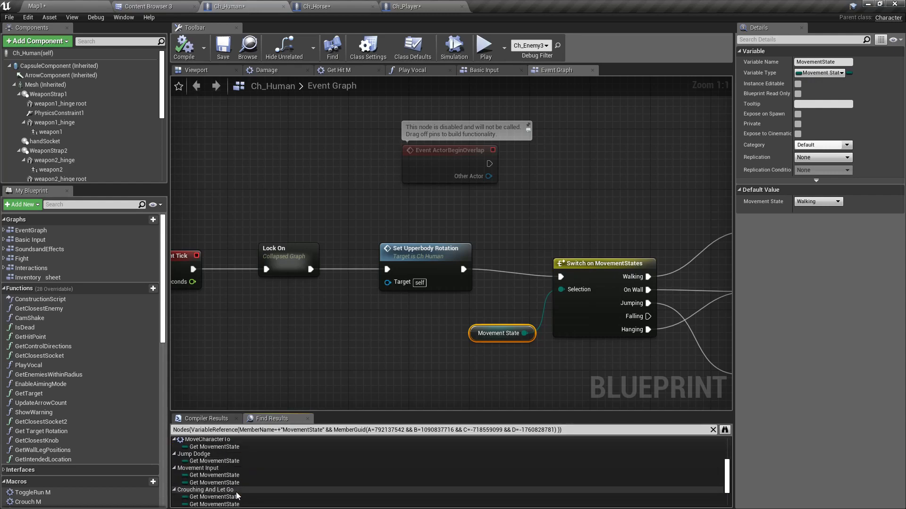
scroll("down", 3)
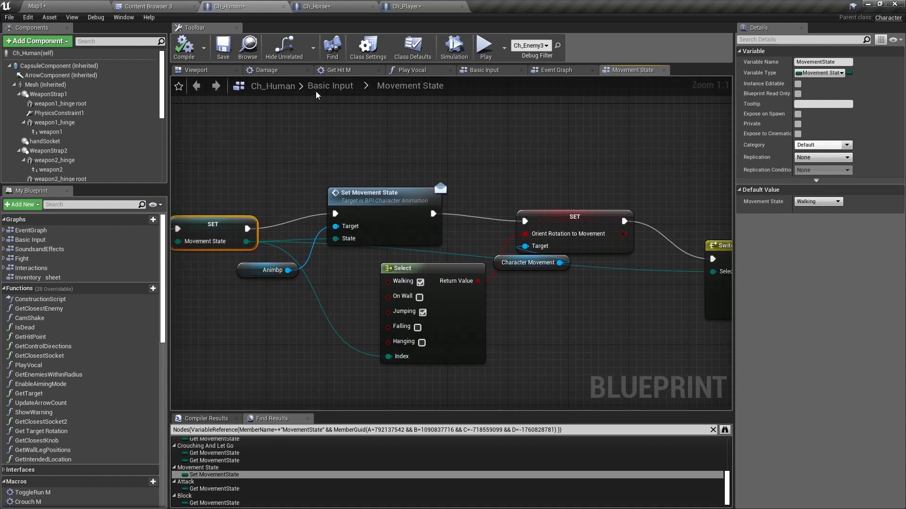
left_click(37, 6)
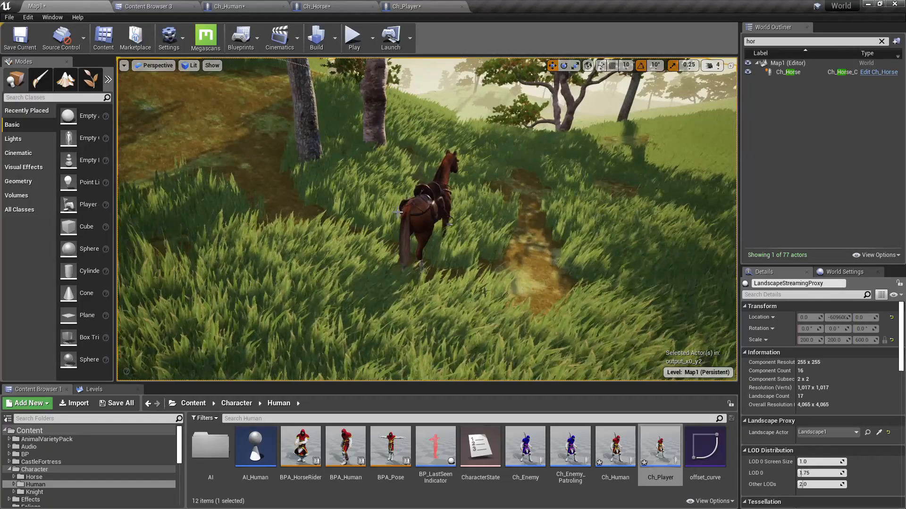
key("F11")
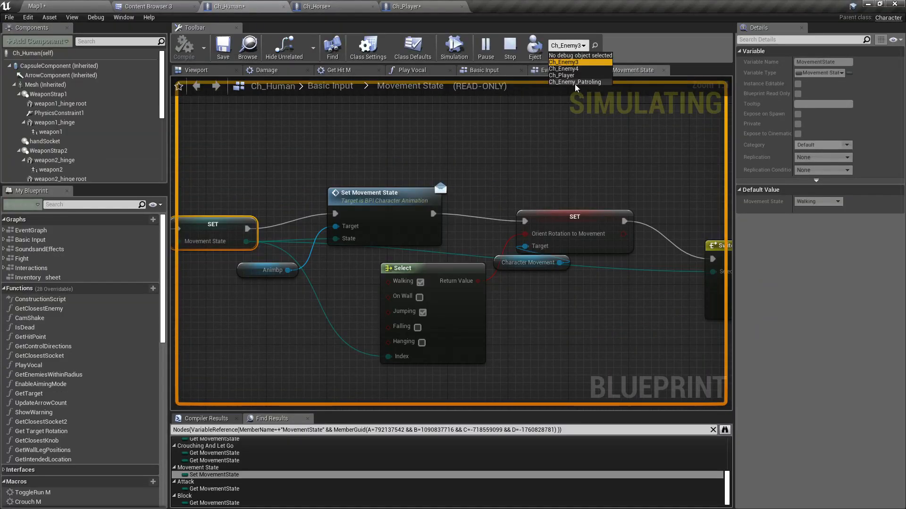
left_click(560, 76)
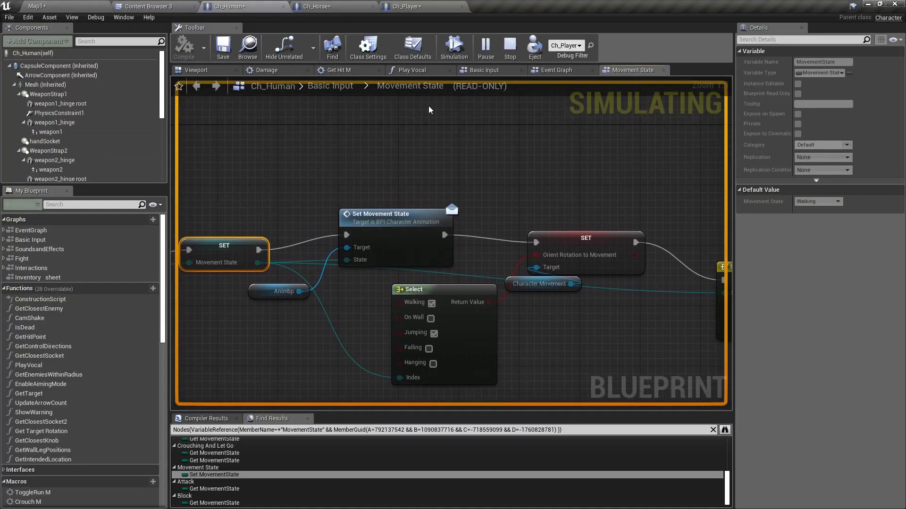
left_click(558, 70)
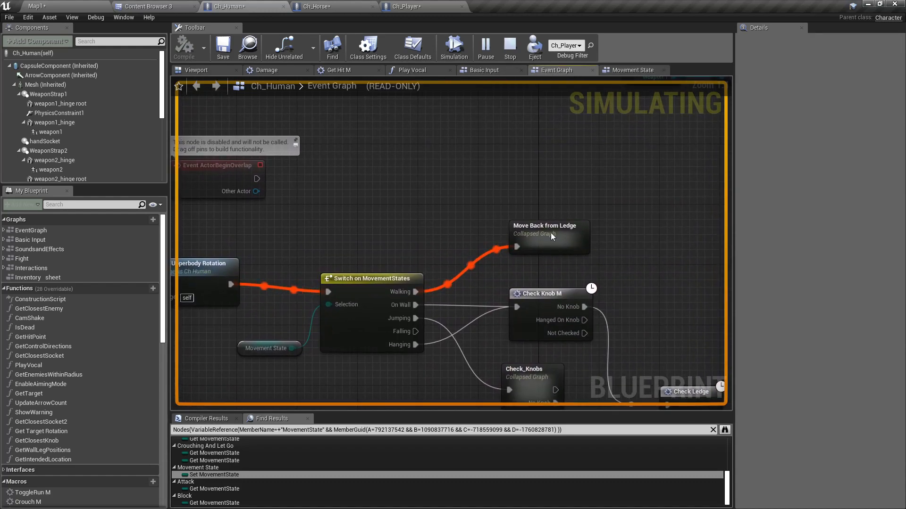
double_click(547, 230)
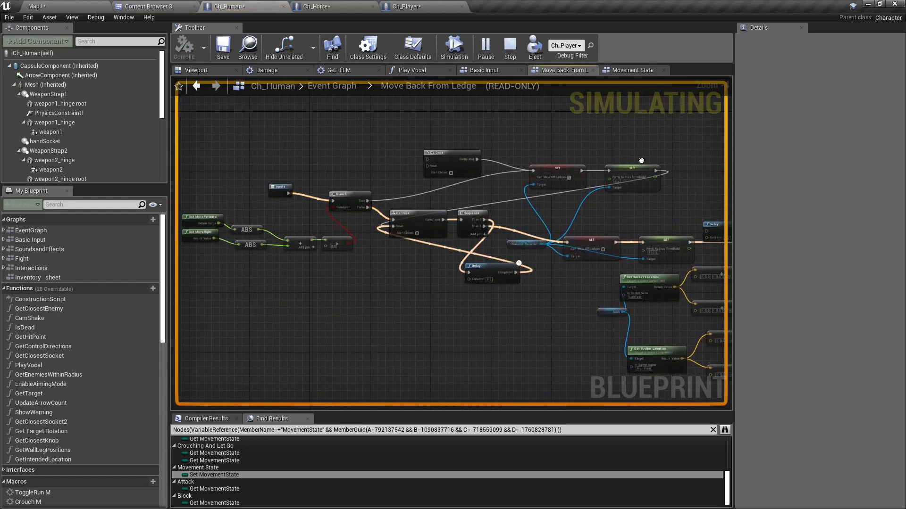
scroll("down", 3)
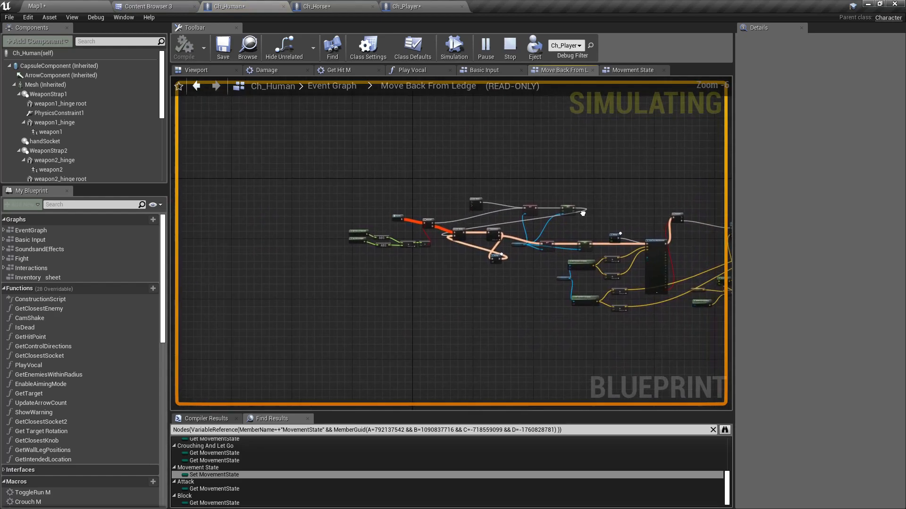
left_click(632, 70)
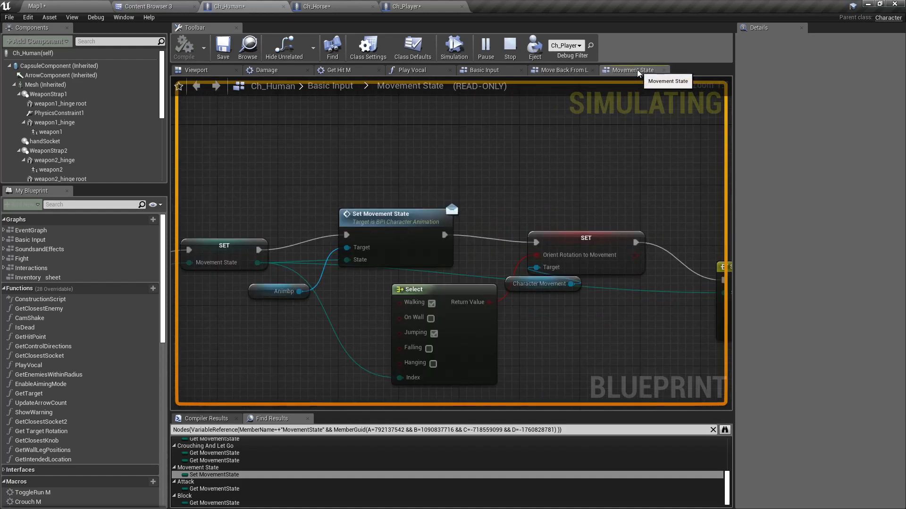
left_click(508, 47)
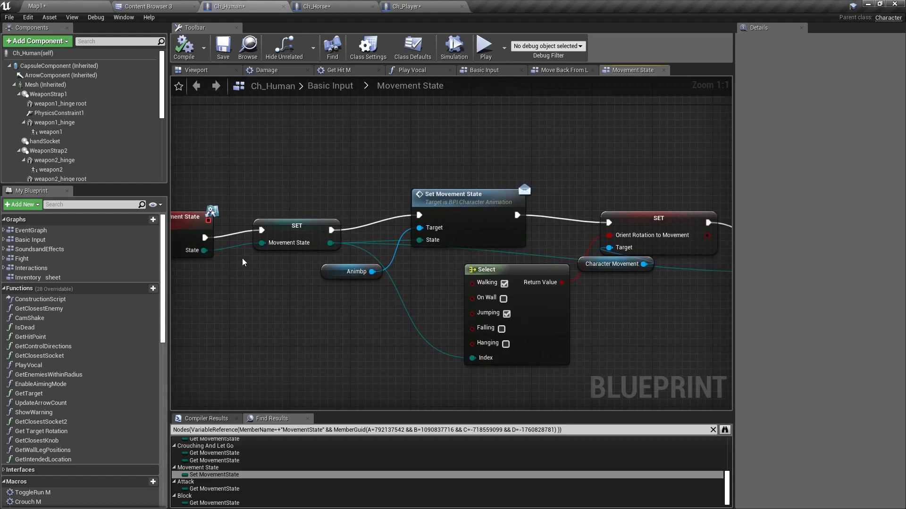
left_click(295, 233)
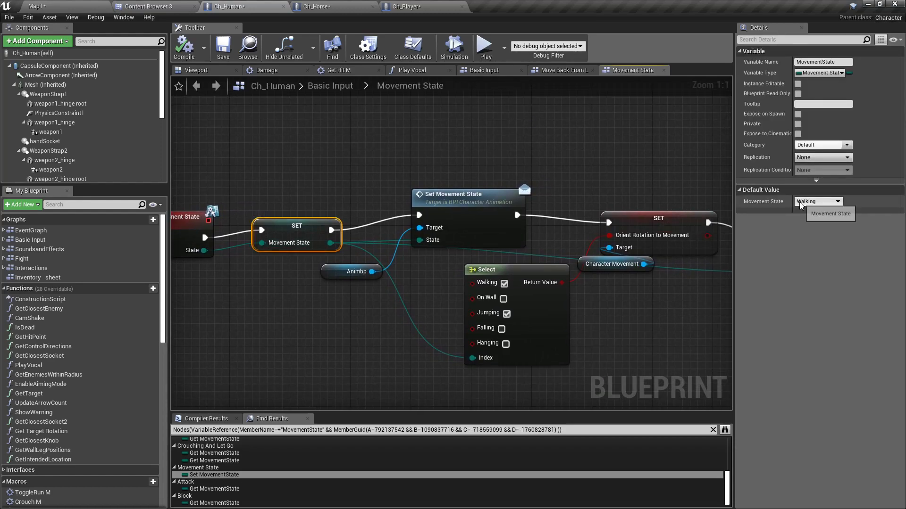
mouse_move(145, 5)
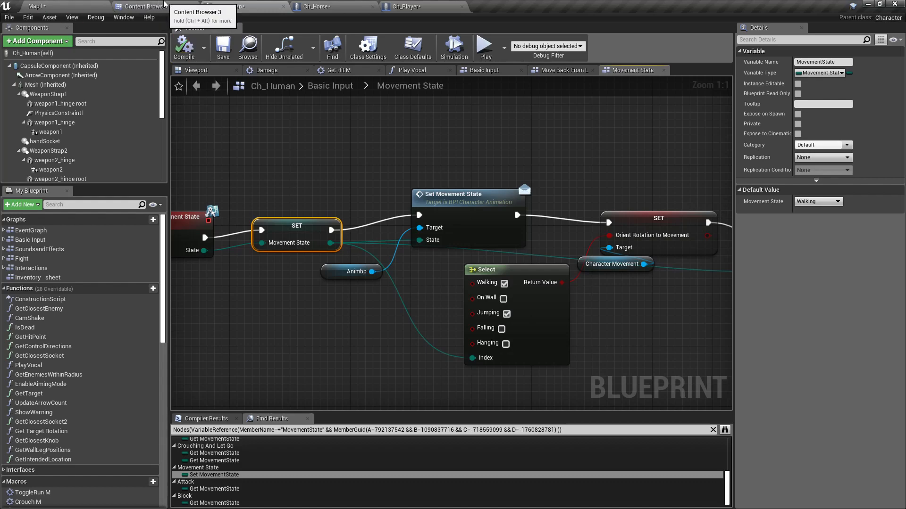
- Bring up the MovementStates enumeration from the Content/BP folder
left_click(147, 7)
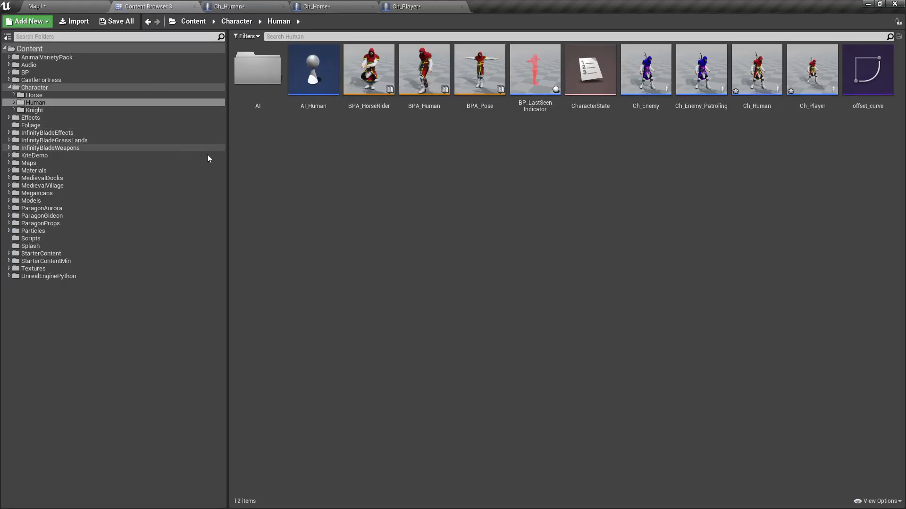
left_click(25, 72)
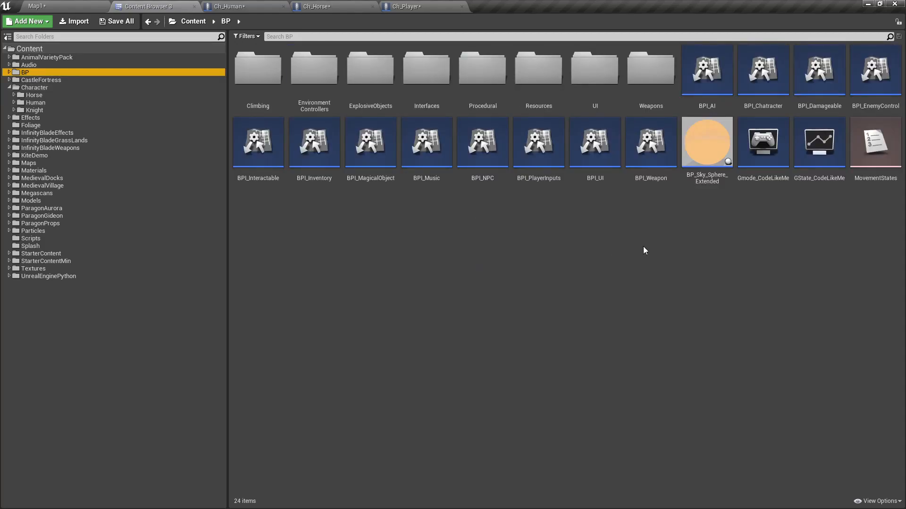
mouse_move(595, 263)
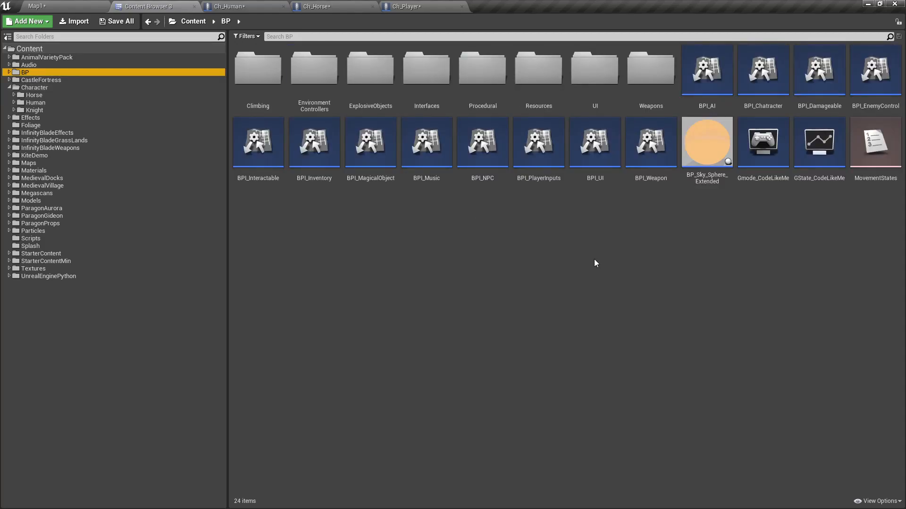
double_click(875, 142)
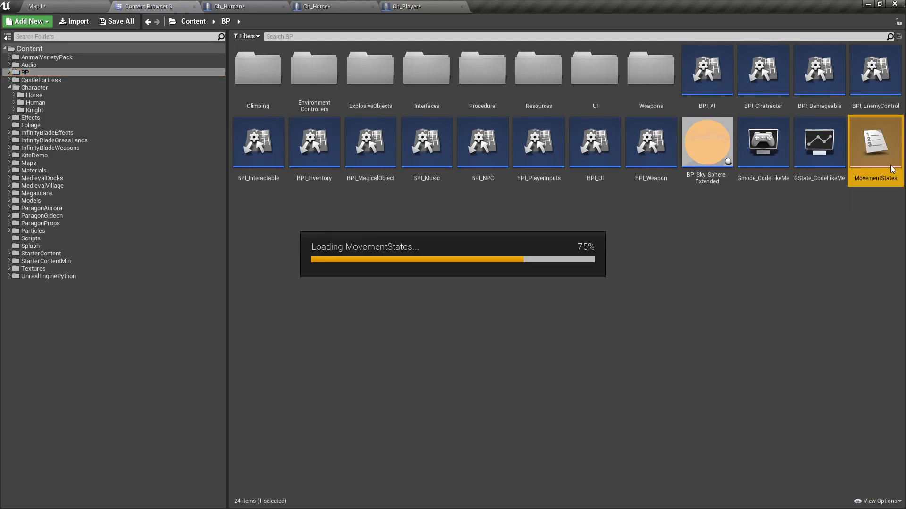
double_click(874, 143)
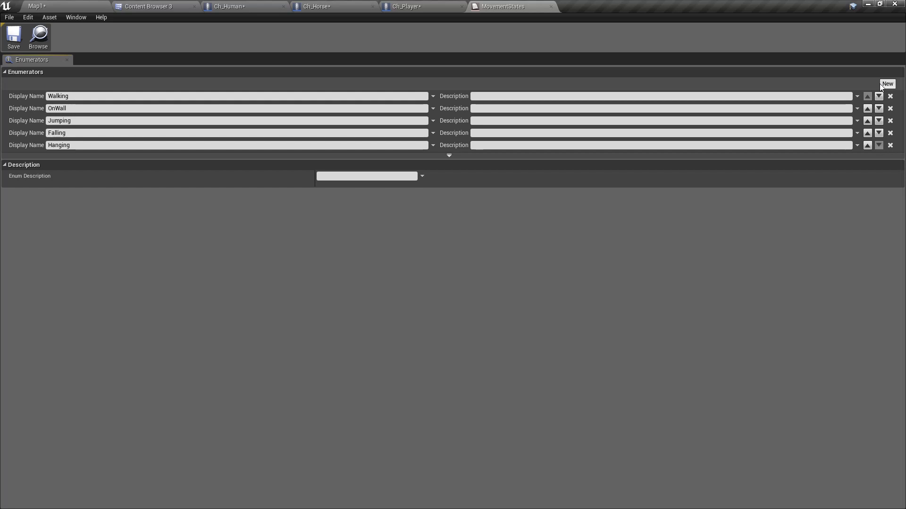
- Add a new enumeration entry named Riding and save MovementStates
left_click(887, 84)
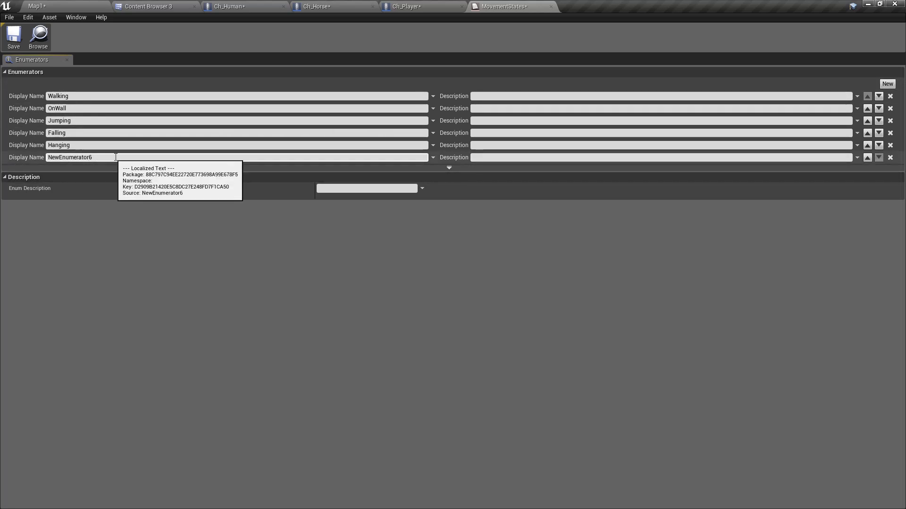
type("Rid")
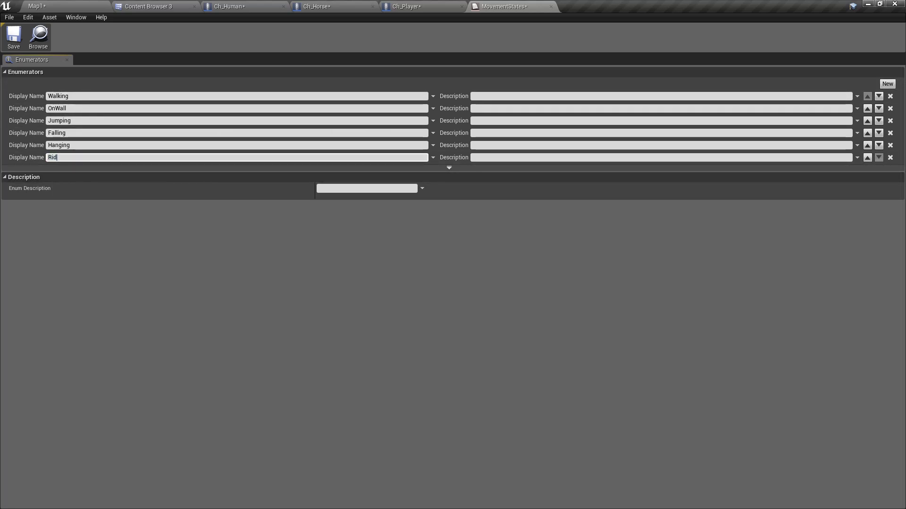
type("ing")
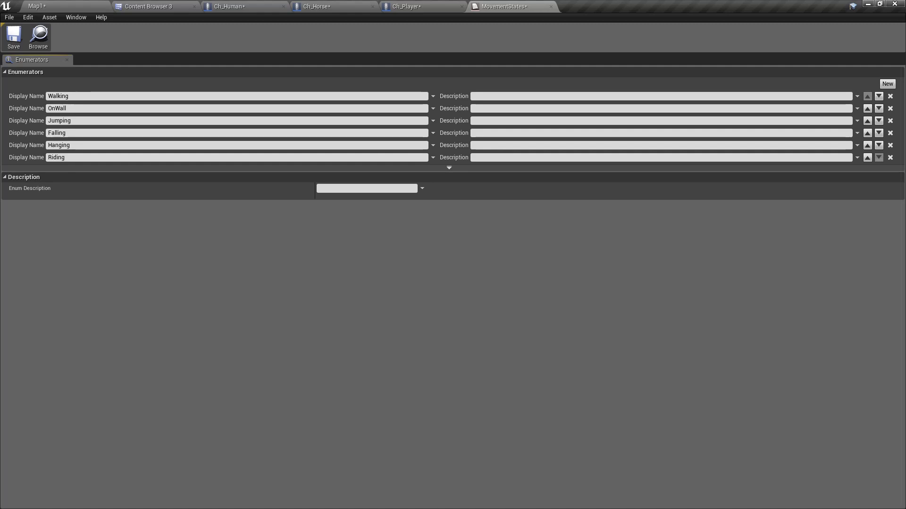
left_click(12, 37)
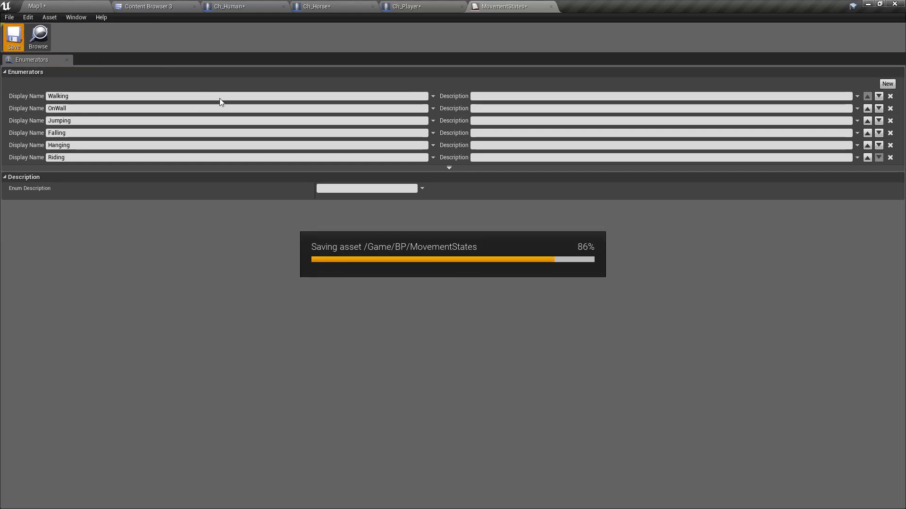
mouse_move(217, 97)
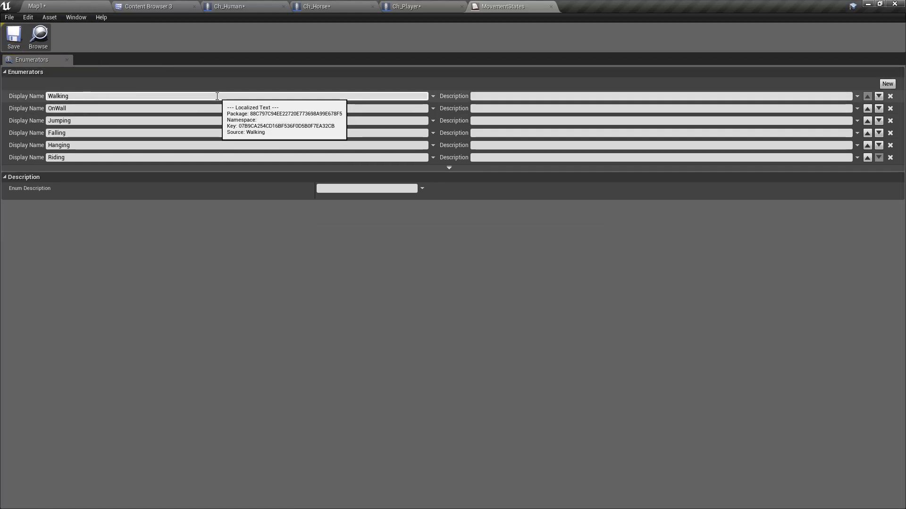
mouse_move(227, 7)
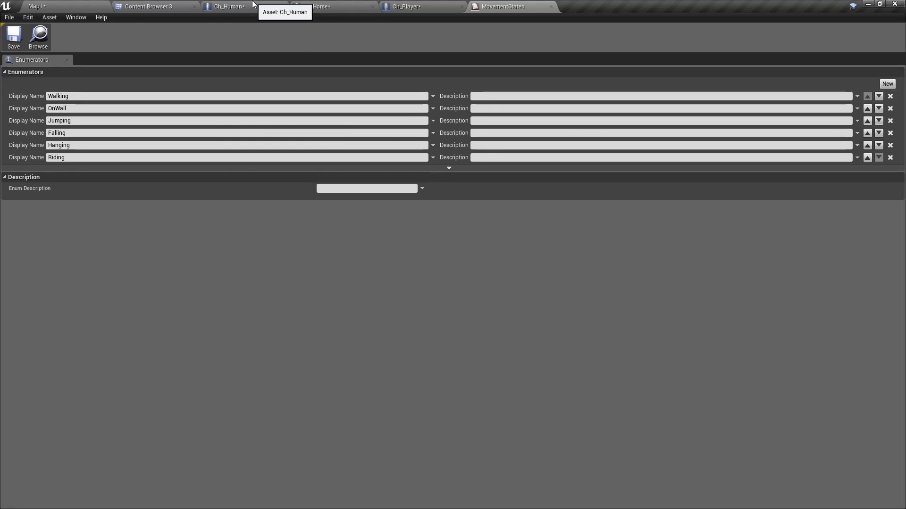
- Return to Ch_Human's Movement State graph so its Select node shows the Riding pin
left_click(225, 7)
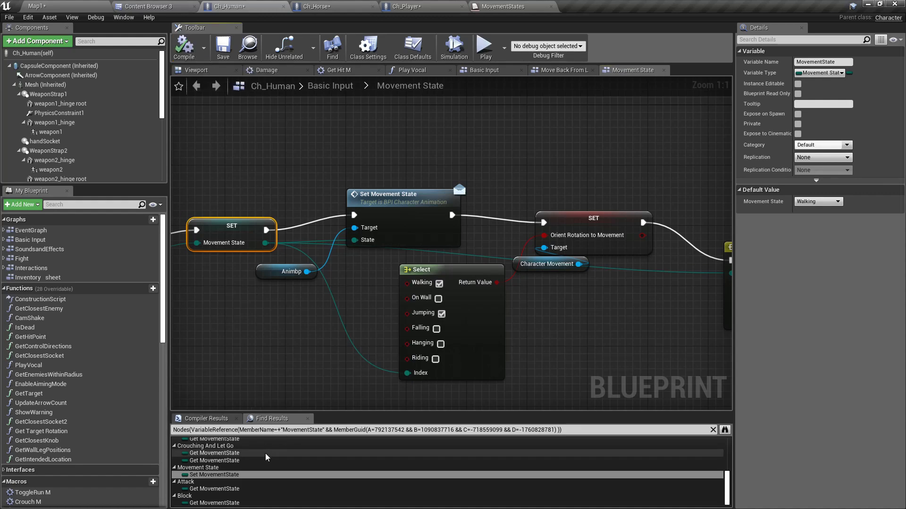
scroll("up", 3)
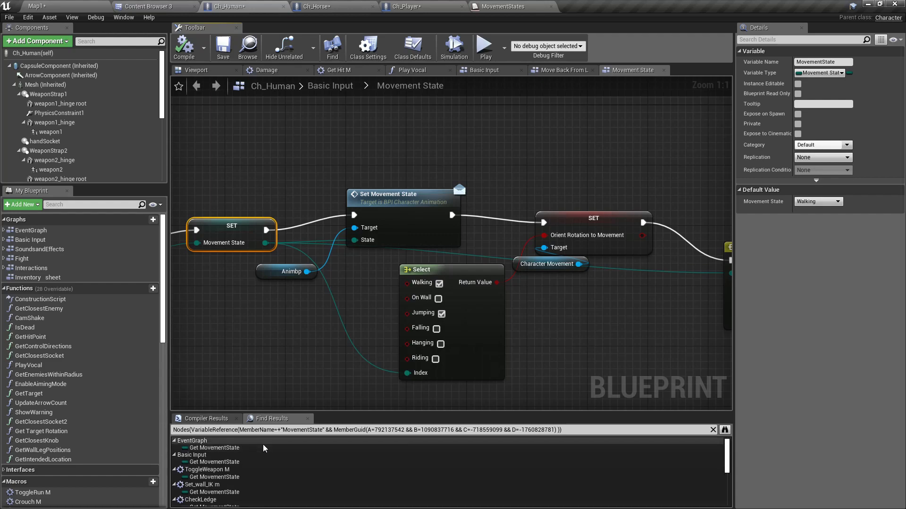
mouse_move(233, 397)
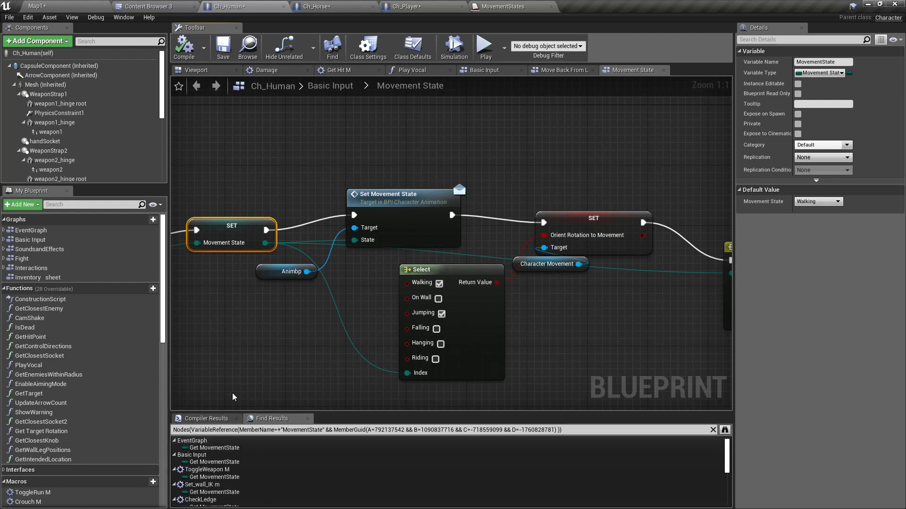
mouse_move(220, 448)
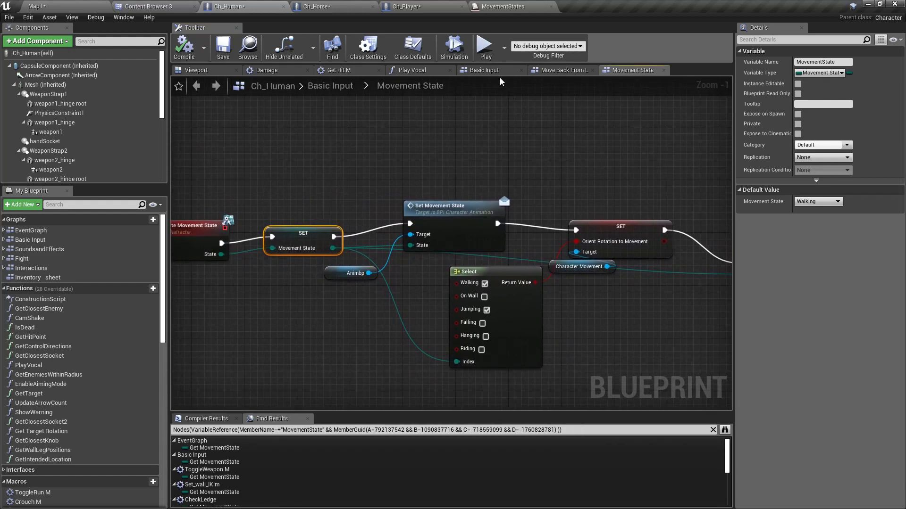
mouse_move(356, 24)
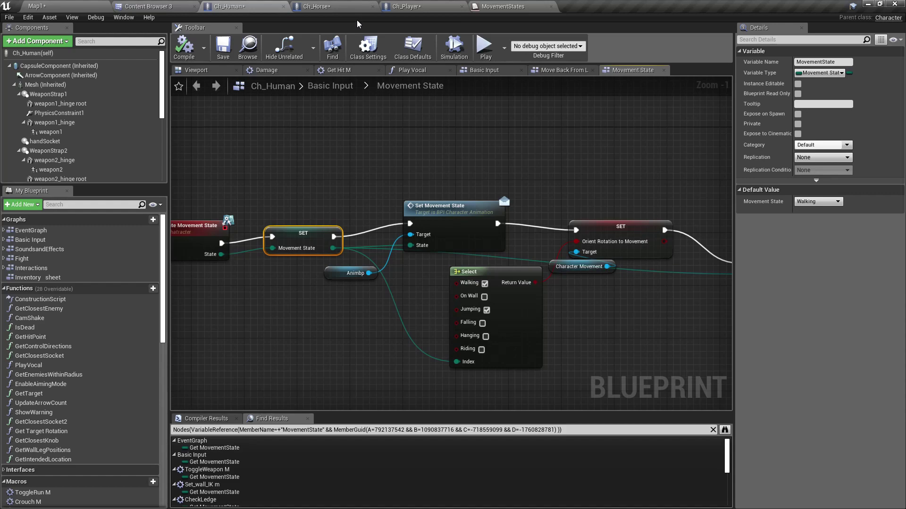
- In Ch_Horse's mount logic, add an Update Movement State node on Rider set to Riding
left_click(315, 7)
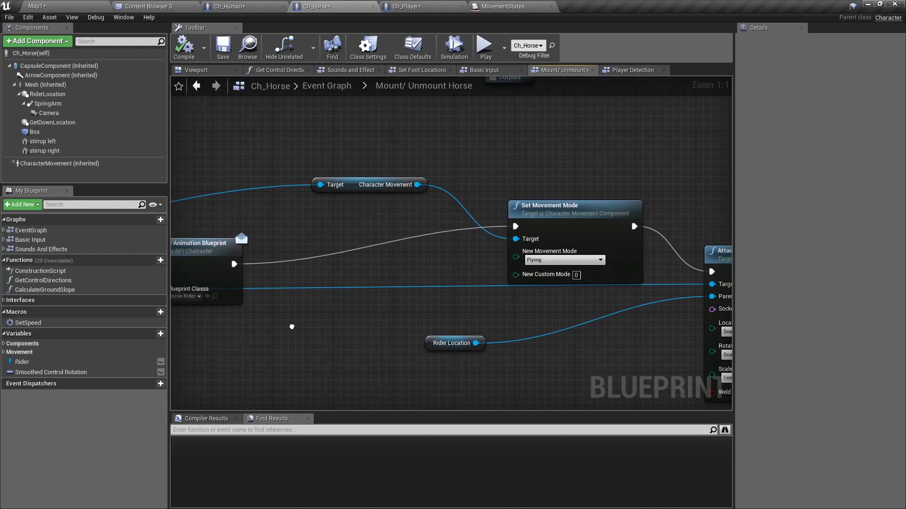
mouse_move(397, 395)
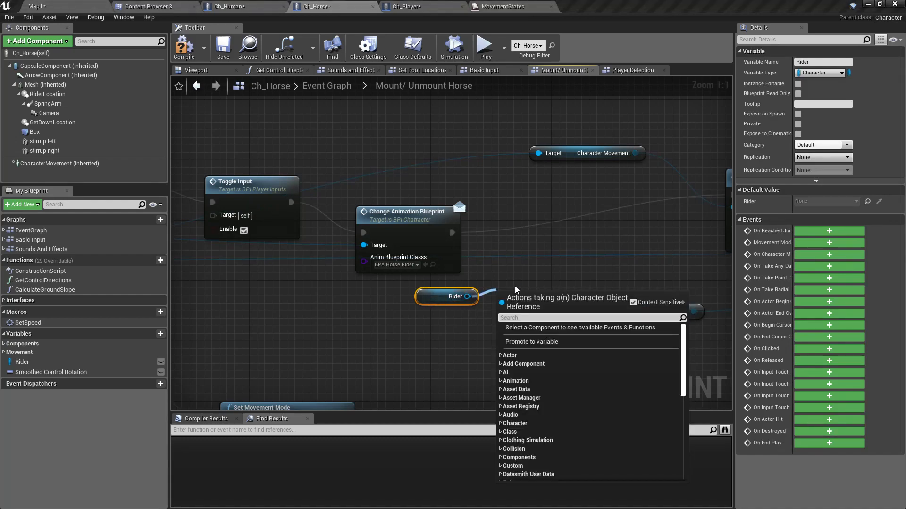
type("update movement")
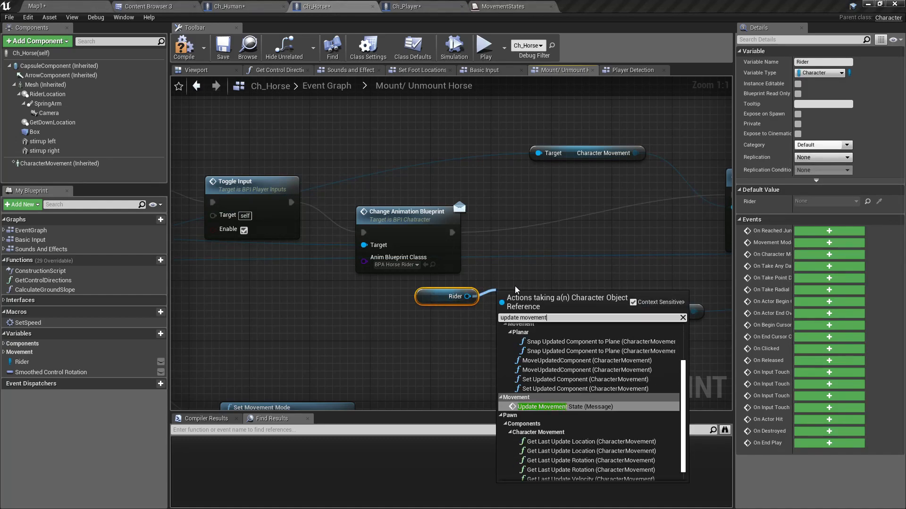
left_click(541, 407)
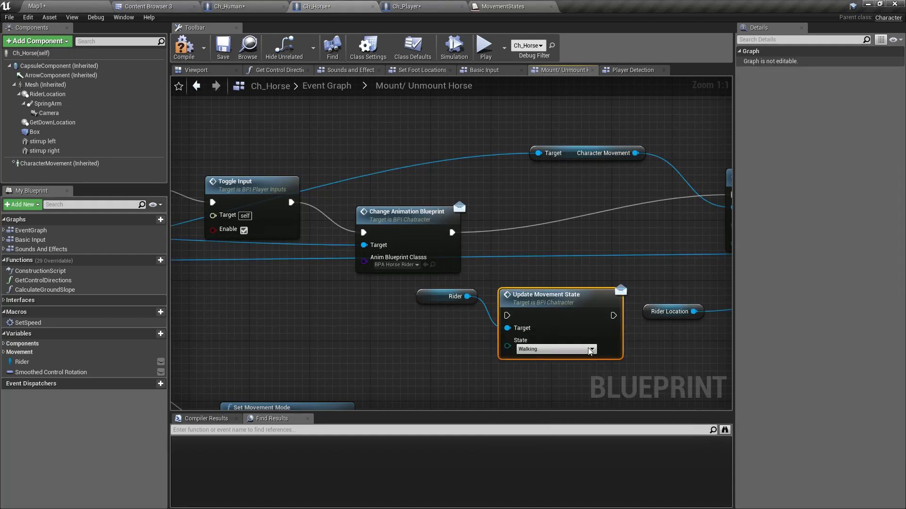
left_click(591, 349)
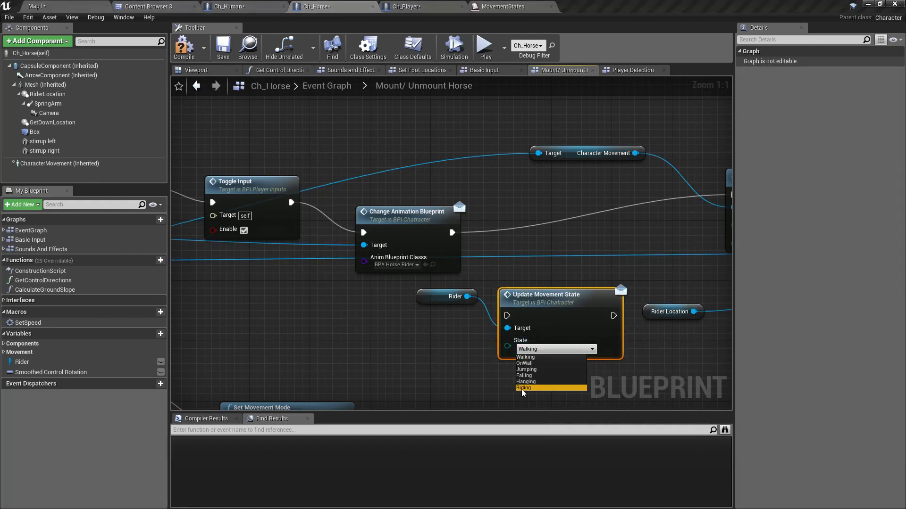
left_click(522, 388)
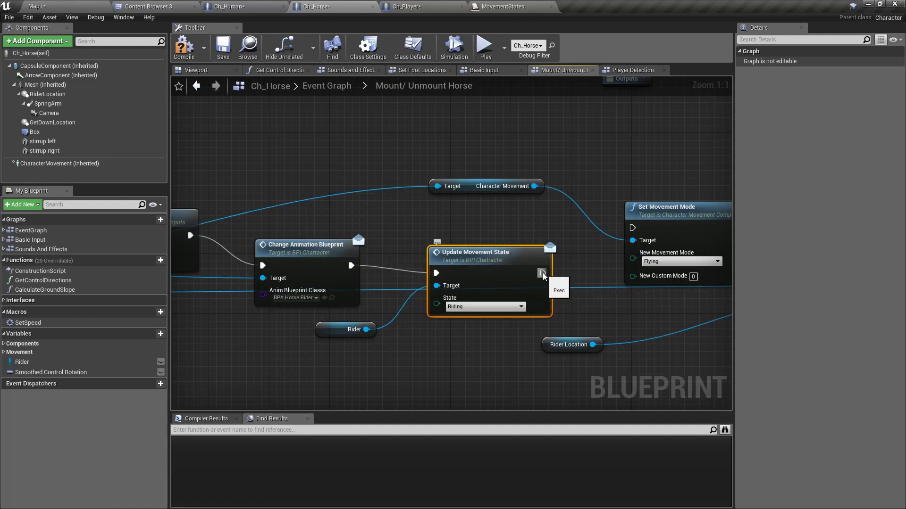
- Wire the dismount flow into a second Update Movement State node set to Walking
scroll("down", 3)
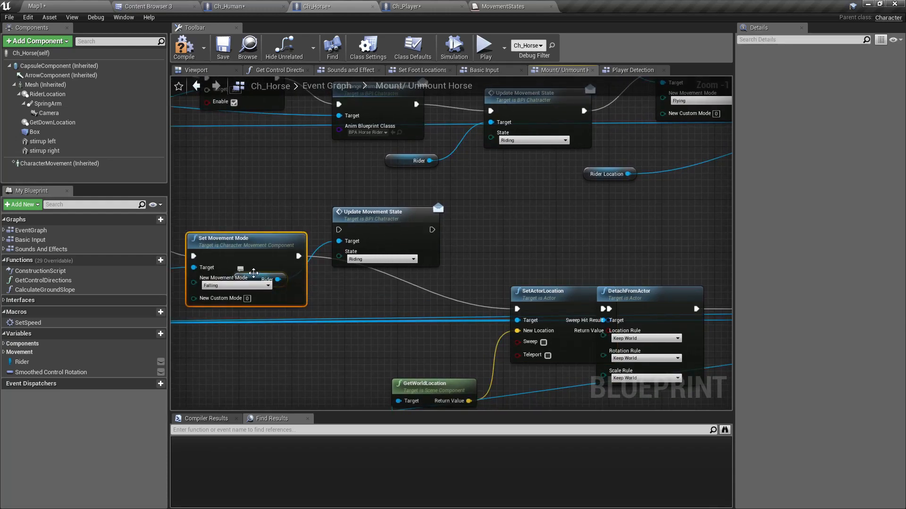
left_click_drag(231, 237, 225, 218)
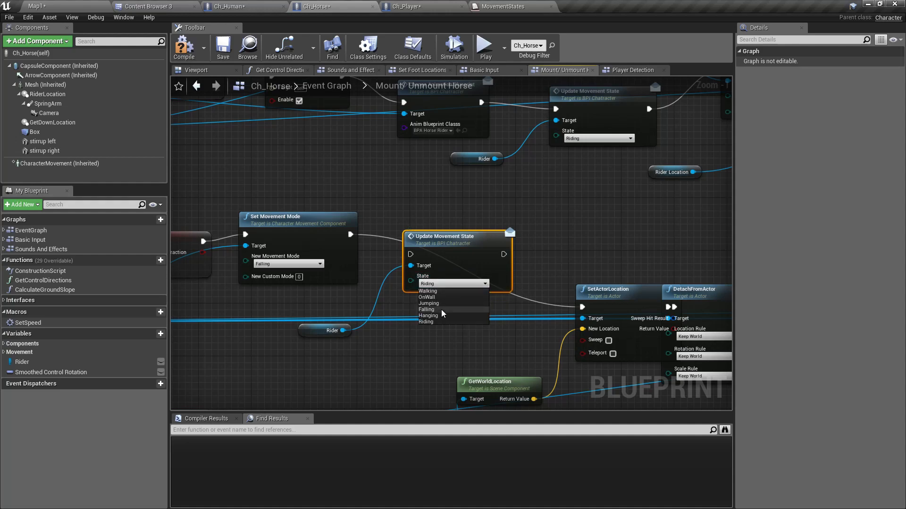
left_click(427, 290)
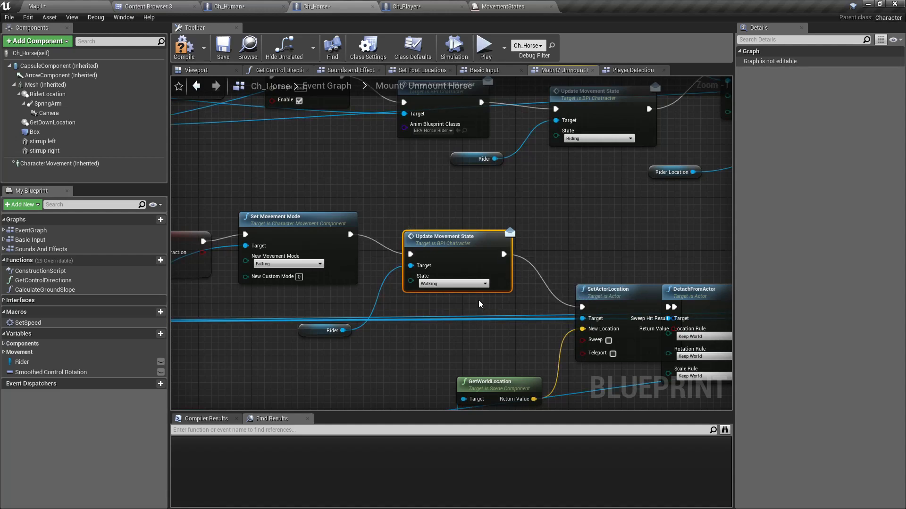
mouse_move(239, 150)
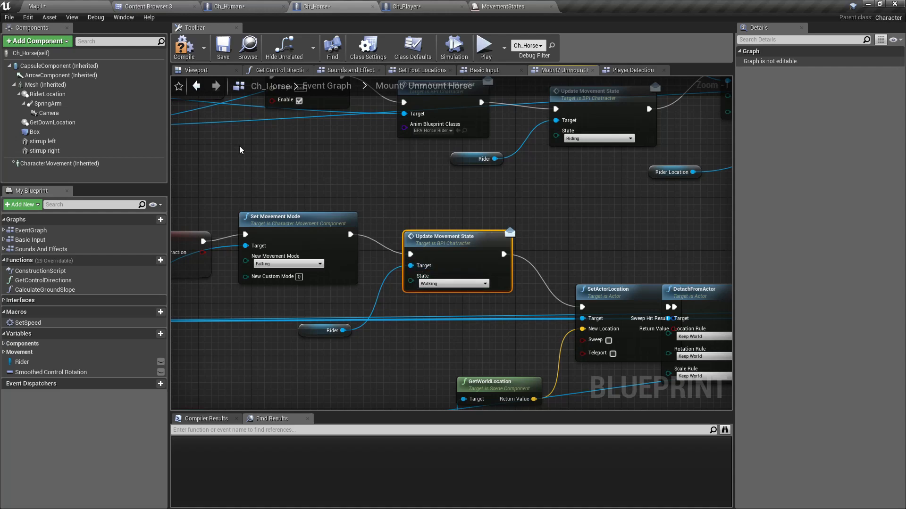
mouse_move(184, 47)
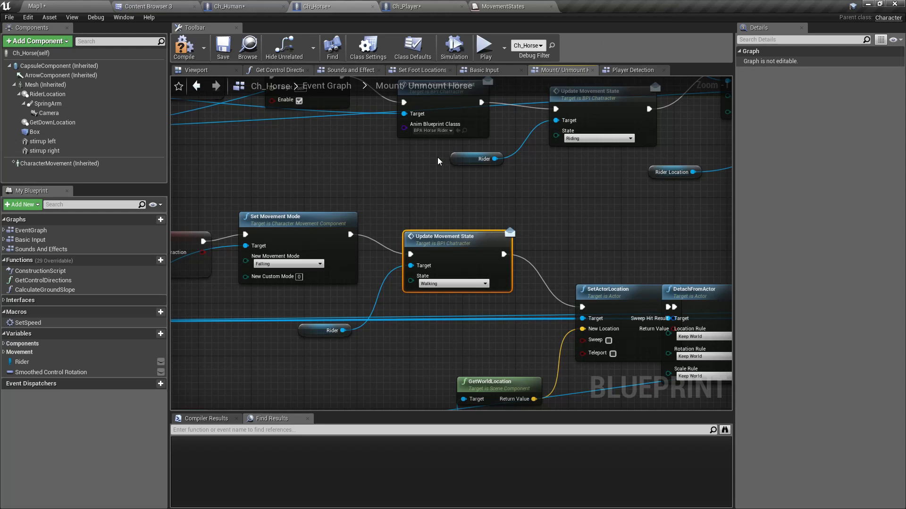
- Browse Ch_Human's MovementState references, finishing on the Movement Input graph's Switch node
left_click(243, 7)
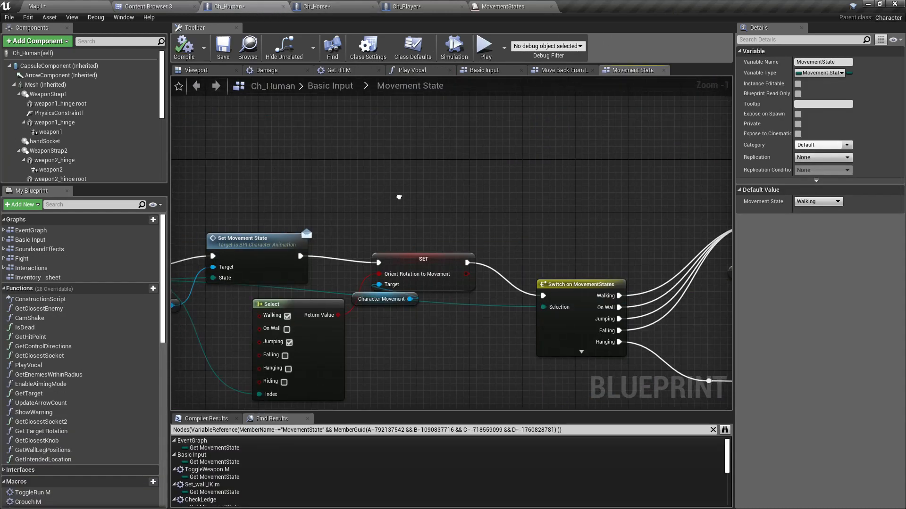
scroll("down", 3)
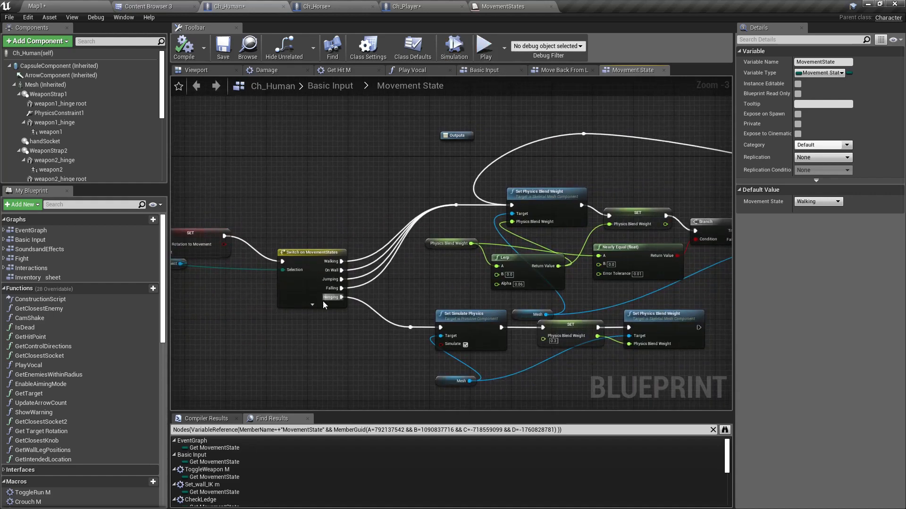
left_click(312, 313)
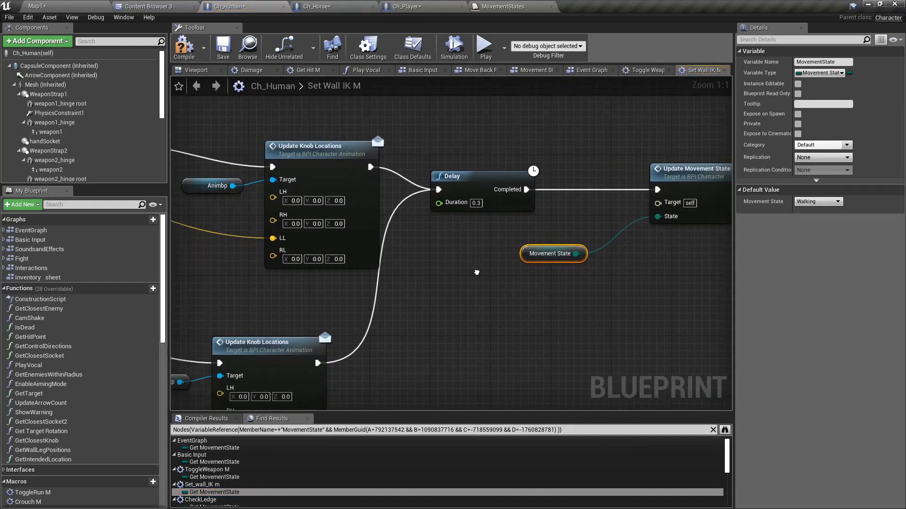
scroll("down", 3)
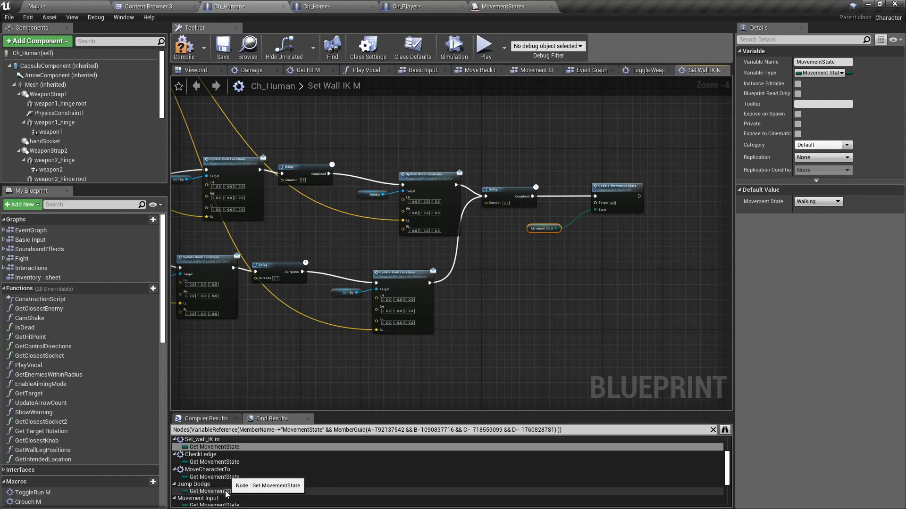
scroll("down", 3)
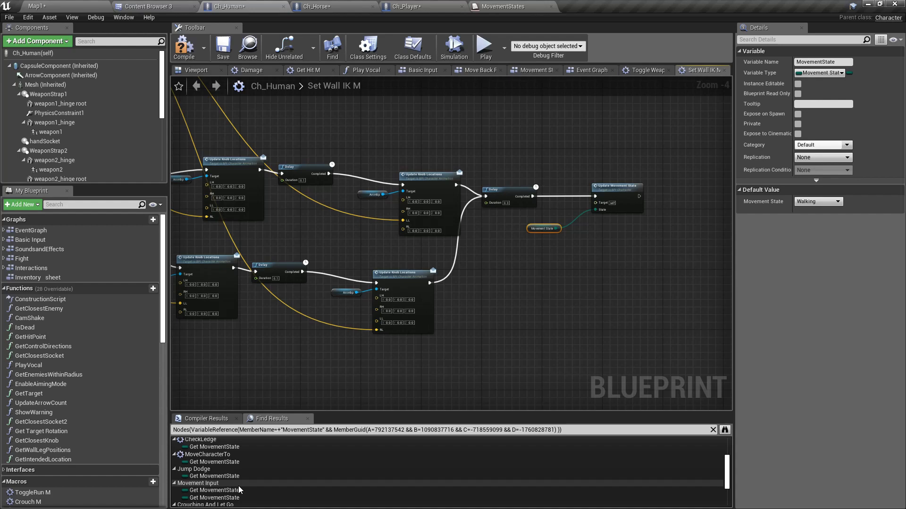
scroll("down", 3)
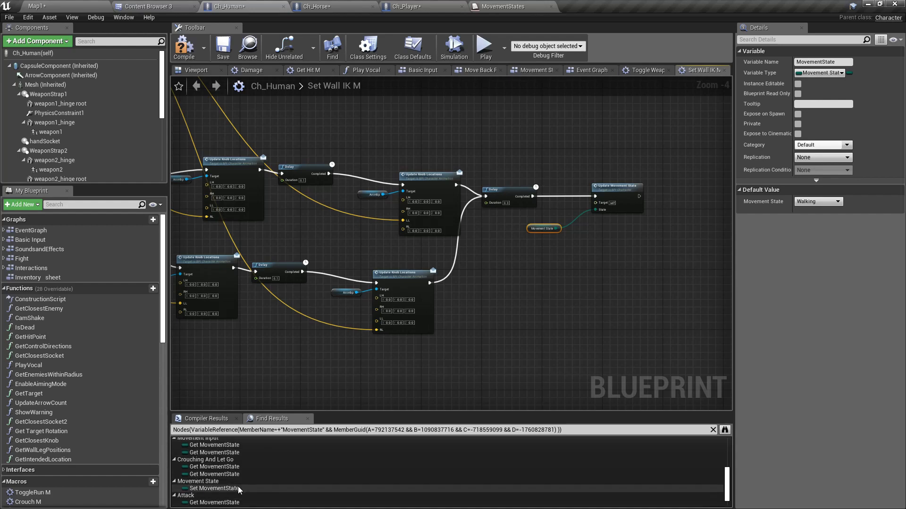
scroll("up", 3)
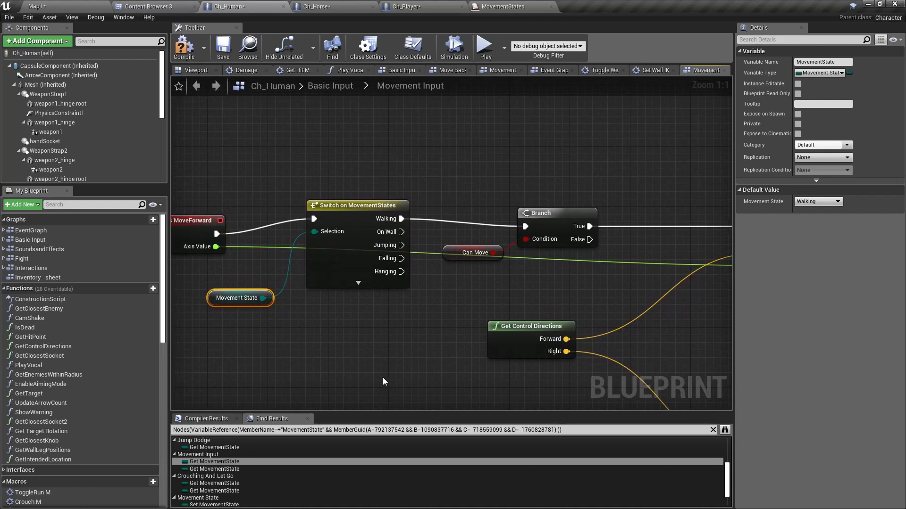
mouse_move(549, 70)
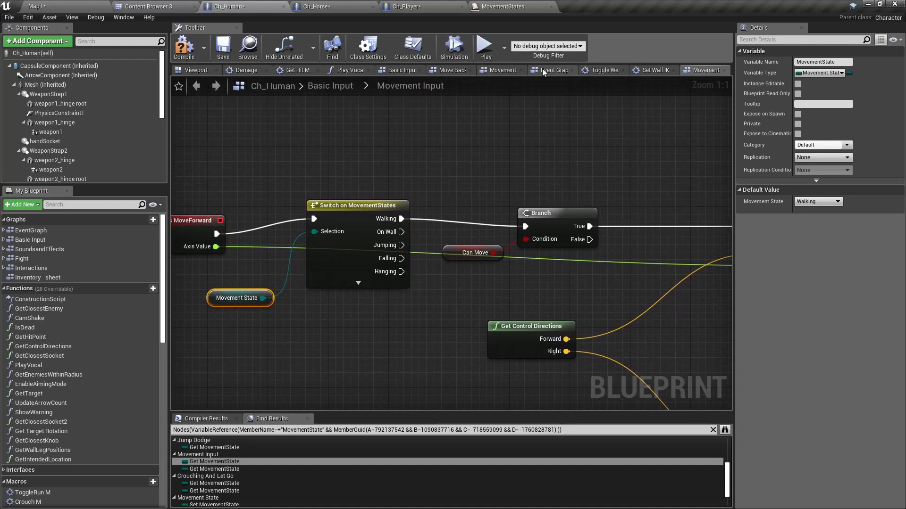
- Show Ch_Human's Event Graph with its Switch on MovementStates Riding output
left_click(551, 70)
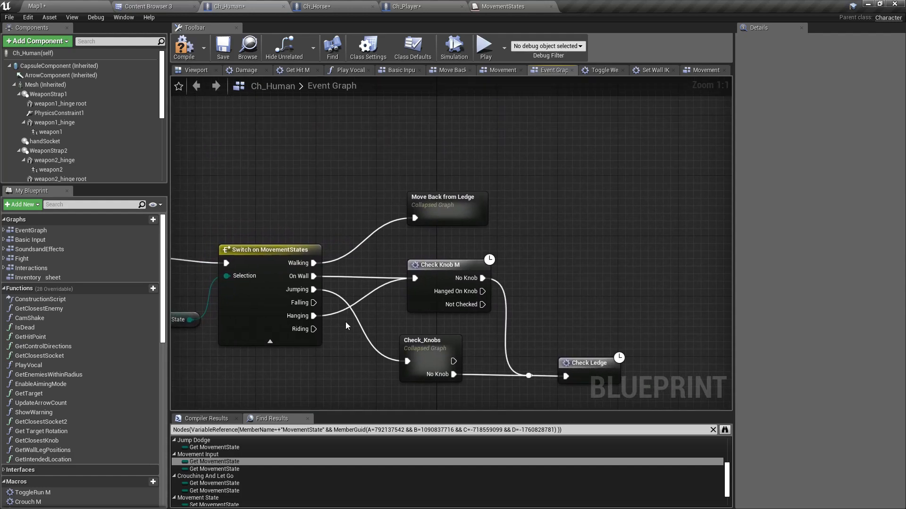
mouse_move(312, 362)
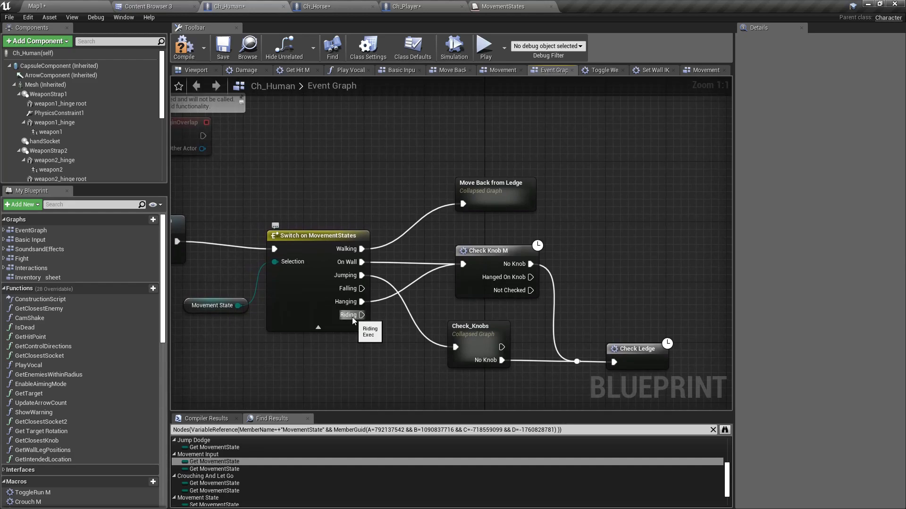
mouse_move(184, 47)
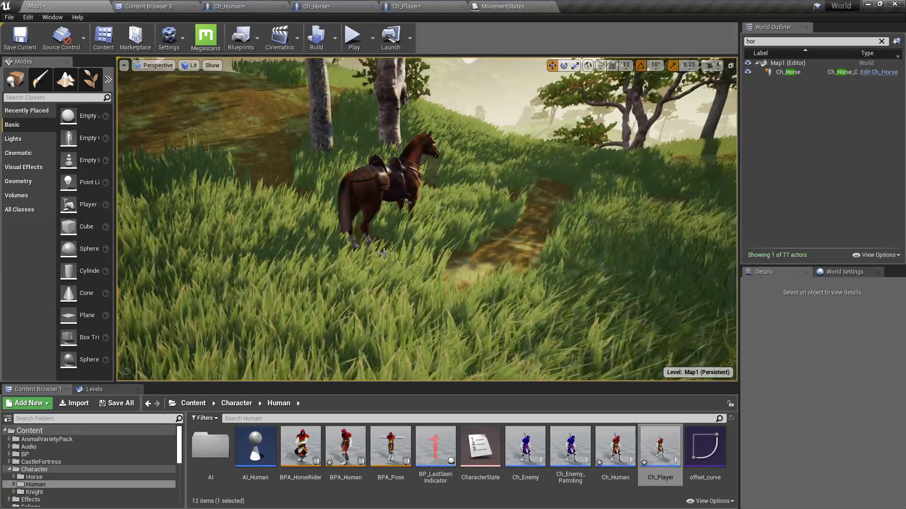
- Play the level and ride the horse around with the character staying visible
key("F11")
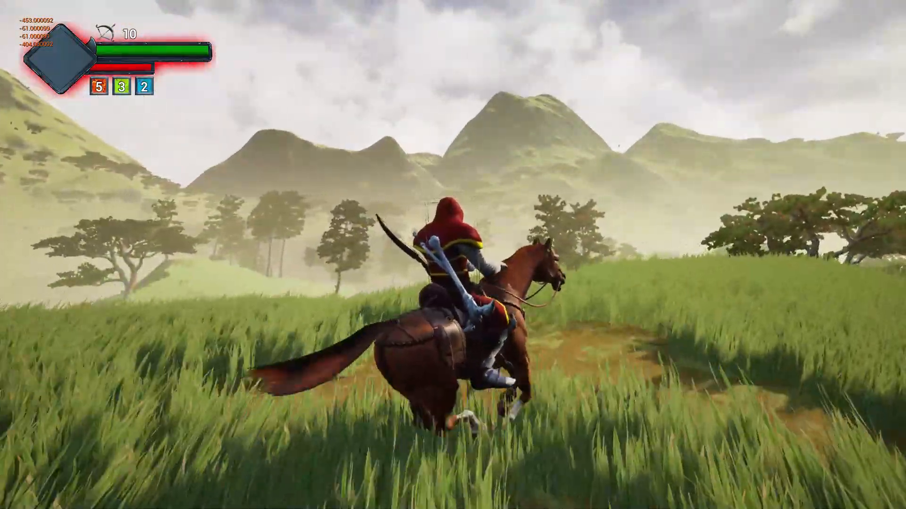
mouse_move(453, 254)
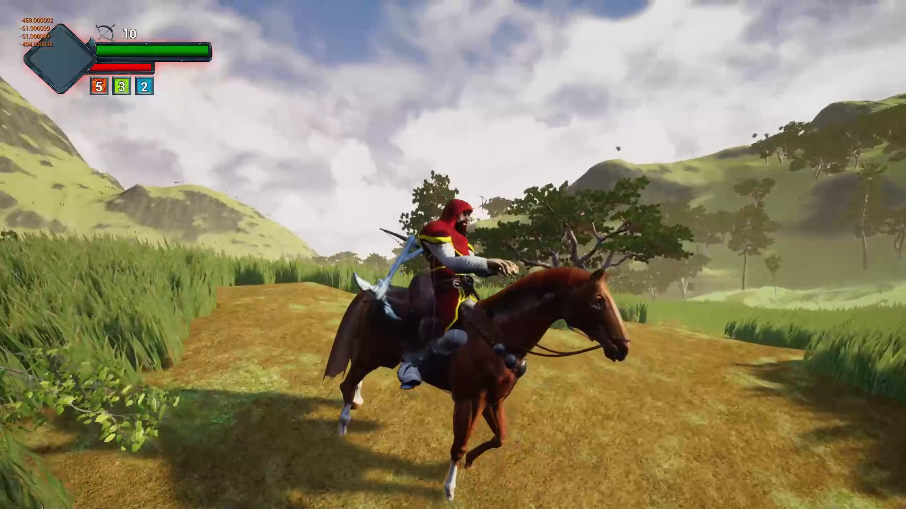
mouse_move(453, 255)
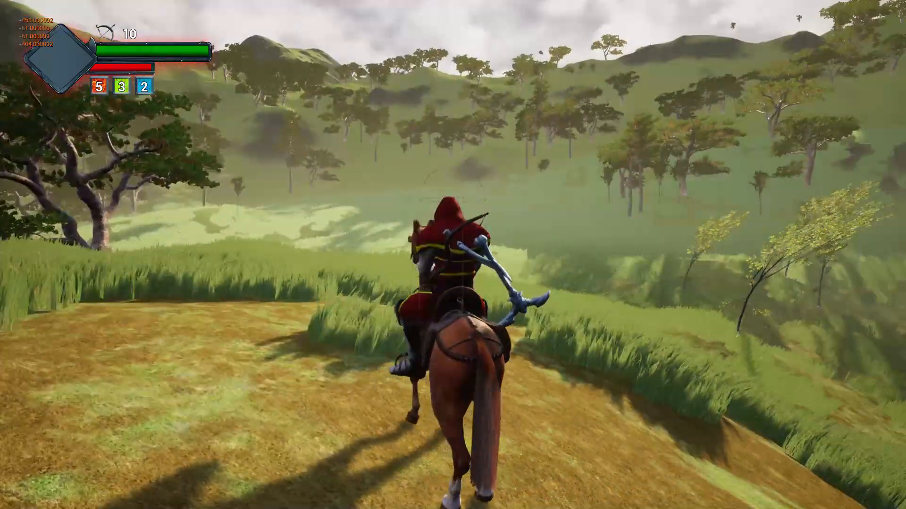
mouse_move(453, 254)
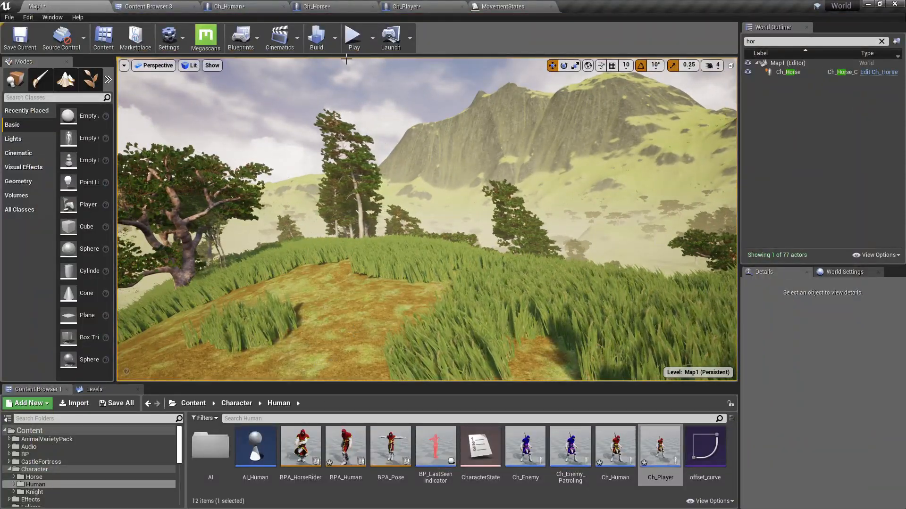
mouse_move(353, 35)
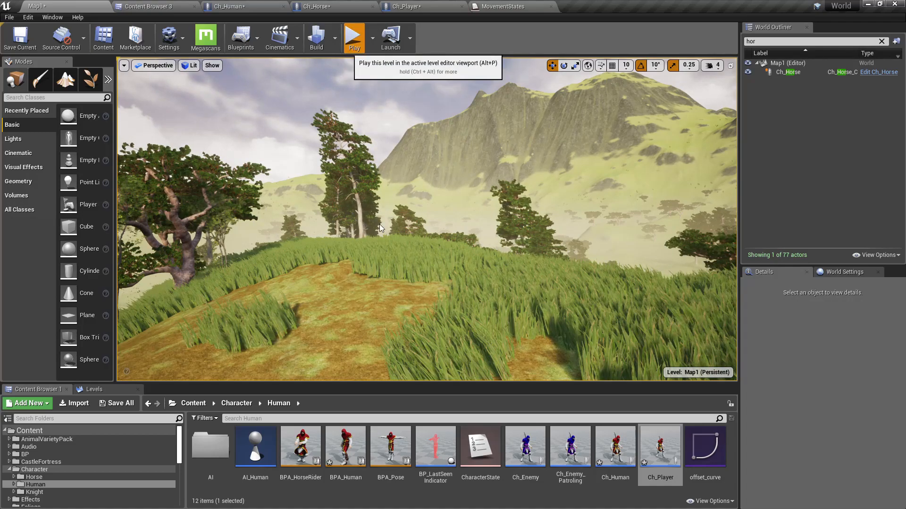
mouse_move(505, 5)
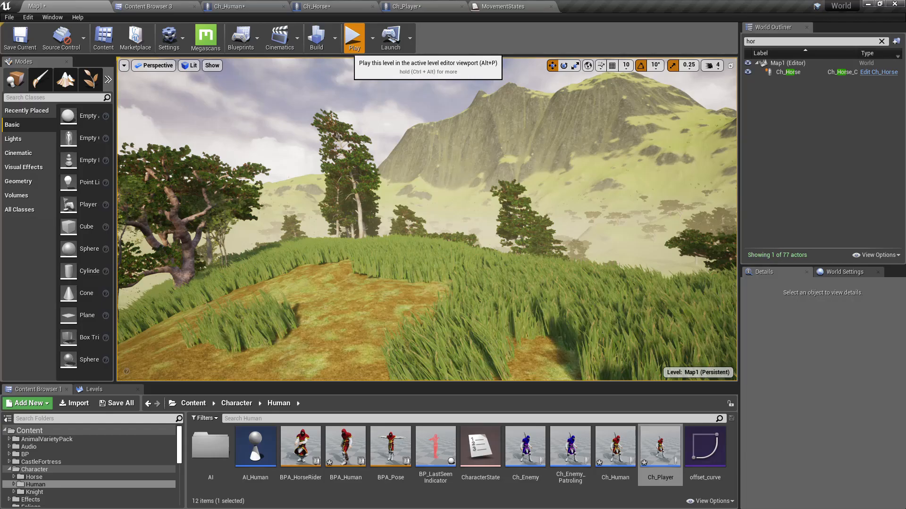
- Play the level once more from the toolbar to test riding
left_click(353, 36)
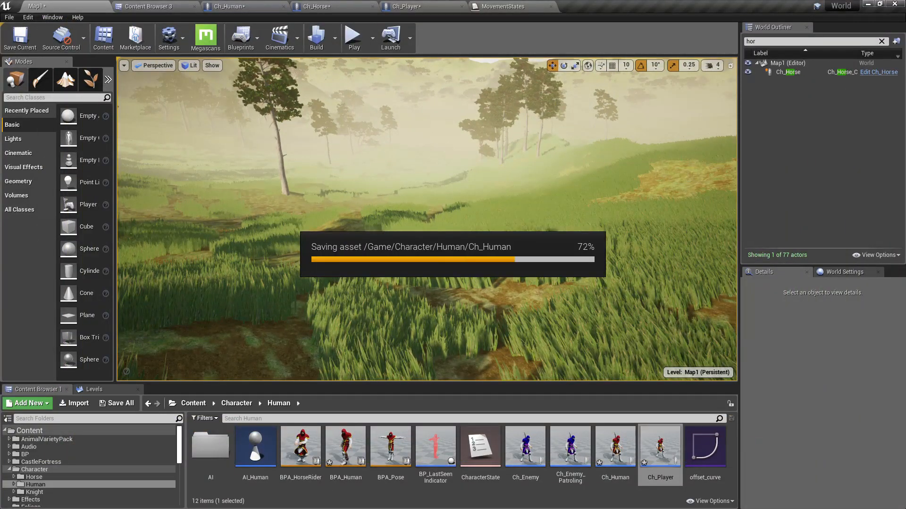
- Flip through the Ch_Human and Ch_Player blueprints before leaving for the Patreon page
left_click(227, 6)
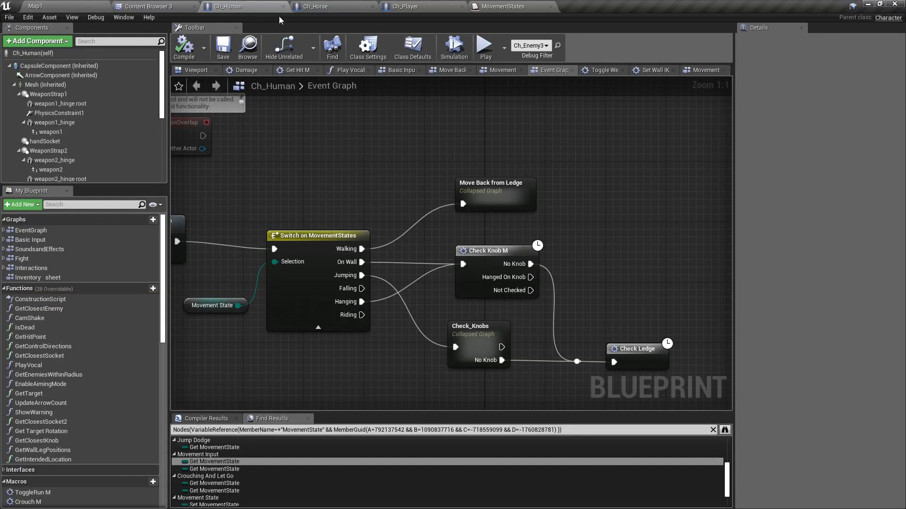
left_click(405, 7)
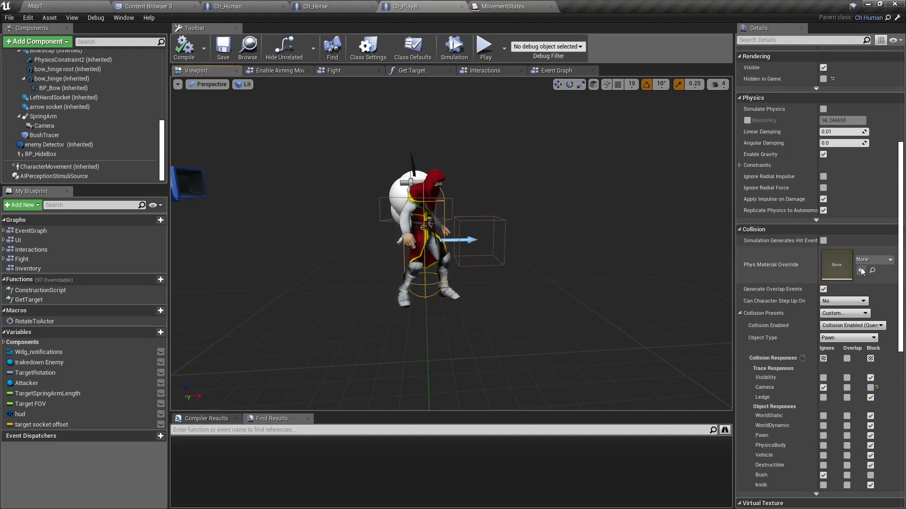
scroll("up", 3)
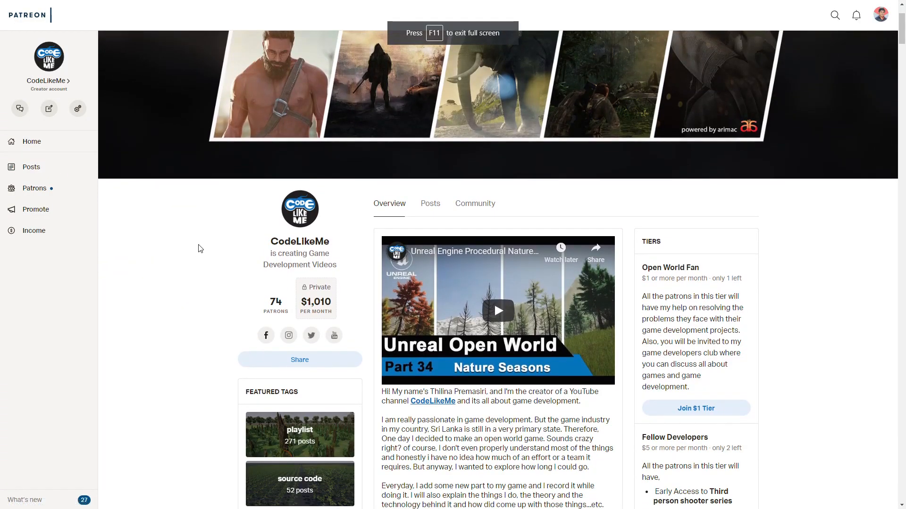
scroll("down", 3)
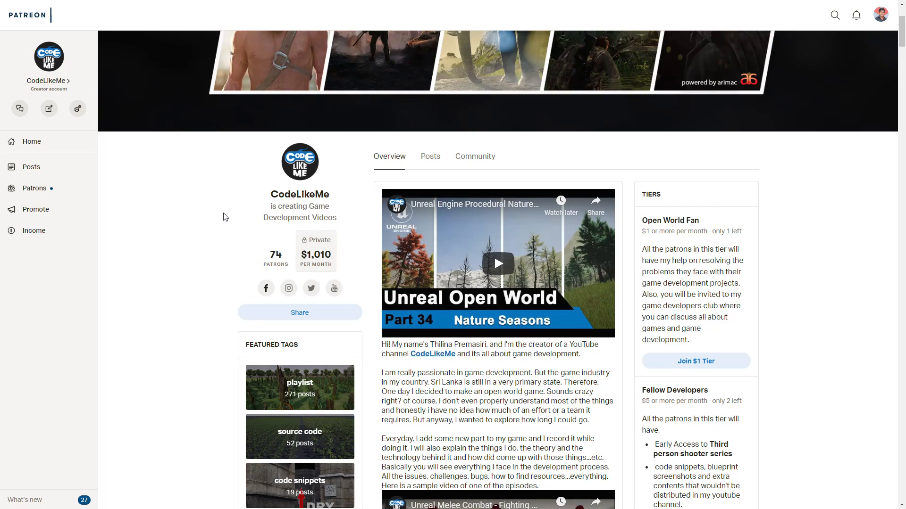
mouse_move(265, 288)
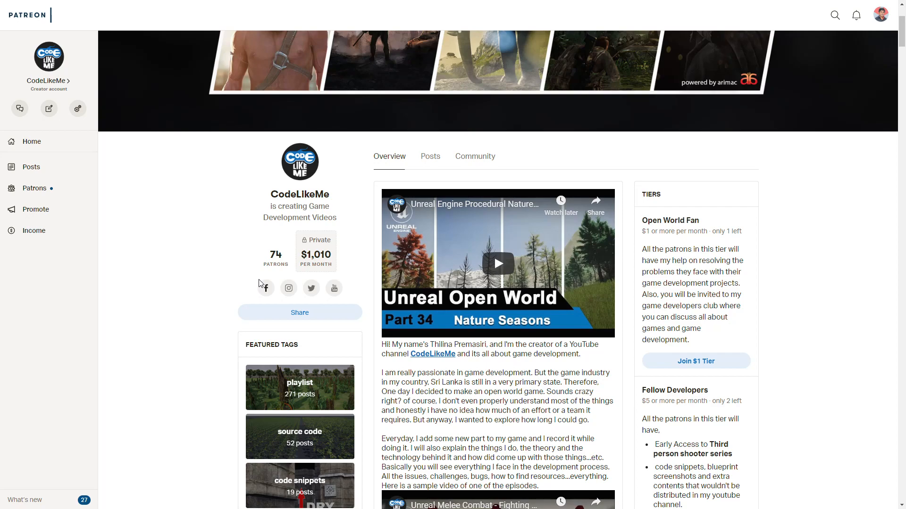
scroll("down", 3)
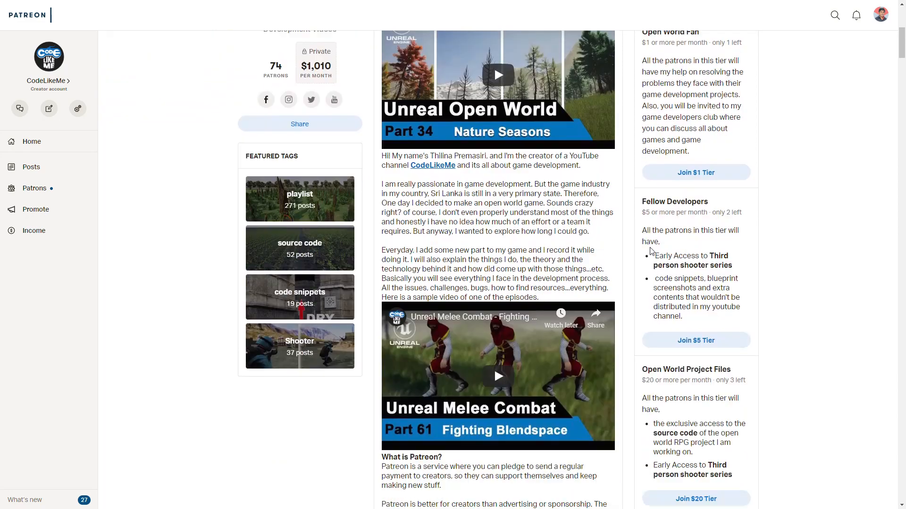
scroll("down", 3)
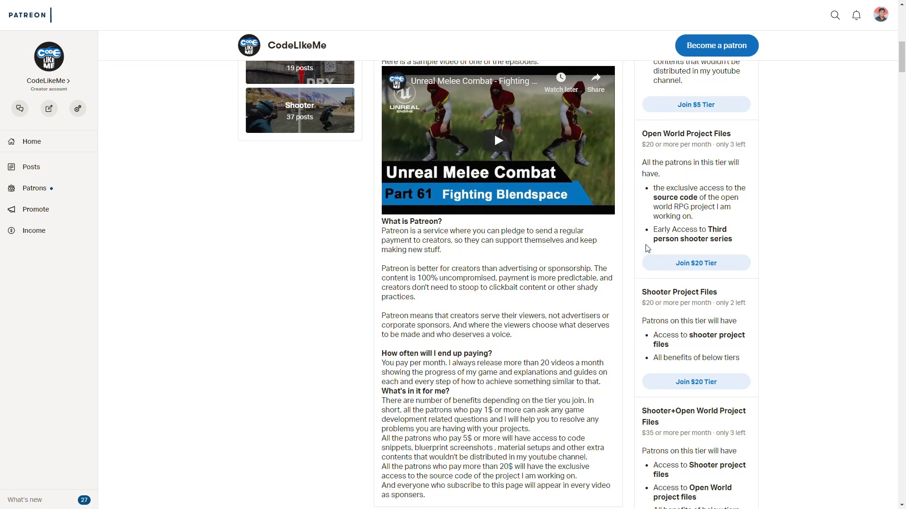
scroll("down", 3)
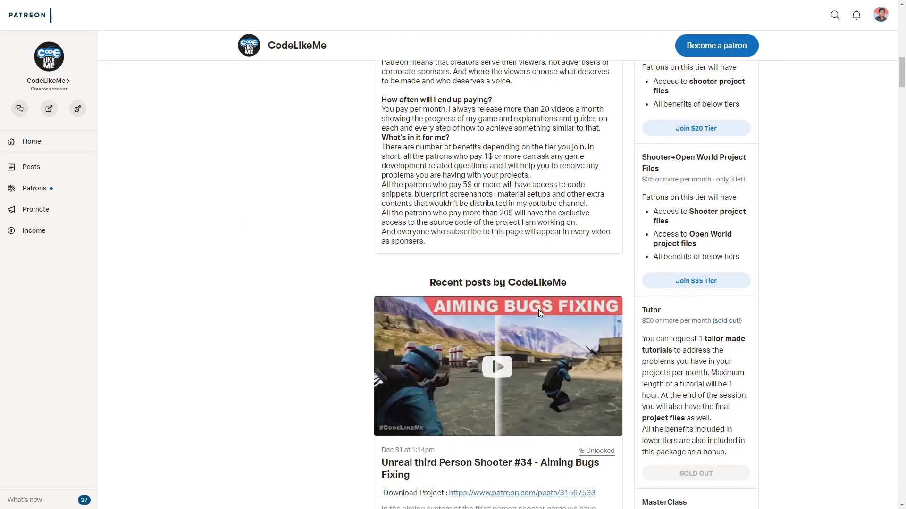
scroll("down", 3)
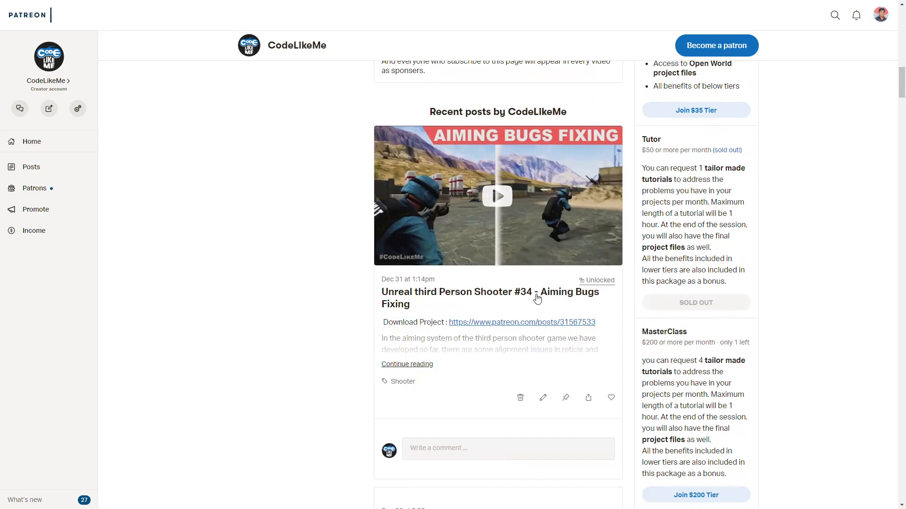
scroll("up", 3)
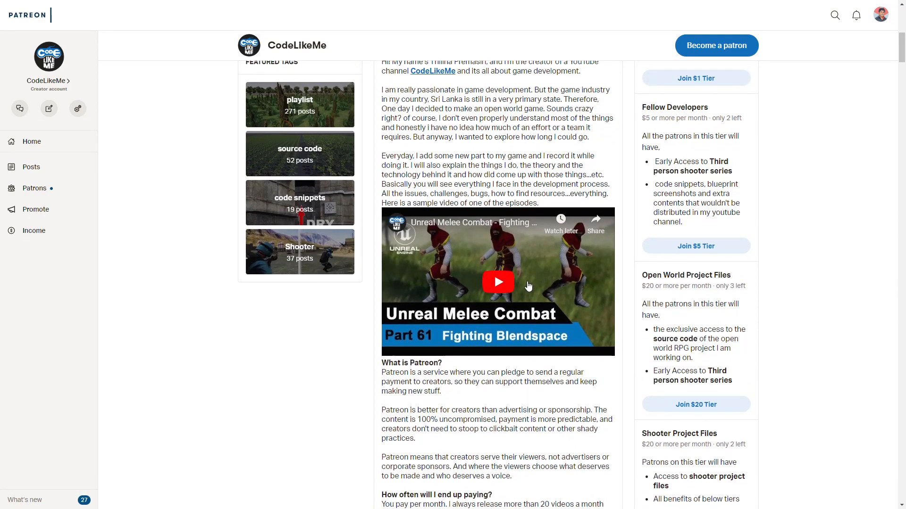
scroll("up", 3)
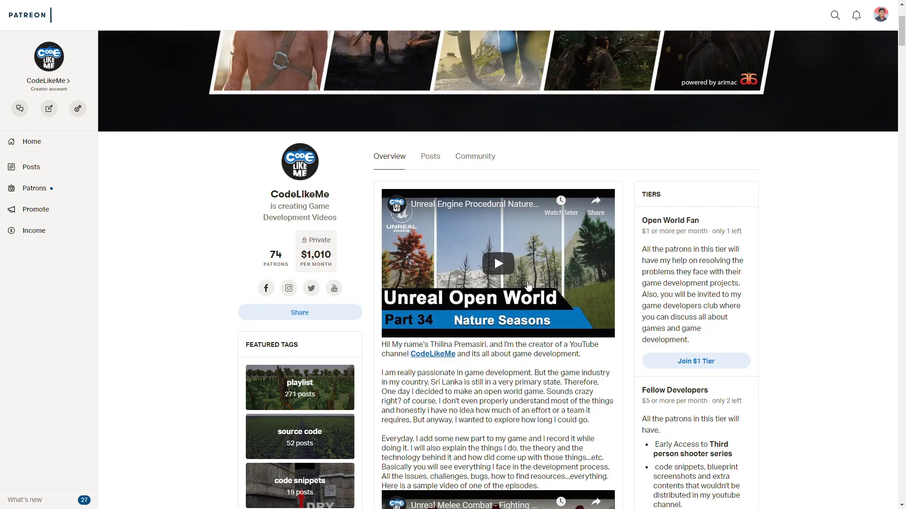
scroll("down", 3)
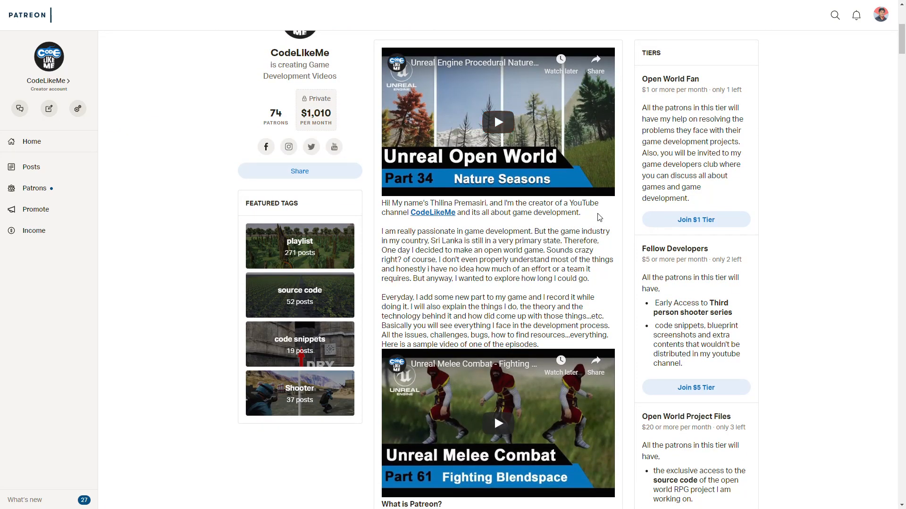
scroll("down", 3)
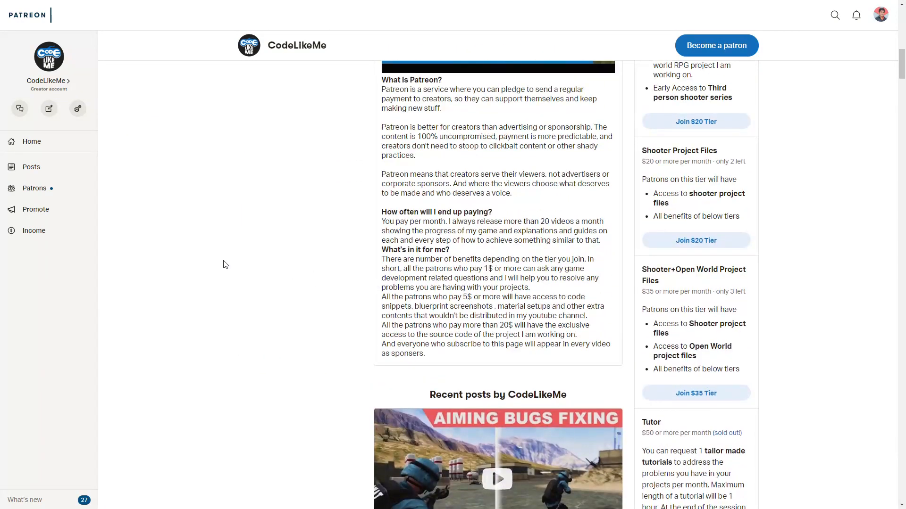
- Show the Patreon patron members list filtered to Paid charges, on its second page
left_click(34, 188)
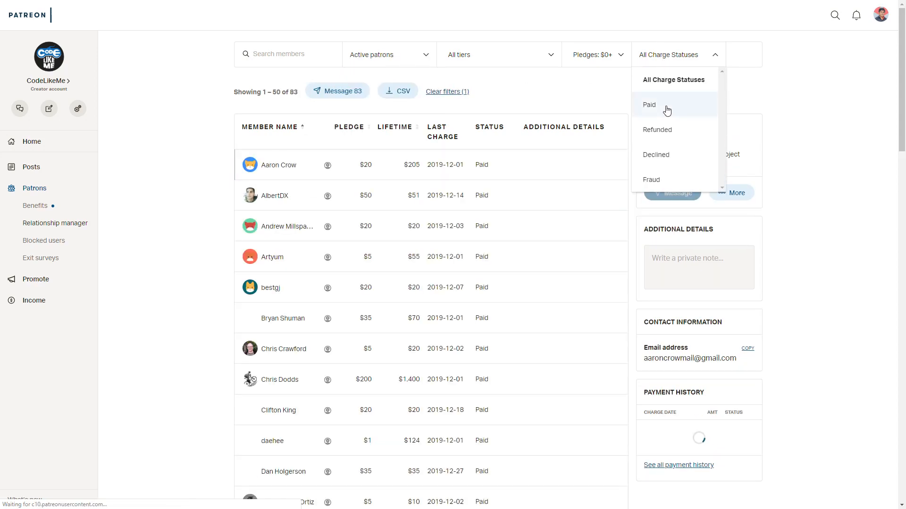
left_click(649, 104)
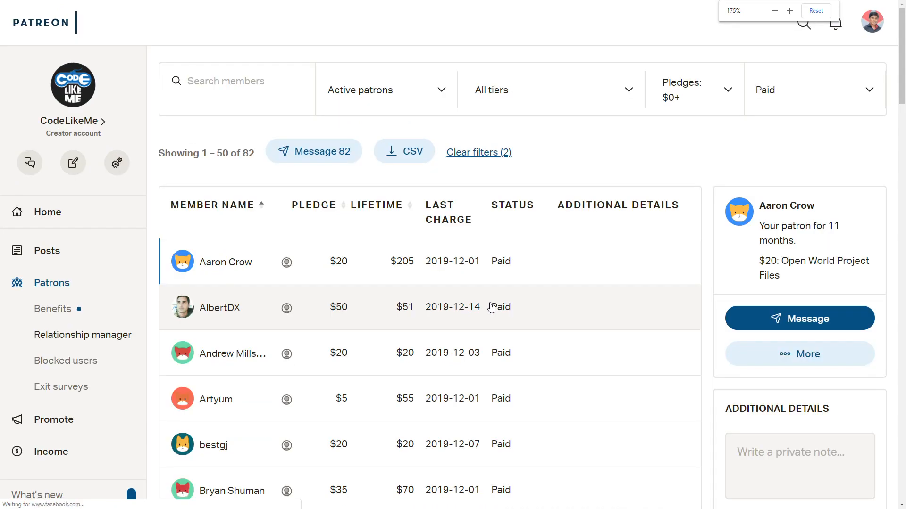
left_click(789, 10)
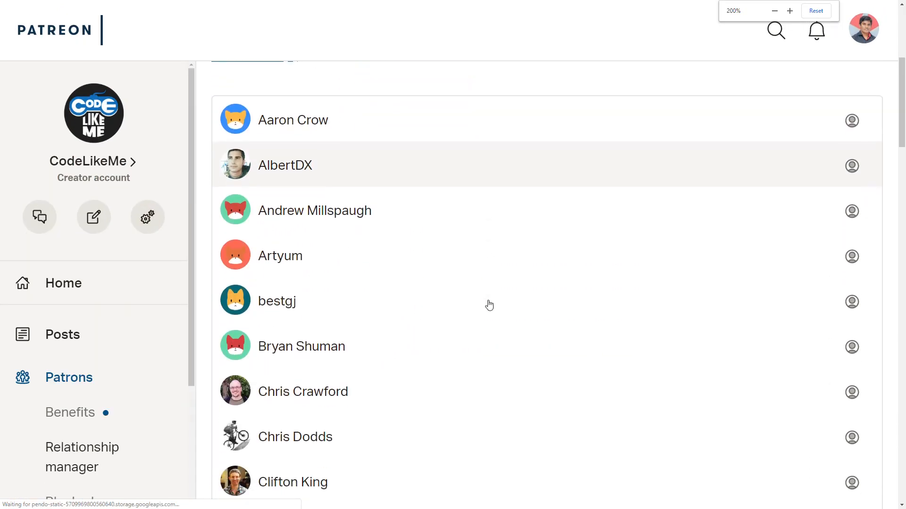
- Scroll through the names of patrons 51–82 and back up
scroll("down", 3)
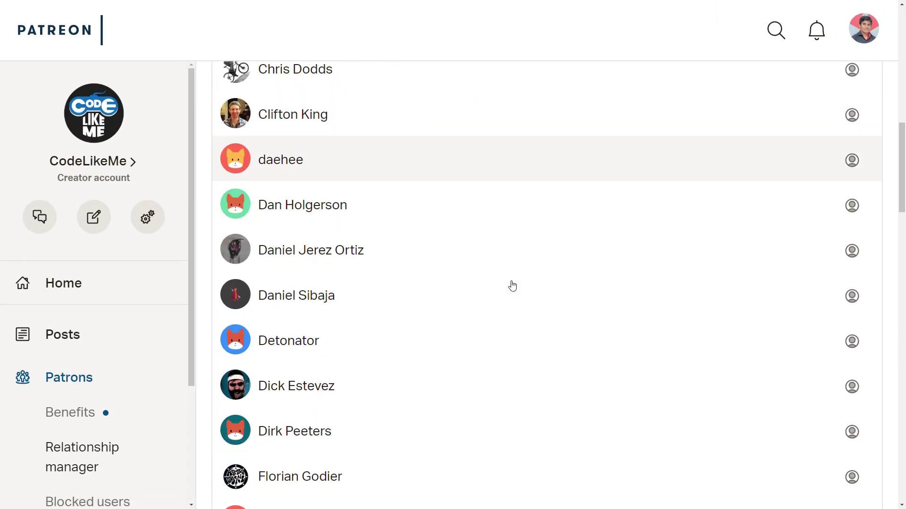
scroll("down", 3)
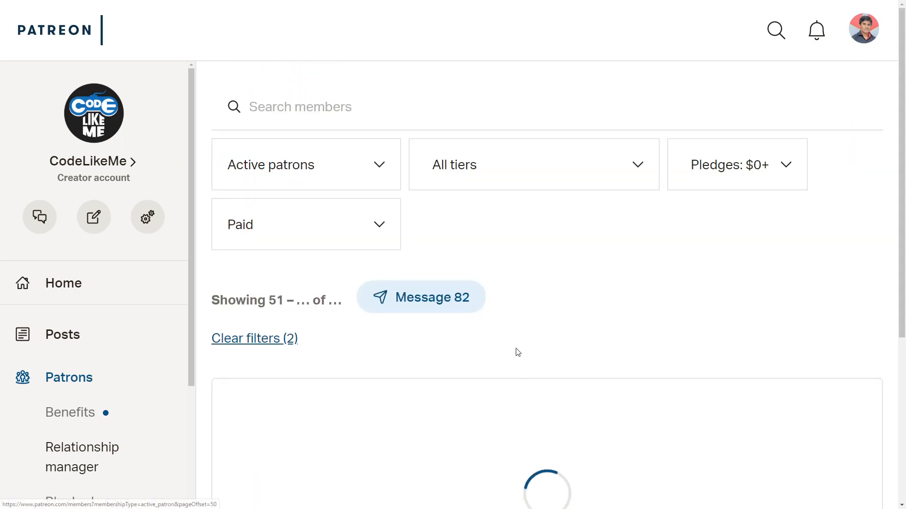
scroll("down", 3)
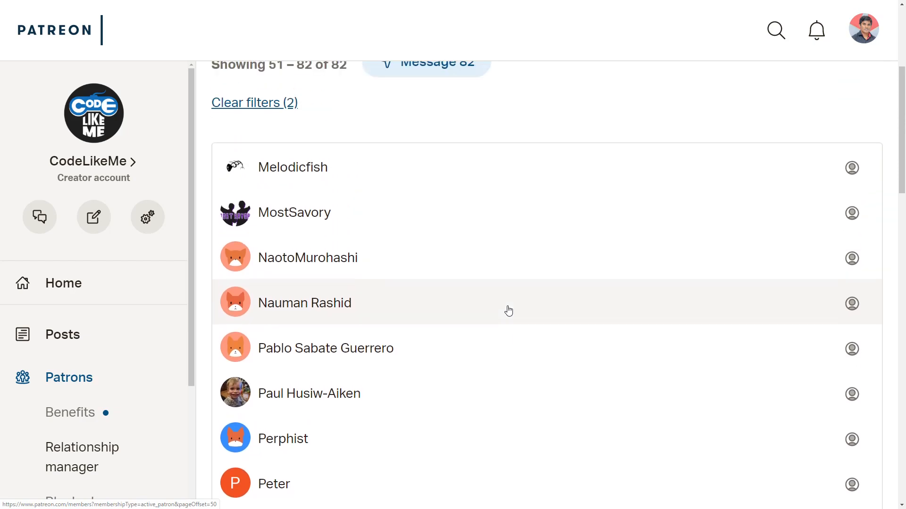
scroll("down", 3)
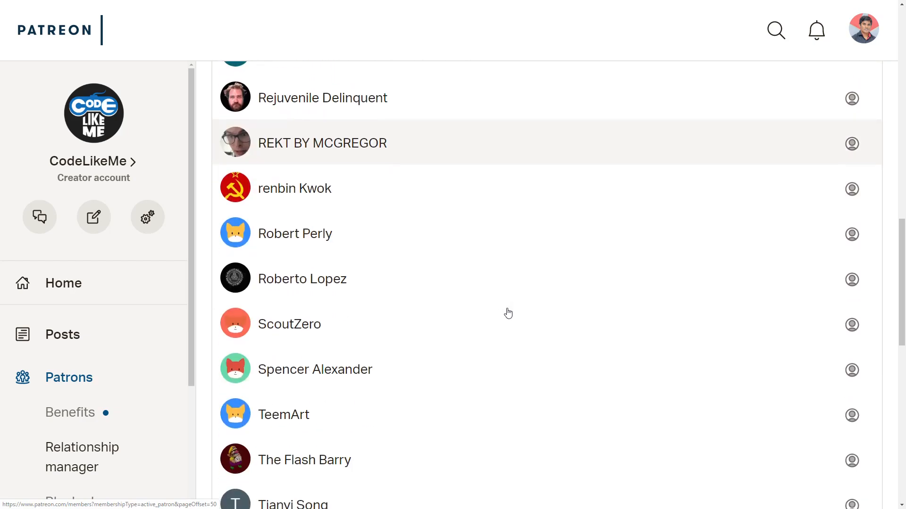
scroll("down", 3)
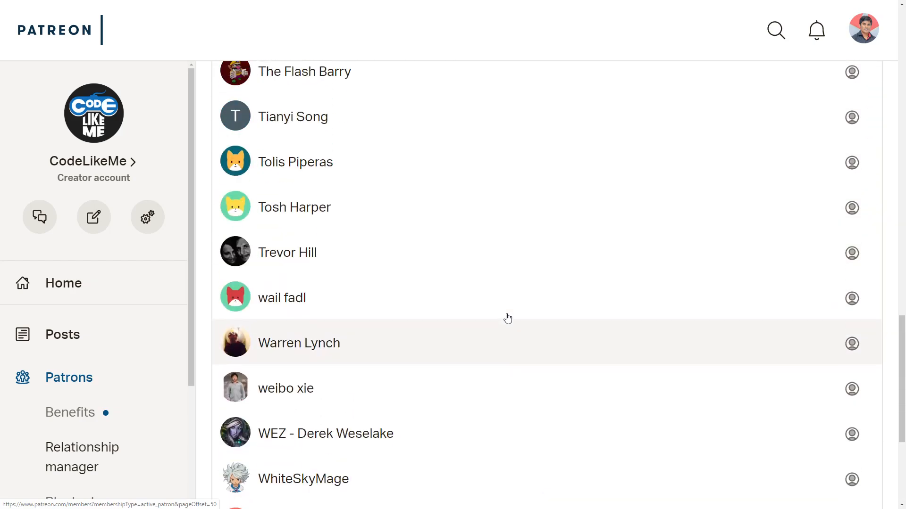
mouse_move(505, 316)
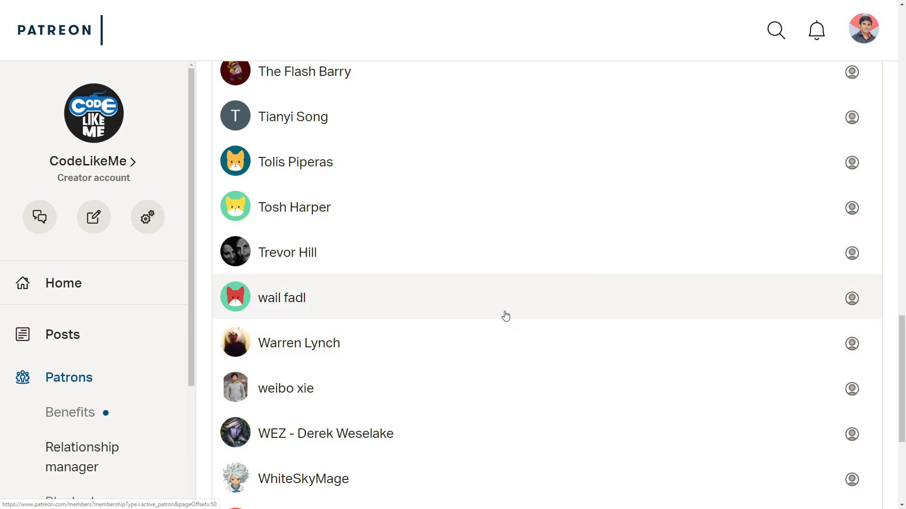
scroll("up", 3)
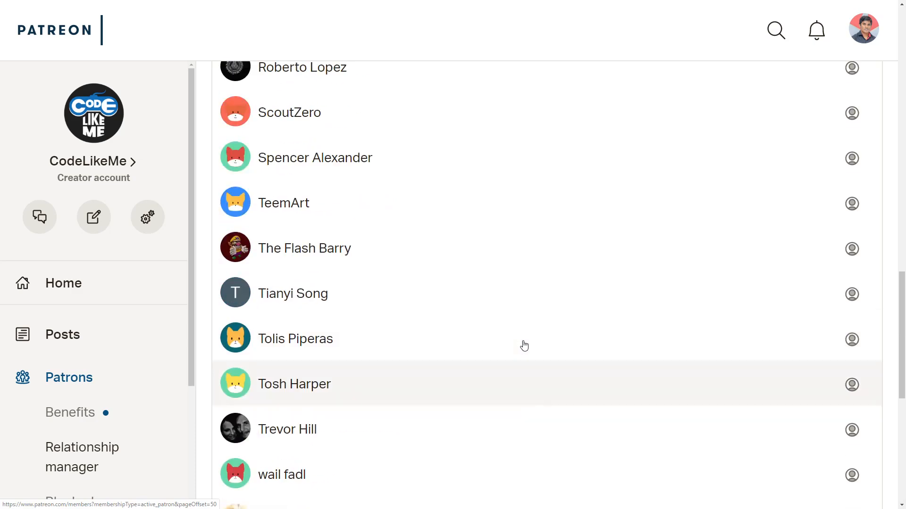
scroll("up", 3)
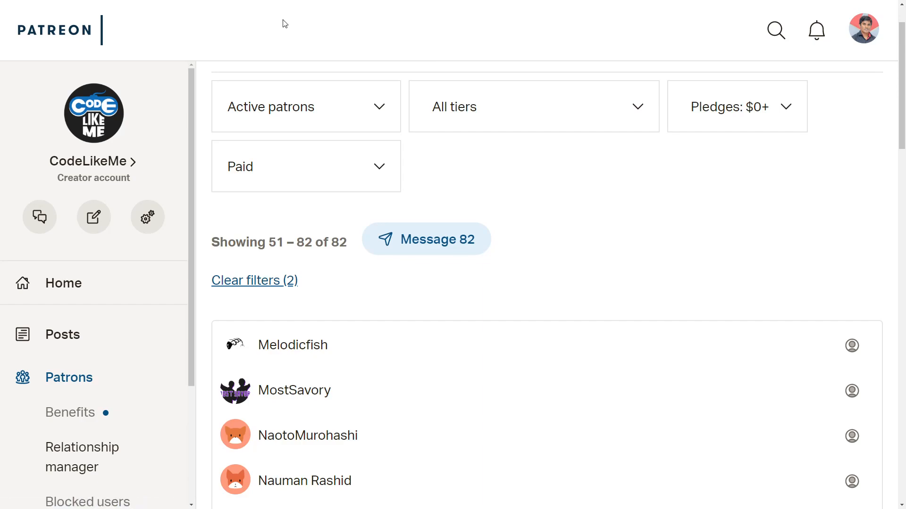
mouse_move(284, 23)
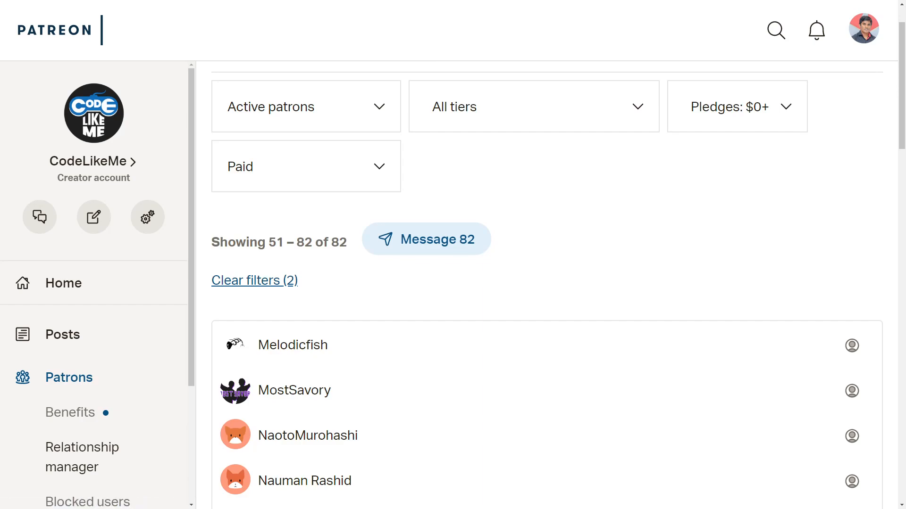